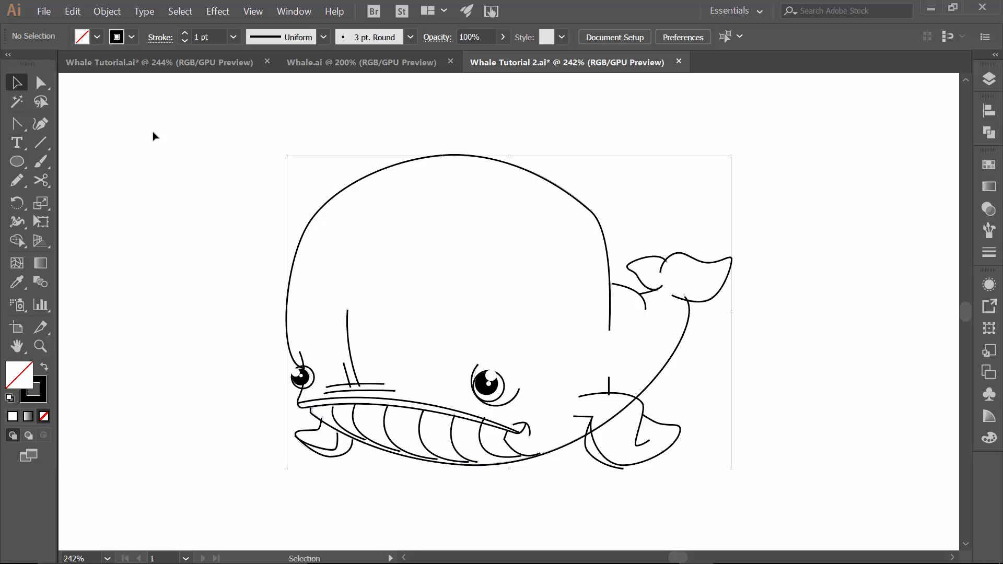
Step: Hide the INKING layer in the Layers panel to reveal the blue guide outline
{"action": "left_click", "coordinate": [989, 83]}
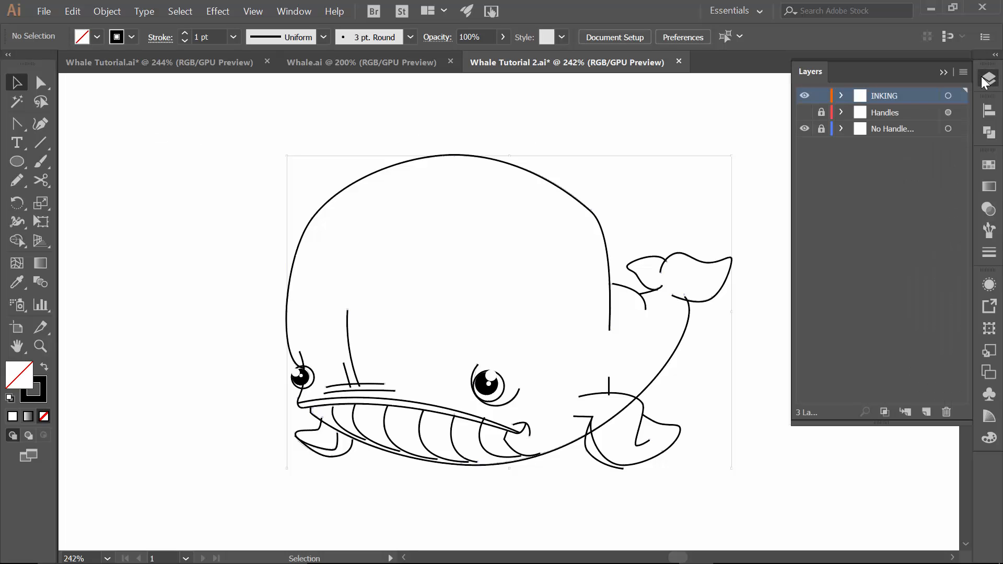
{"action": "left_click", "coordinate": [805, 95]}
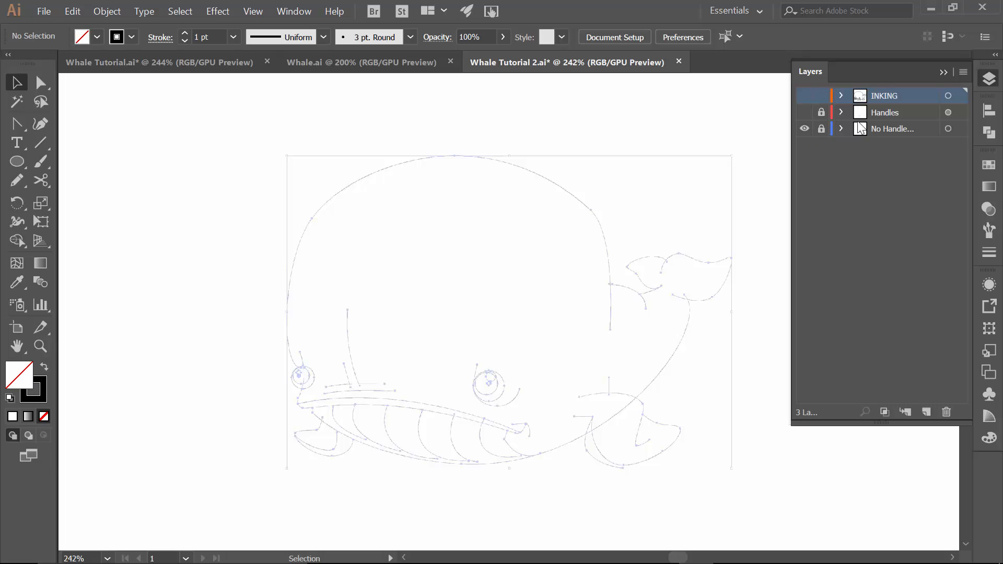
{"action": "left_click", "coordinate": [804, 112]}
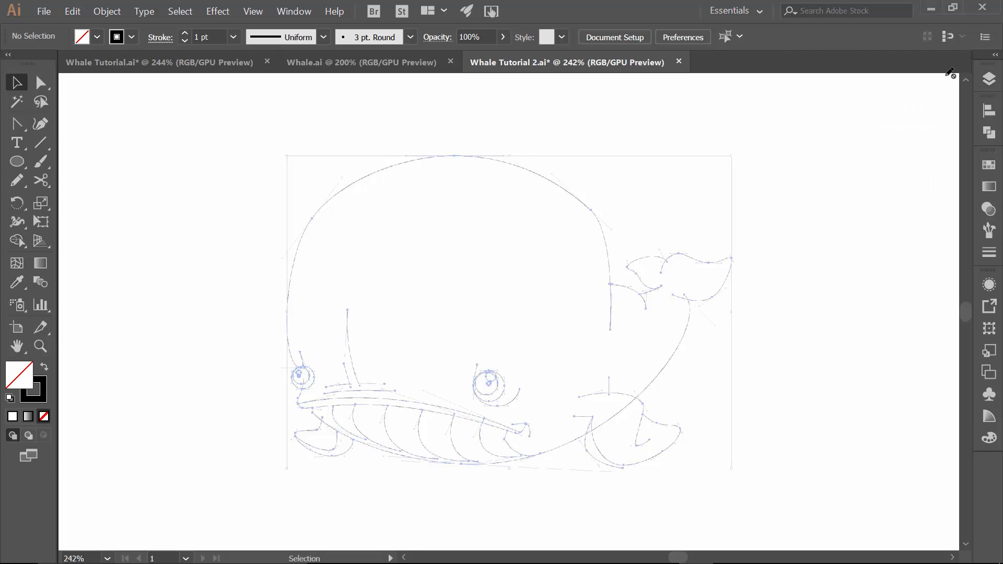
{"action": "mouse_move", "coordinate": [658, 81]}
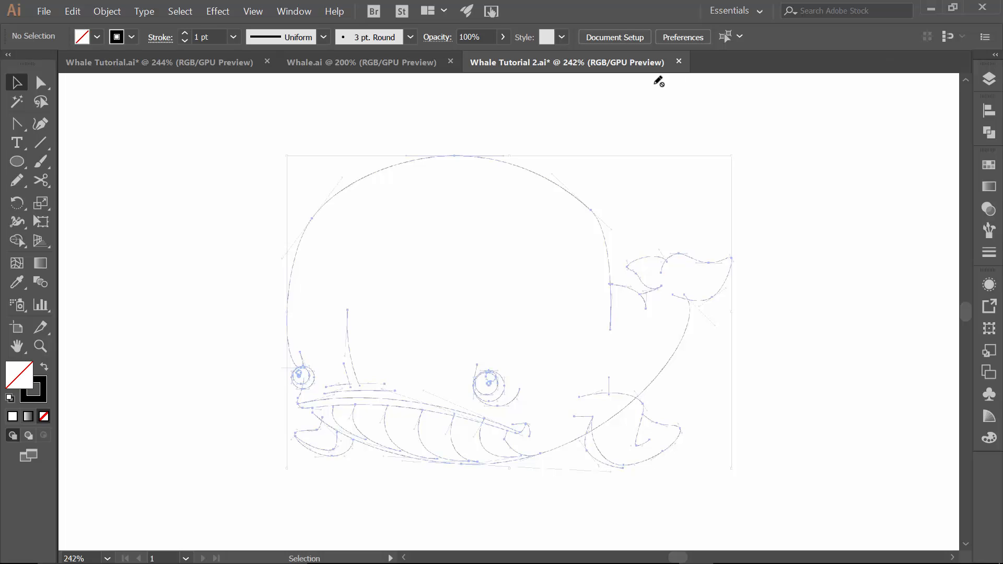
{"action": "mouse_move", "coordinate": [661, 549]}
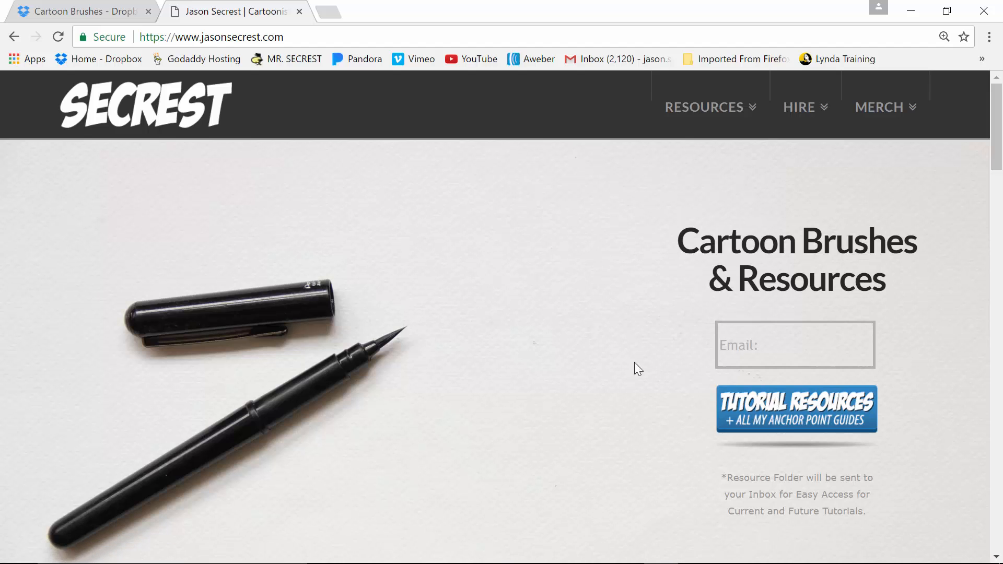
Step: Switch to the browser's Cartoon Brushes Dropbox folder listing the six brush files
{"action": "left_click", "coordinate": [83, 11]}
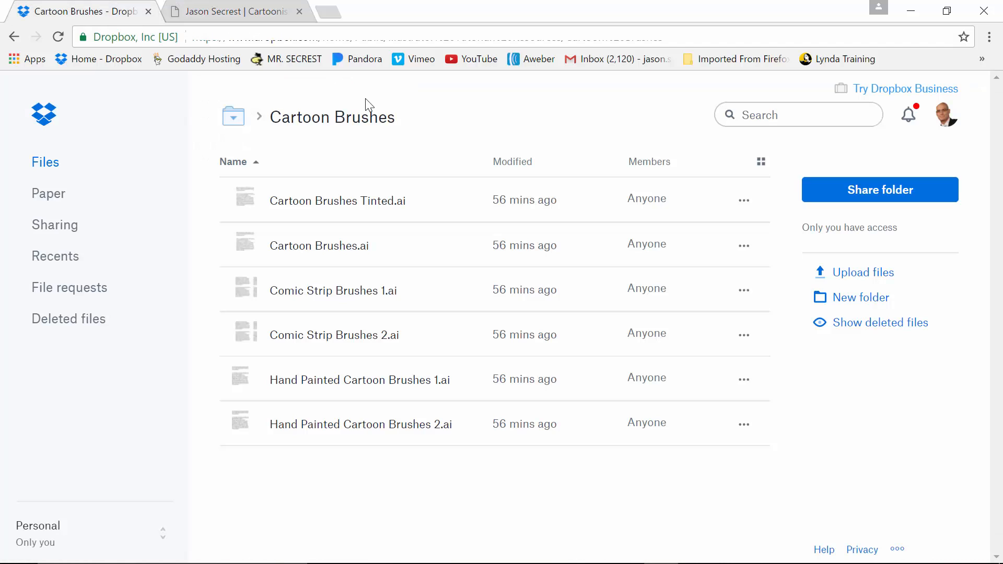
{"action": "mouse_move", "coordinate": [257, 127]}
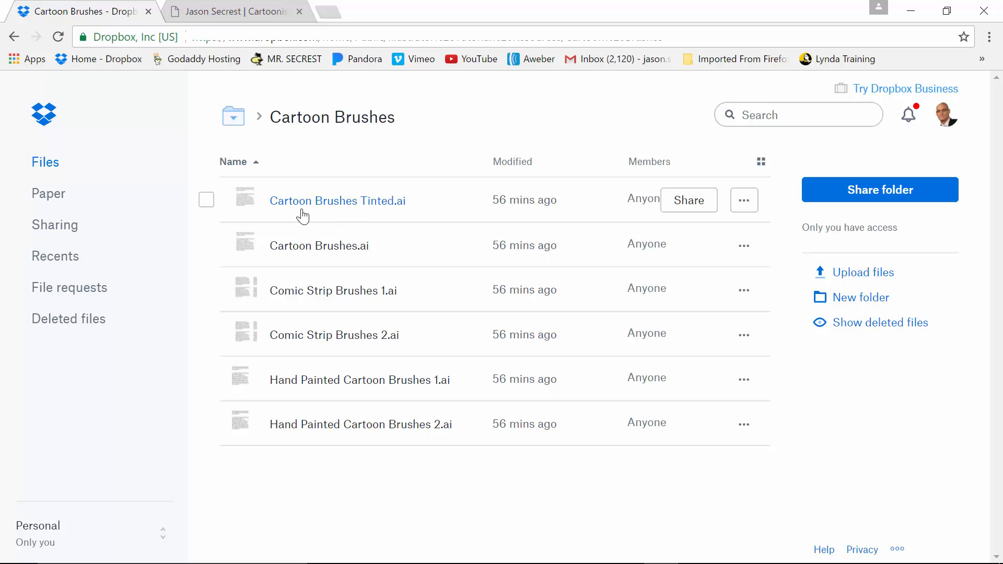
{"action": "mouse_move", "coordinate": [470, 205]}
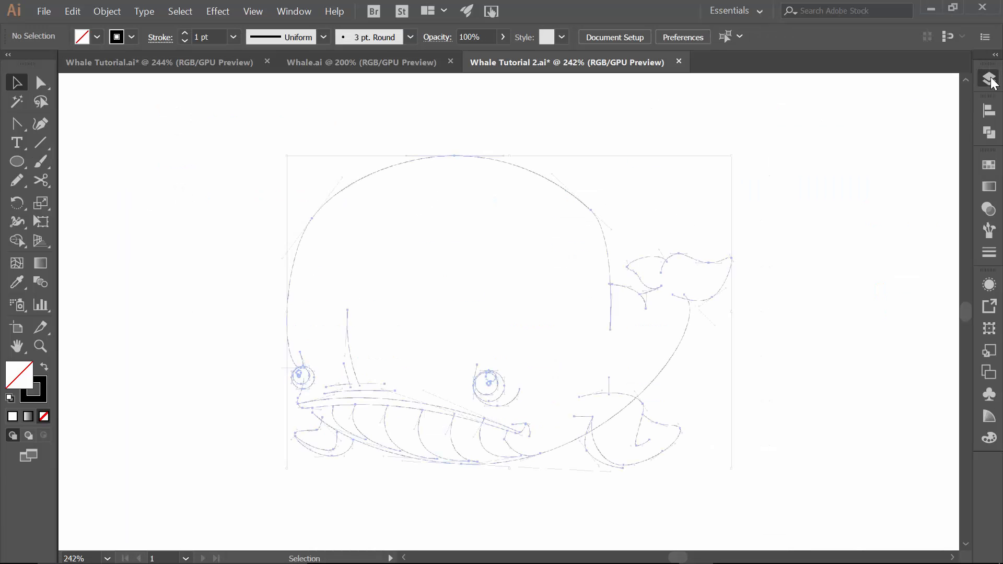
Step: Hide the No Handles guide layer and show the INKING layer again
{"action": "left_click", "coordinate": [988, 77]}
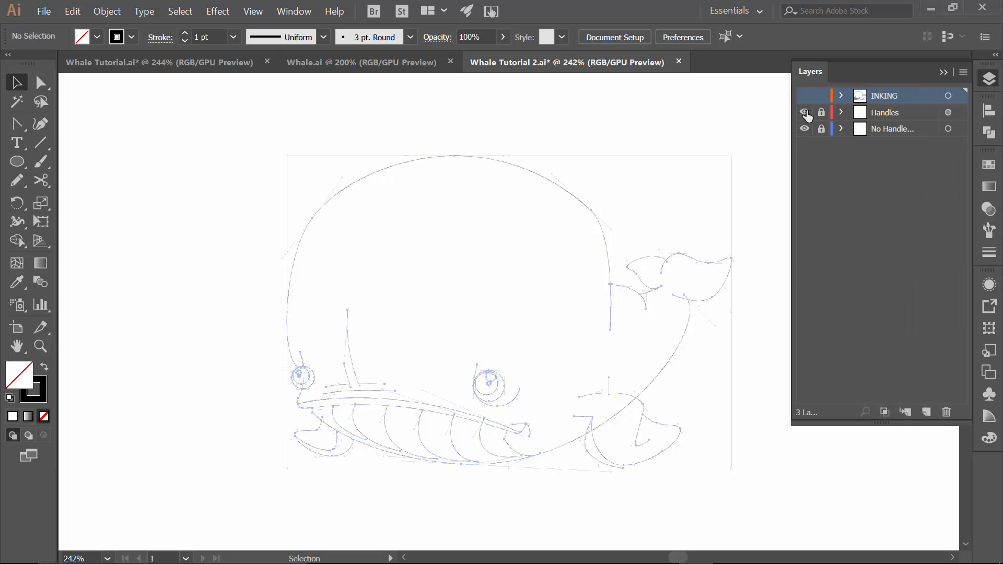
{"action": "left_click", "coordinate": [804, 128]}
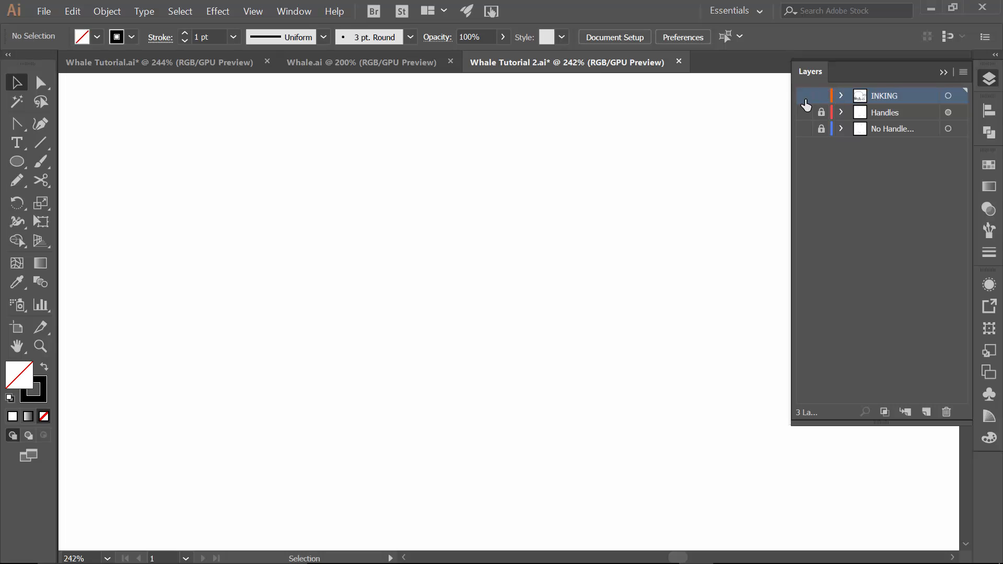
{"action": "left_click", "coordinate": [806, 95]}
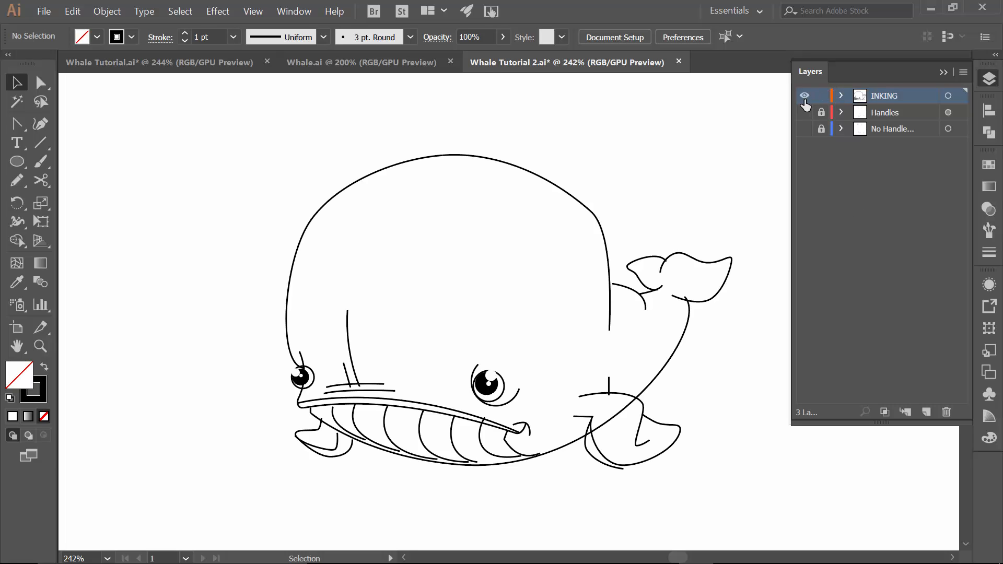
{"action": "mouse_move", "coordinate": [957, 189]}
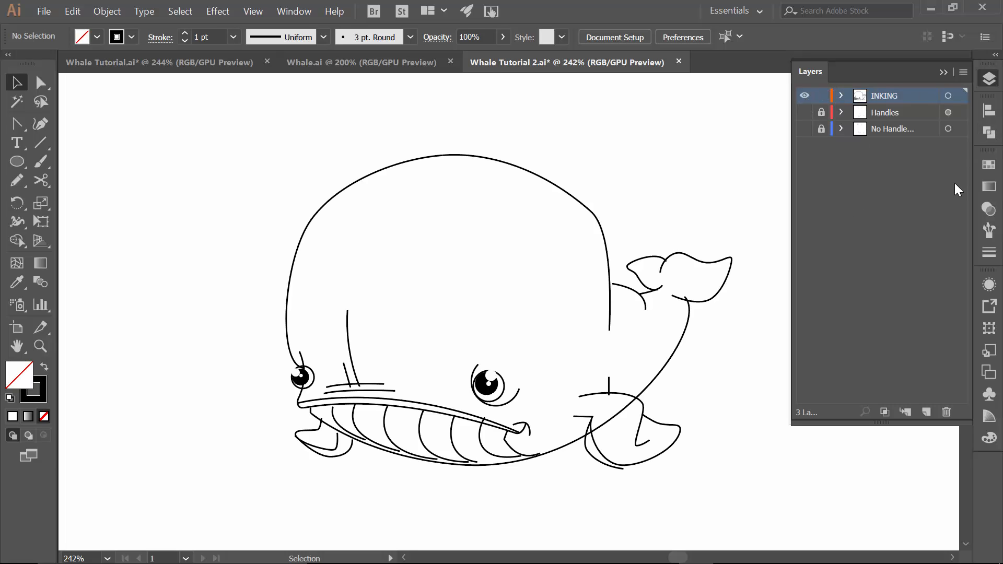
Step: Duplicate the INKING layer, lock the original, and name the copy BRUSHES
{"action": "left_click", "coordinate": [963, 72]}
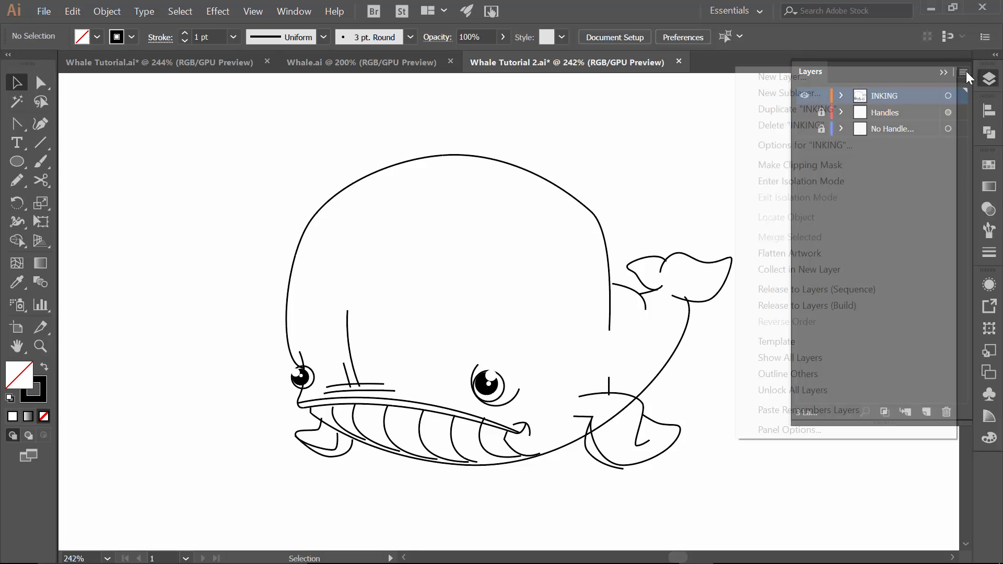
{"action": "left_click", "coordinate": [792, 108]}
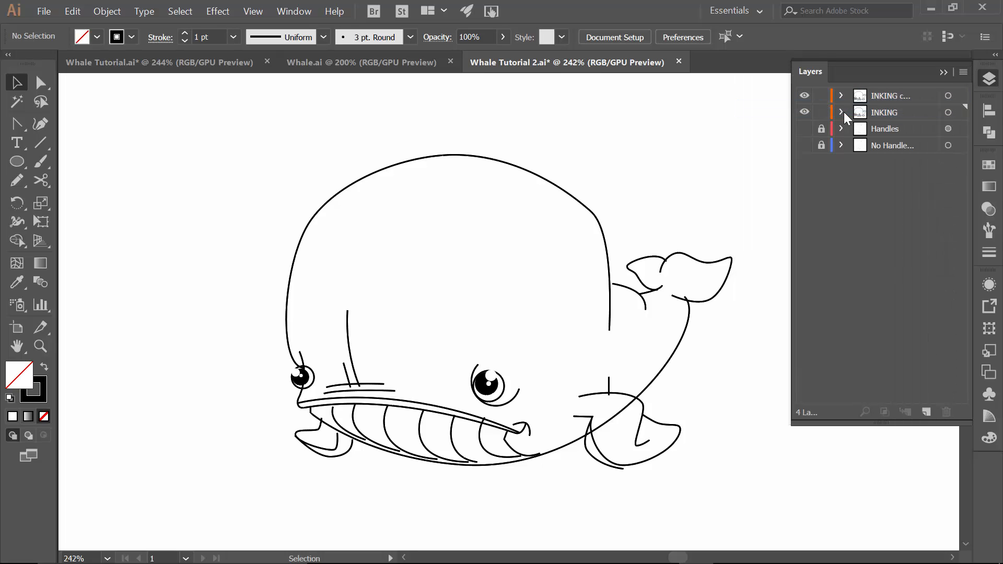
{"action": "left_click", "coordinate": [821, 112]}
{"action": "type", "text": "BR"}
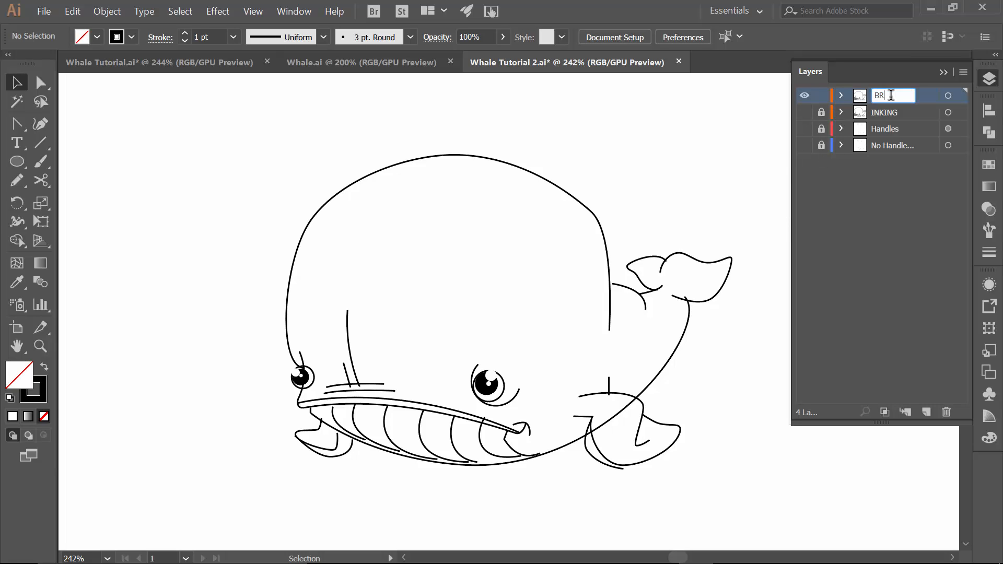
{"action": "type", "text": "USHES"}
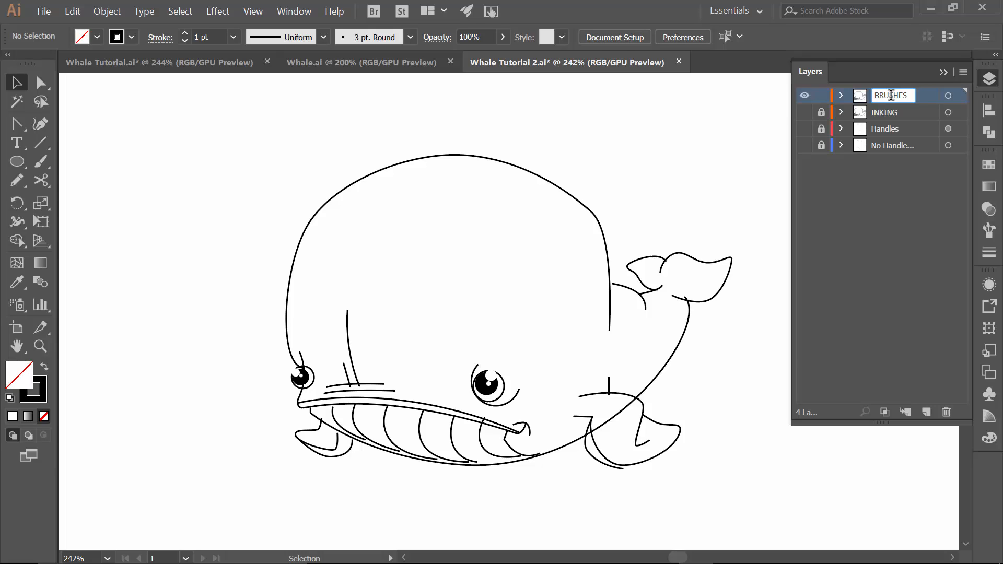
{"action": "left_click", "coordinate": [960, 216]}
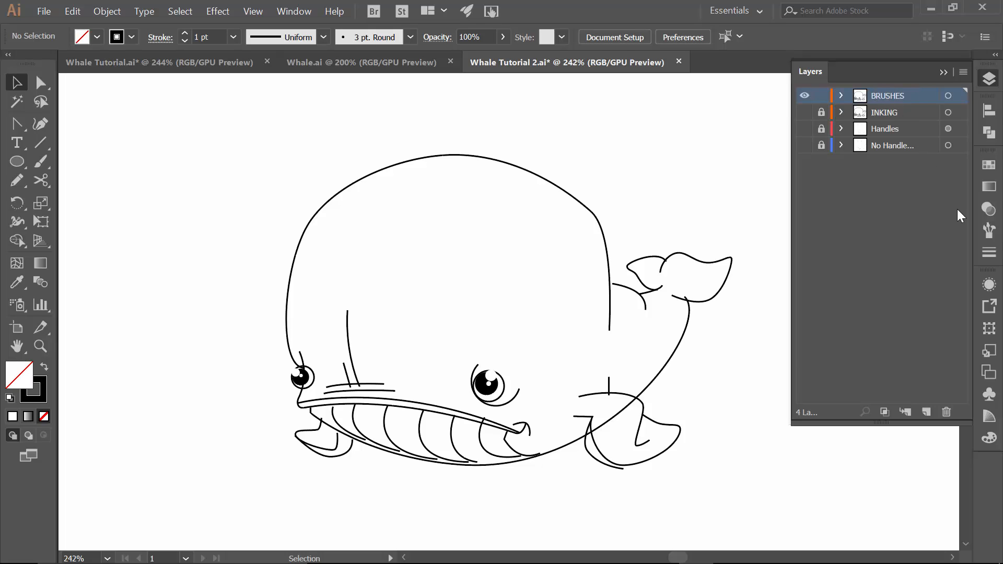
{"action": "mouse_move", "coordinate": [988, 230]}
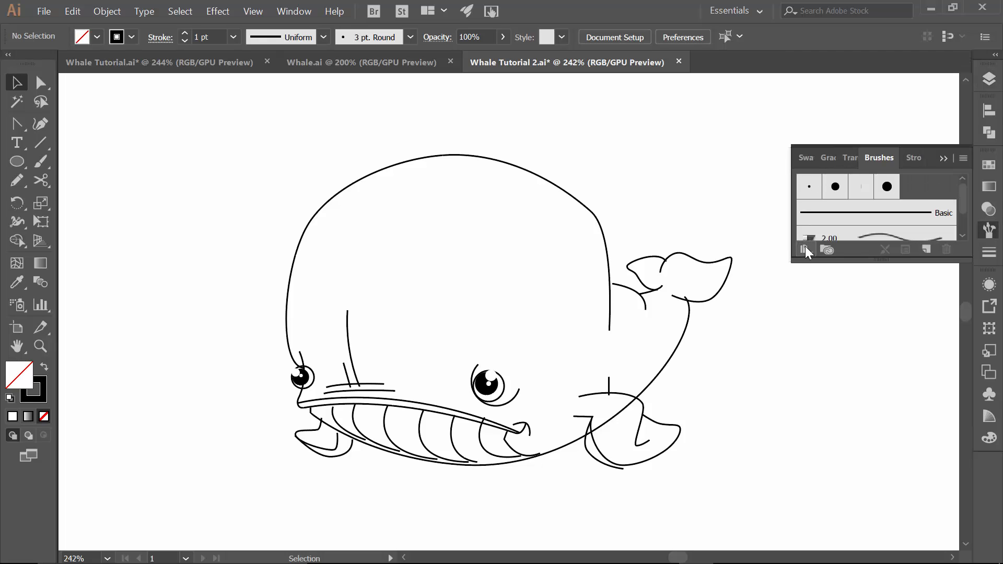
Step: Load the Cartoon Brushes Tinted library from Desktop > Brushes via Other Library
{"action": "left_click", "coordinate": [805, 250]}
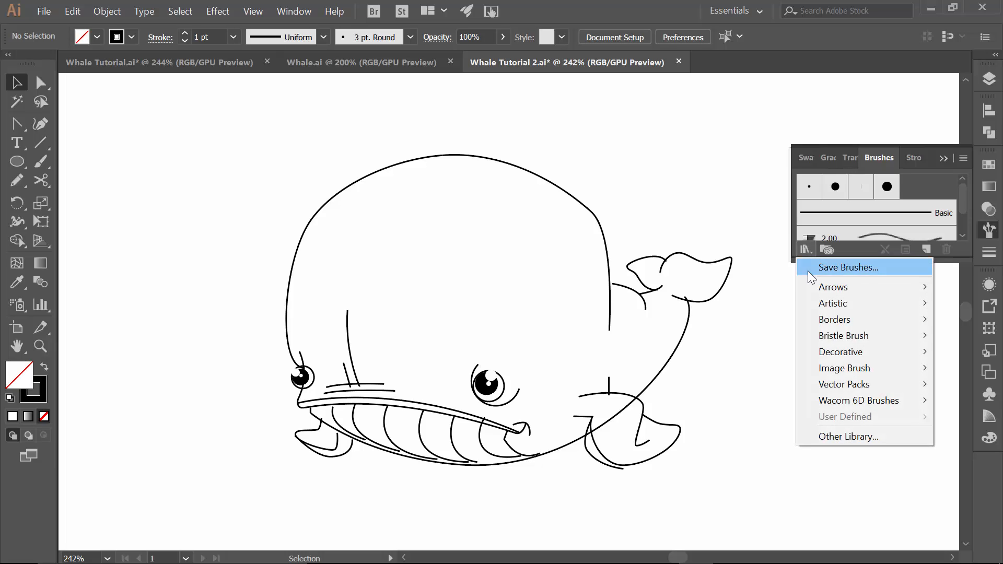
{"action": "mouse_move", "coordinate": [818, 442]}
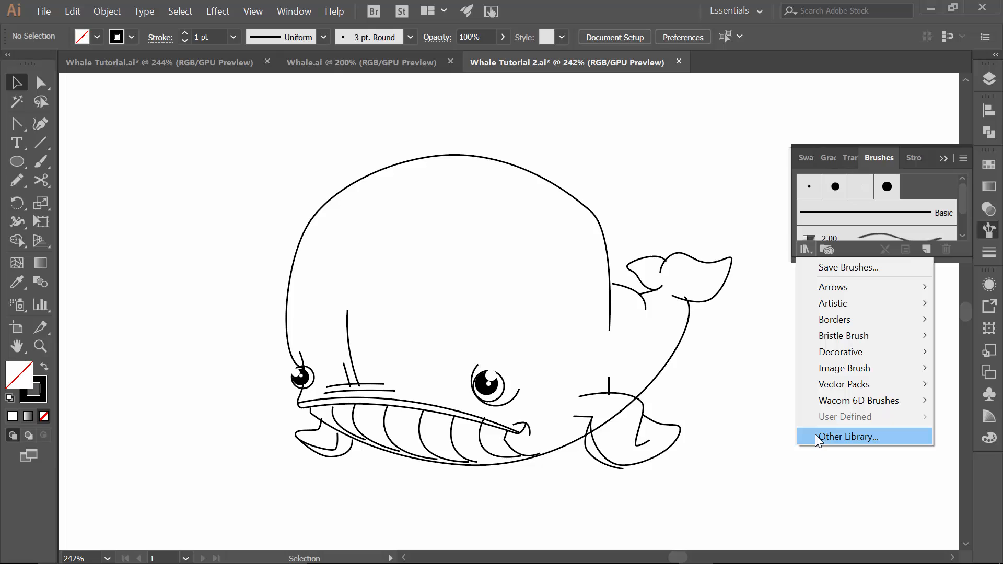
{"action": "mouse_move", "coordinate": [831, 422]}
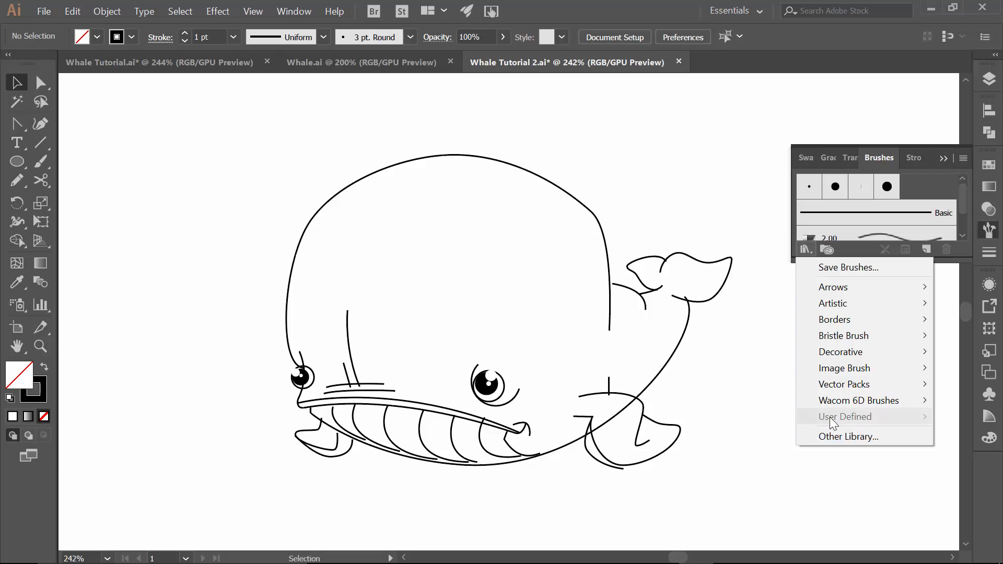
{"action": "mouse_move", "coordinate": [857, 420]}
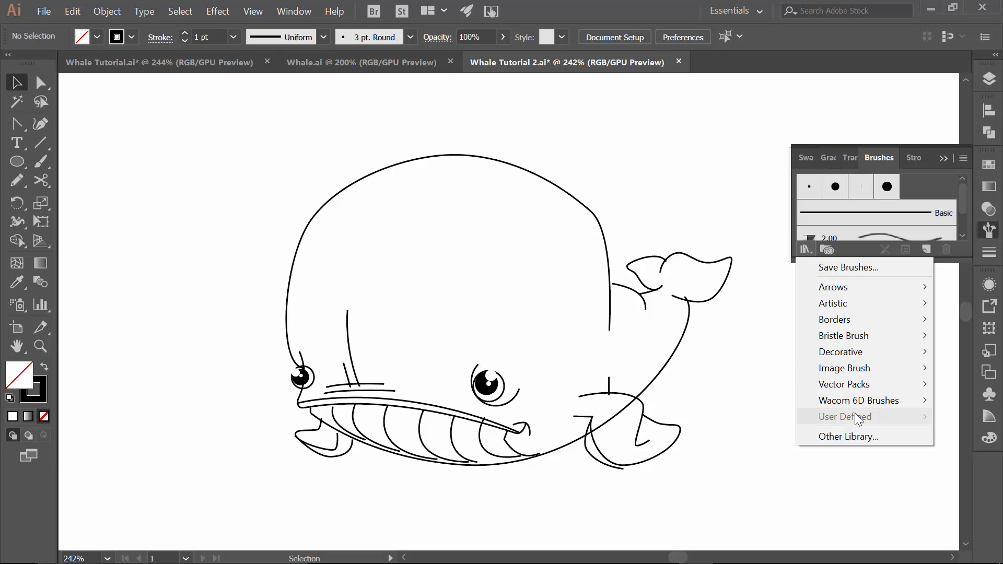
{"action": "mouse_move", "coordinate": [891, 419]}
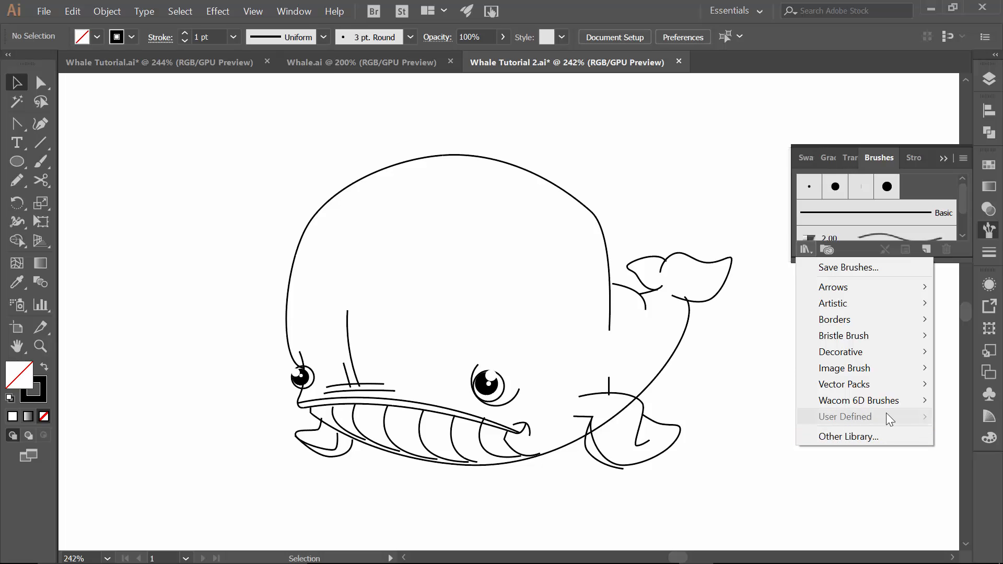
{"action": "mouse_move", "coordinate": [838, 420]}
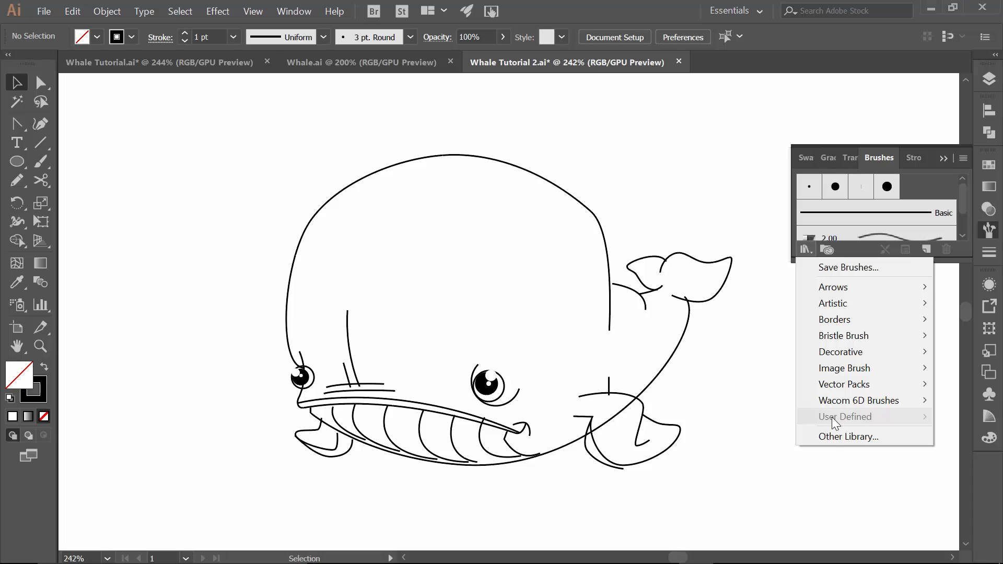
{"action": "left_click", "coordinate": [848, 436]}
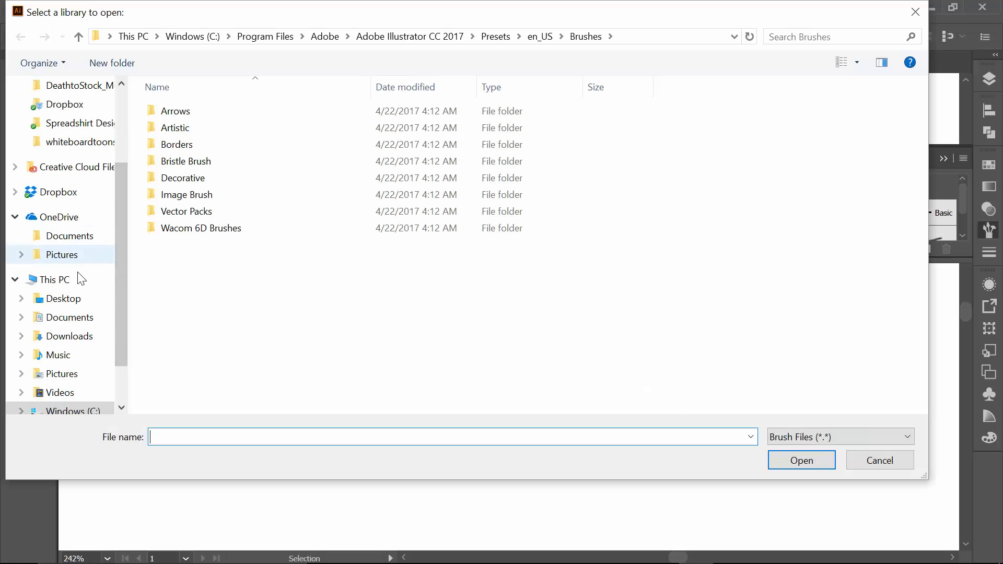
{"action": "left_click", "coordinate": [63, 298]}
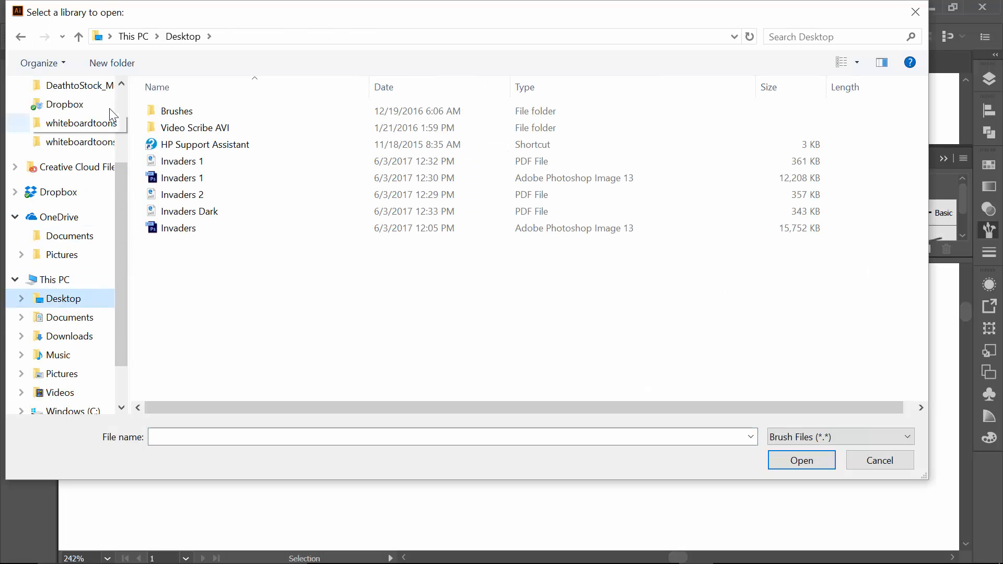
{"action": "left_click", "coordinate": [176, 111]}
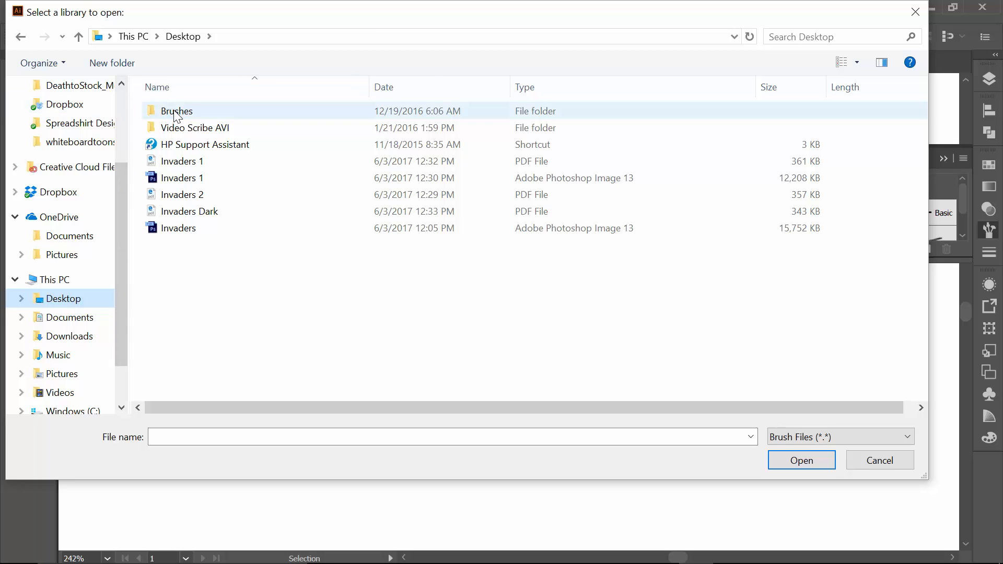
{"action": "double_click", "coordinate": [177, 111]}
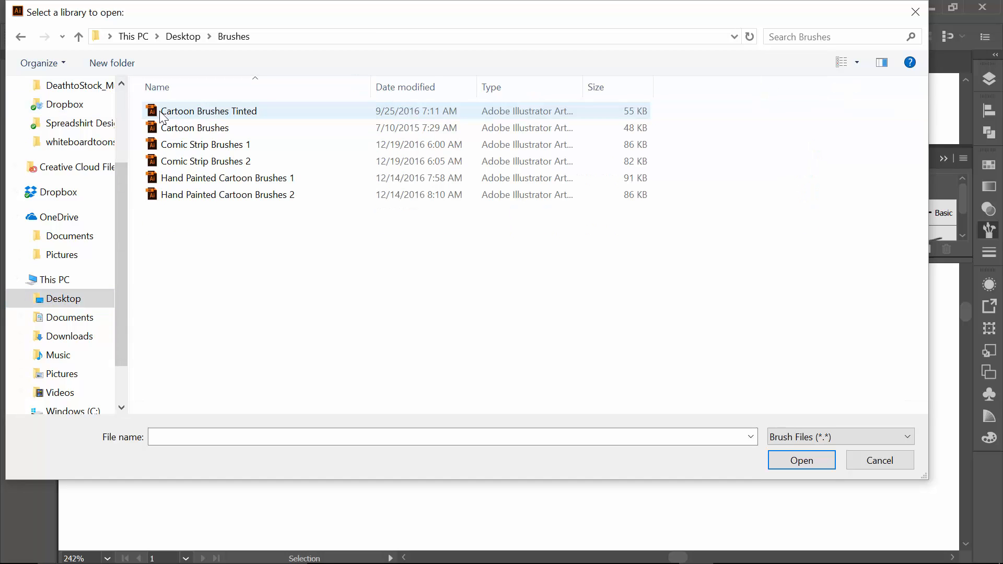
{"action": "mouse_move", "coordinate": [251, 114]}
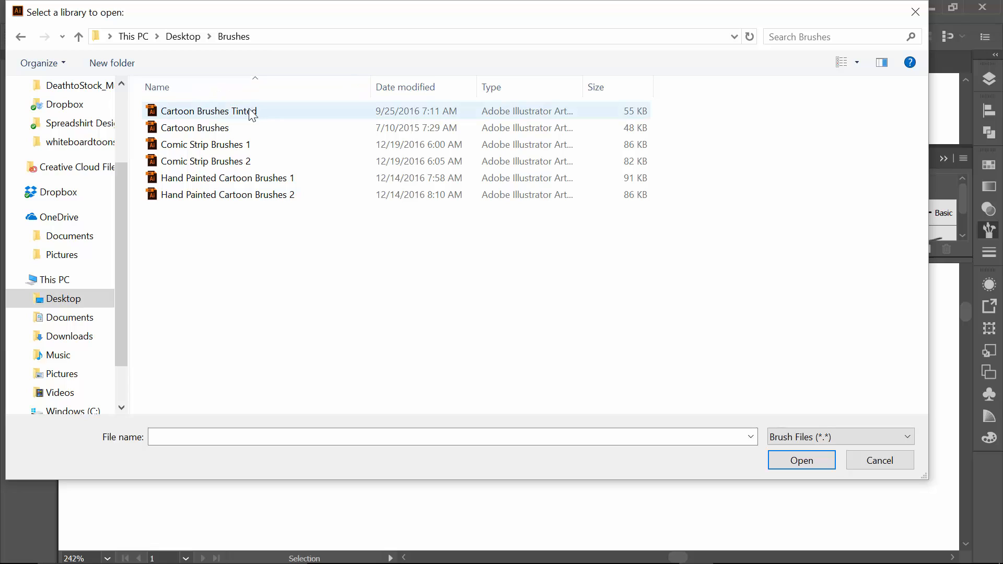
{"action": "left_click", "coordinate": [208, 111]}
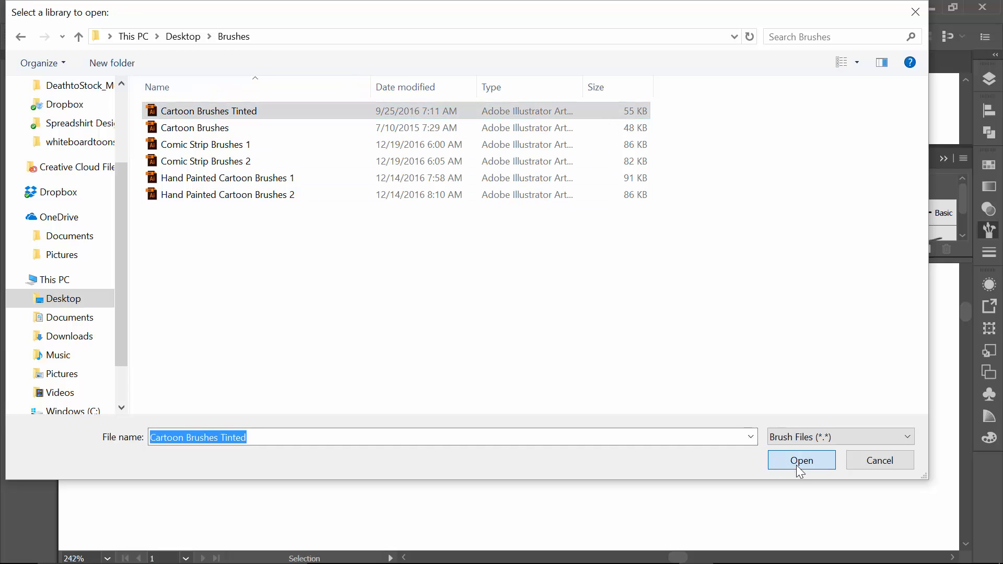
{"action": "left_click", "coordinate": [801, 460]}
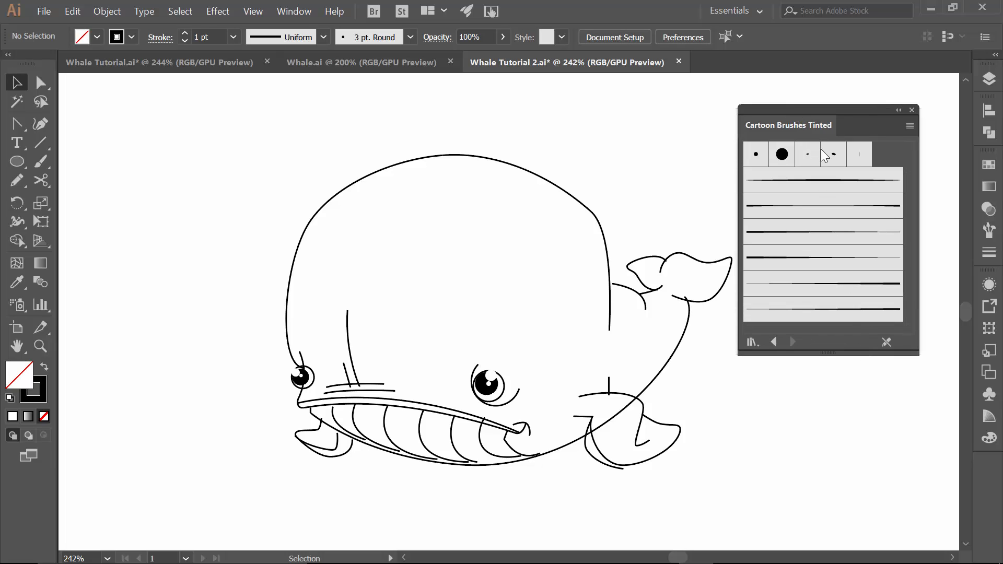
{"action": "mouse_move", "coordinate": [750, 165]}
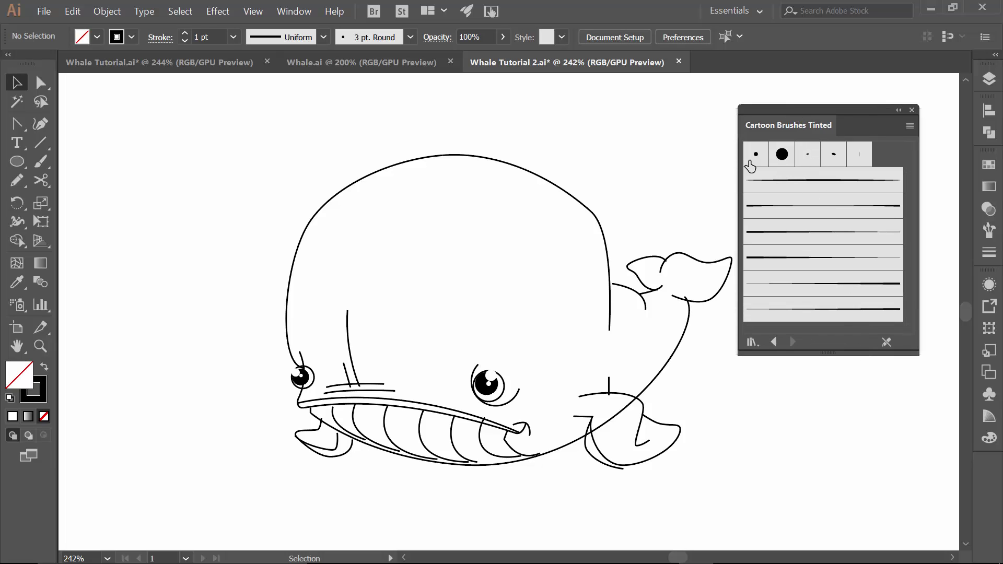
{"action": "mouse_move", "coordinate": [808, 191]}
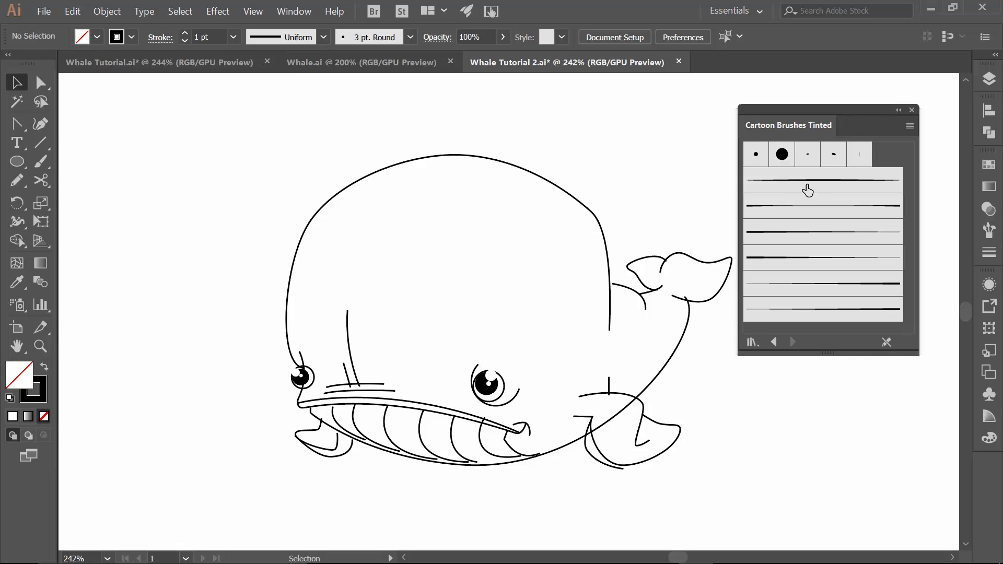
Step: Apply a tapered Cartoon Brushes Tinted brush to the whale's head outline
{"action": "left_click", "coordinate": [823, 180]}
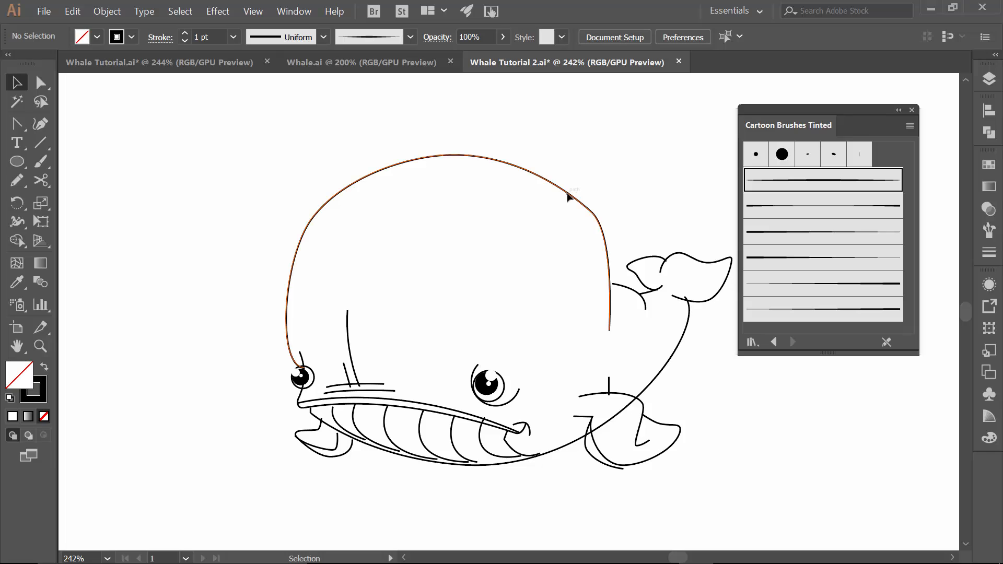
{"action": "left_click", "coordinate": [569, 197]}
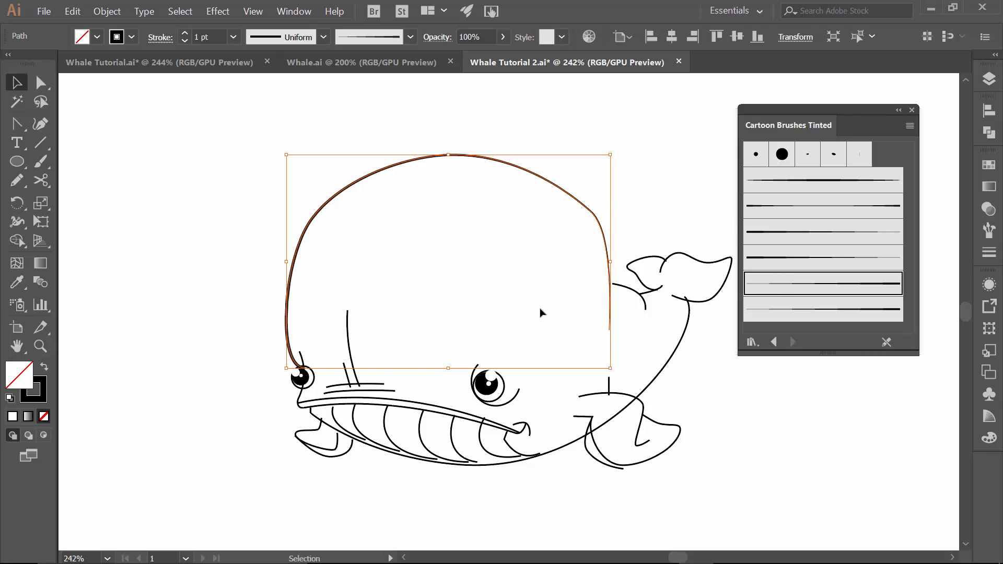
{"action": "left_click", "coordinate": [243, 352]}
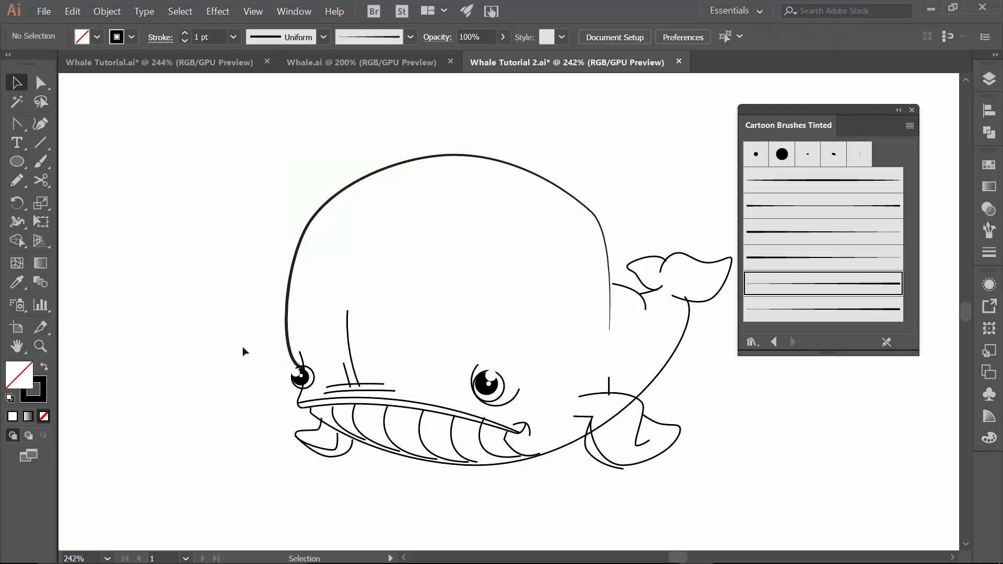
{"action": "left_click", "coordinate": [40, 346]}
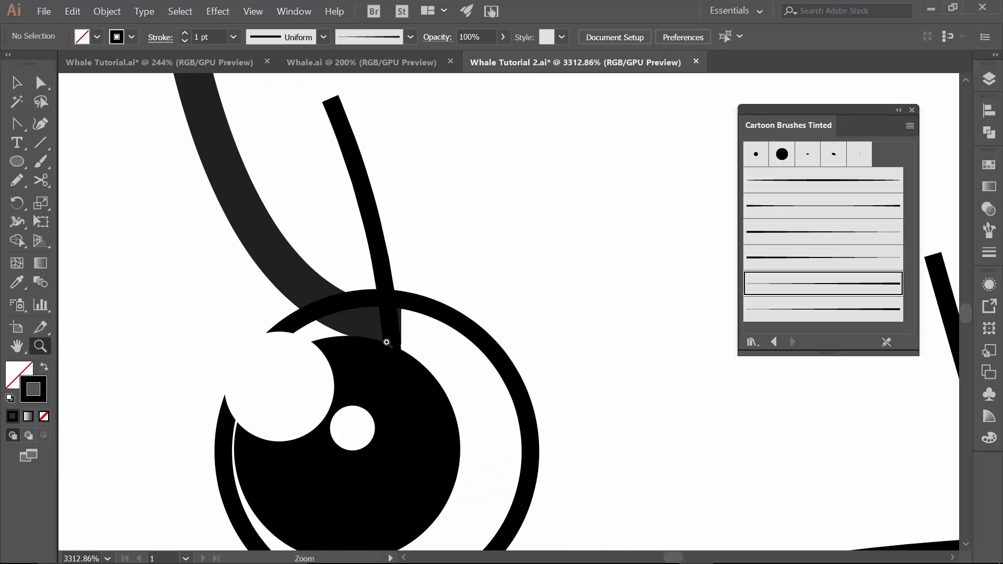
{"action": "mouse_move", "coordinate": [377, 324]}
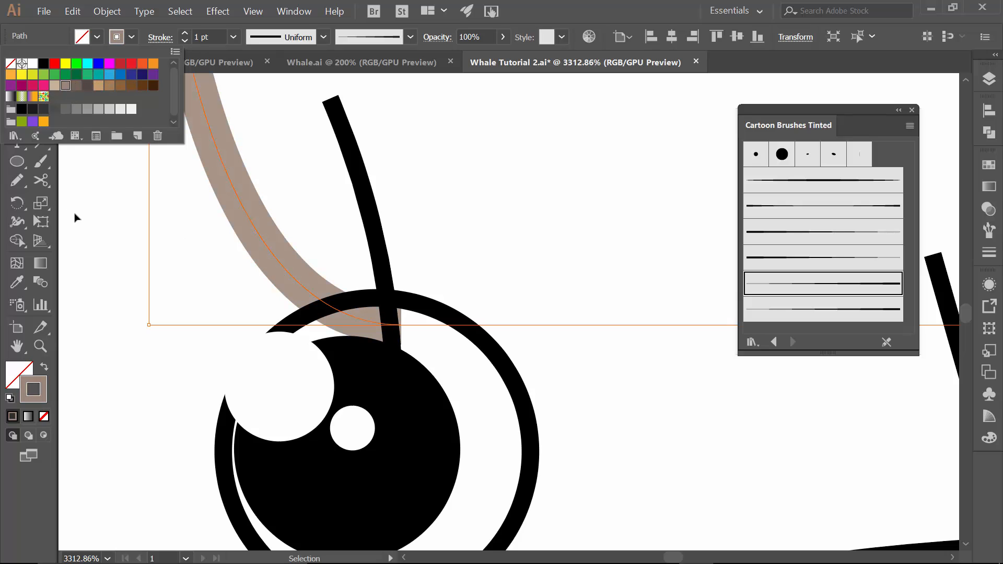
{"action": "mouse_move", "coordinate": [394, 139]}
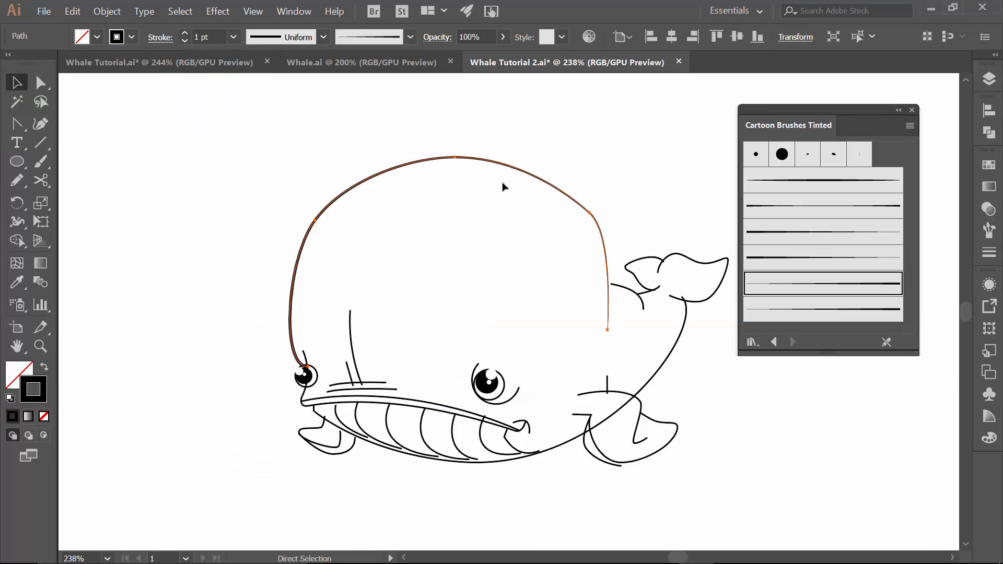
Step: Move the brush library off the drawing and select the arc beside the right eye
{"action": "left_click", "coordinate": [233, 258]}
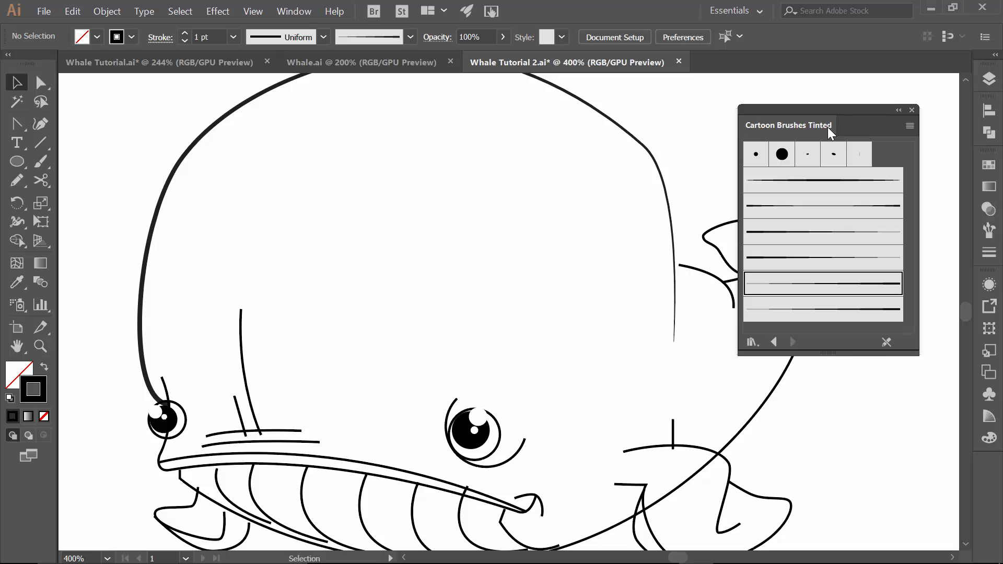
{"action": "left_click_drag", "start_coordinate": [788, 125], "coordinate": [669, 161]}
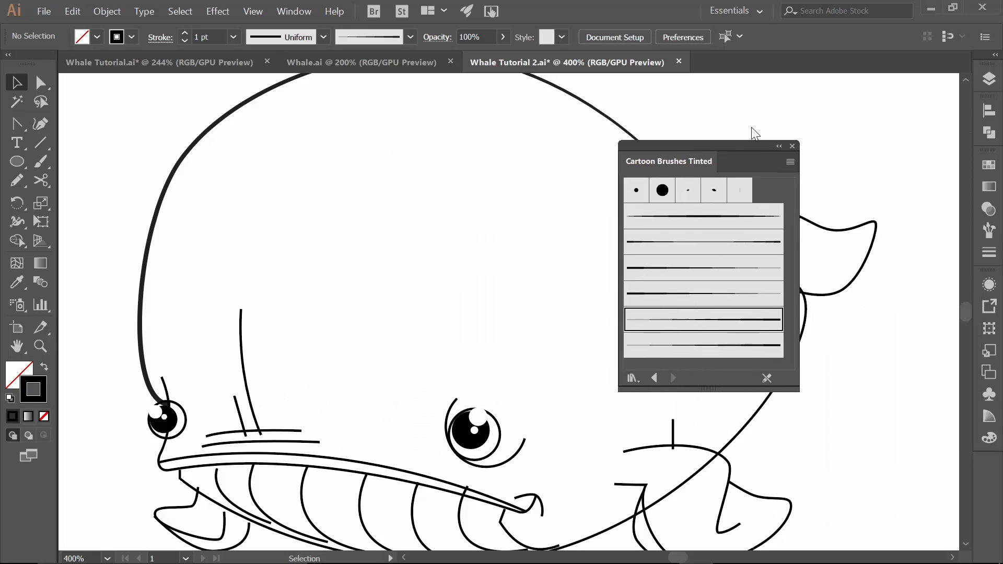
{"action": "left_click_drag", "start_coordinate": [669, 161], "coordinate": [822, 99]}
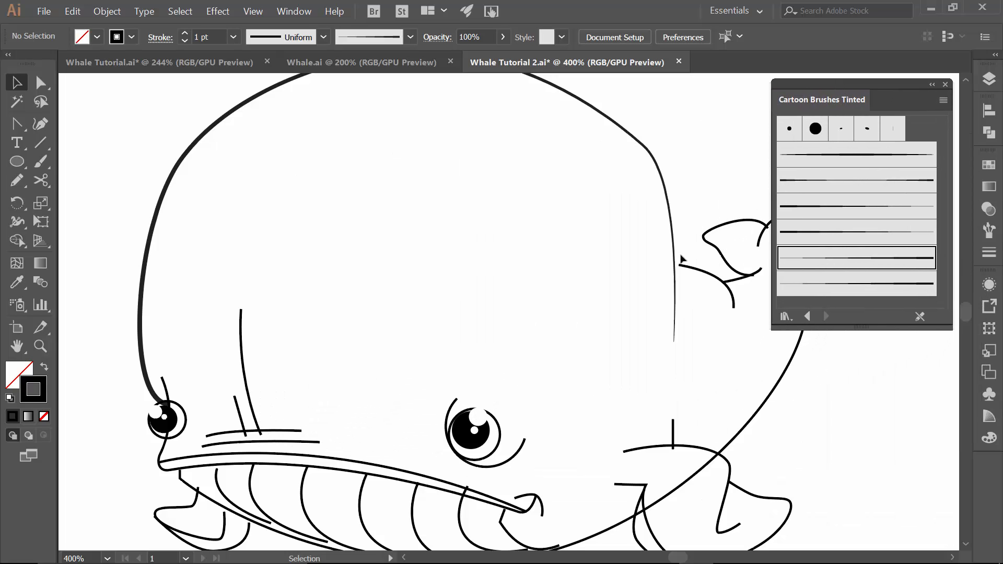
{"action": "mouse_move", "coordinate": [609, 350]}
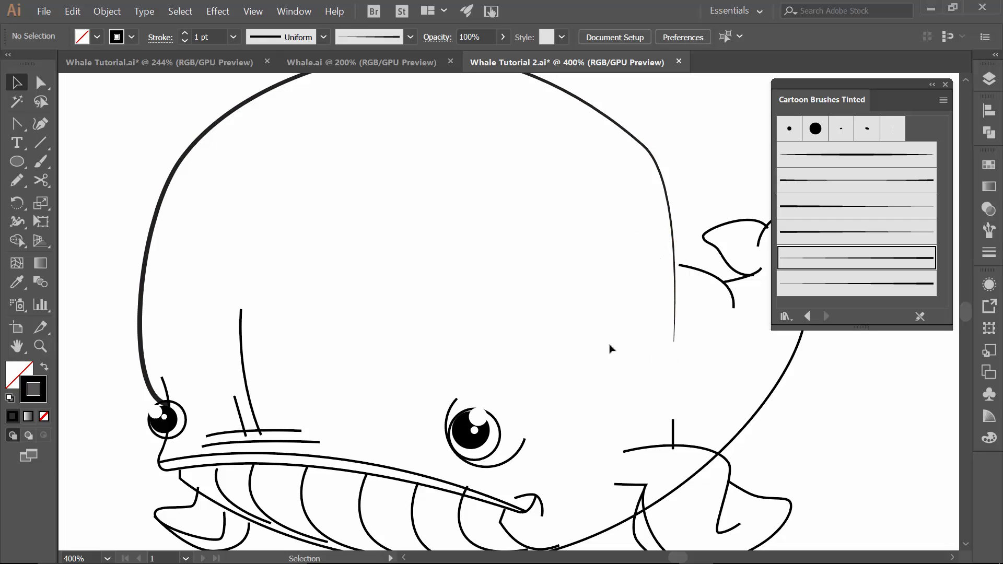
{"action": "mouse_move", "coordinate": [387, 391]}
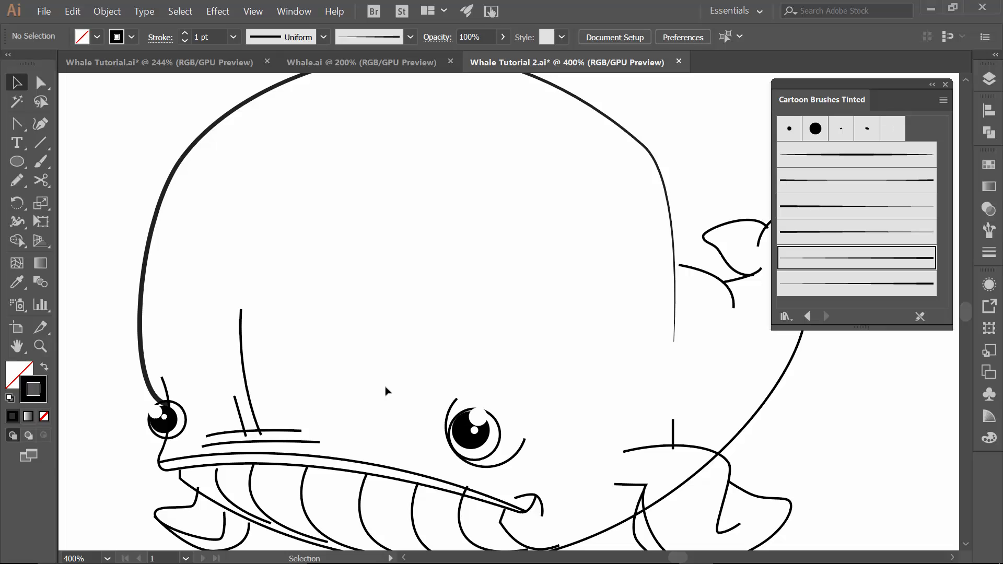
{"action": "mouse_move", "coordinate": [670, 343]}
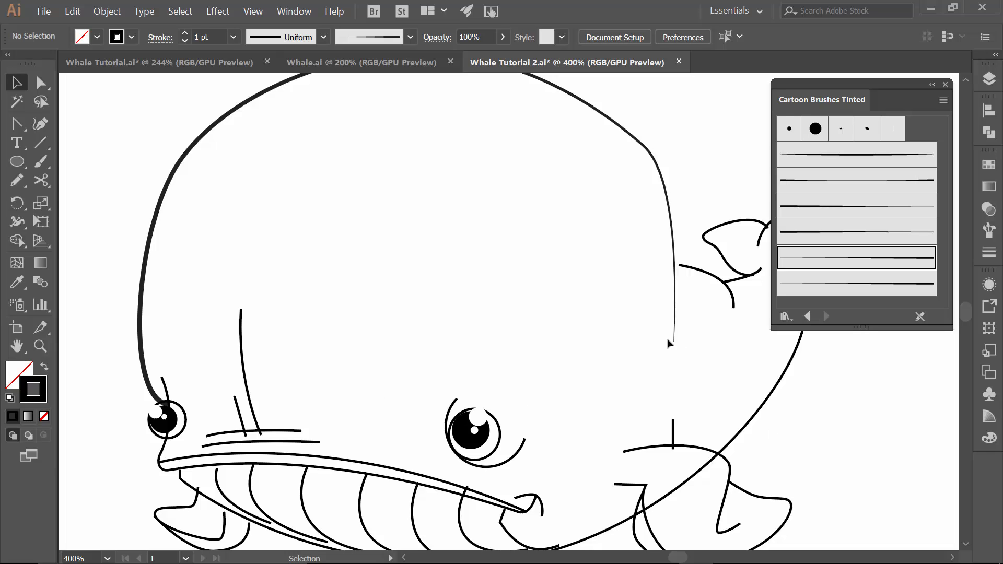
{"action": "mouse_move", "coordinate": [203, 479]}
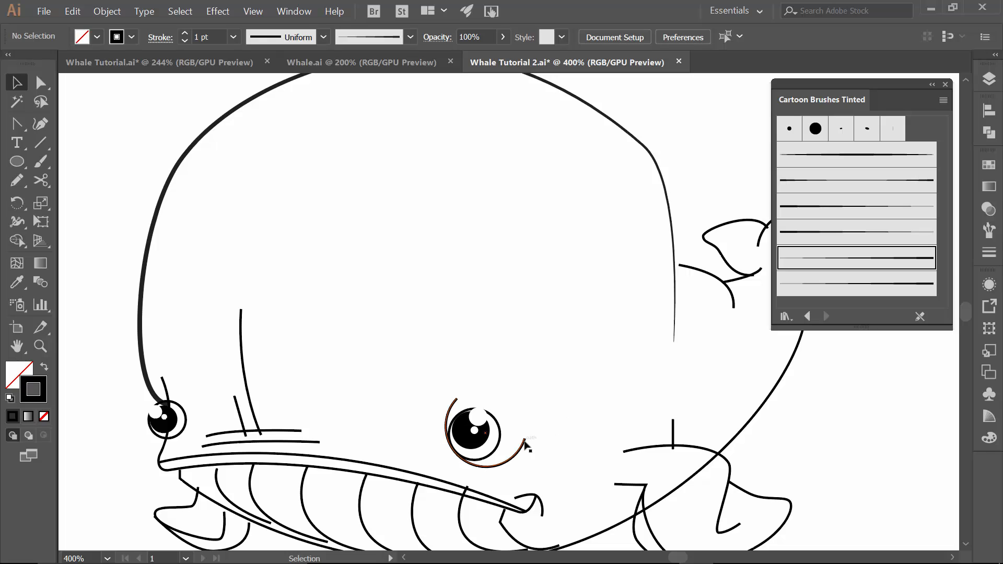
{"action": "left_click", "coordinate": [484, 445]}
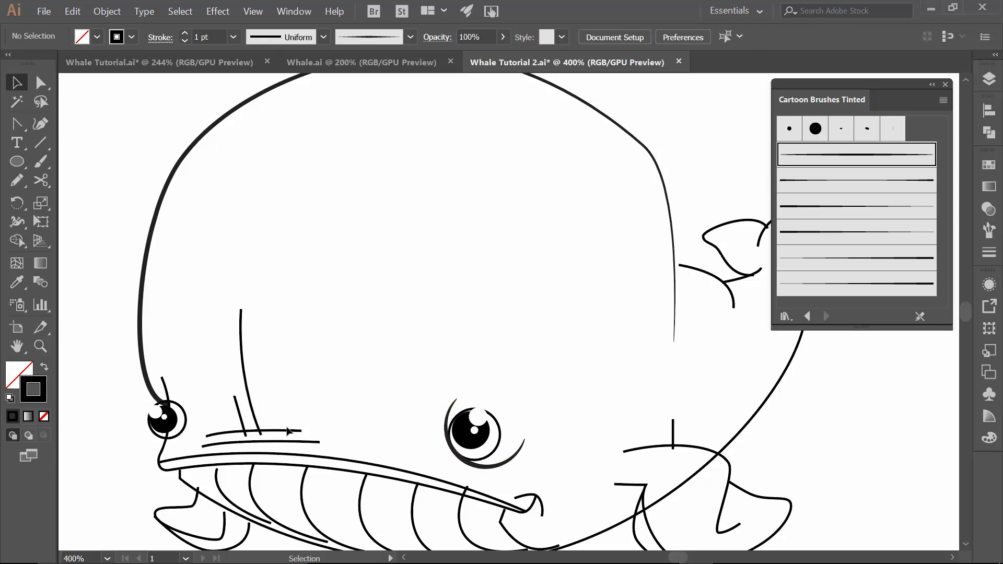
Step: Give the short lines above the mouth and the tail fin outline tapered brush strokes
{"action": "left_click", "coordinate": [256, 435]}
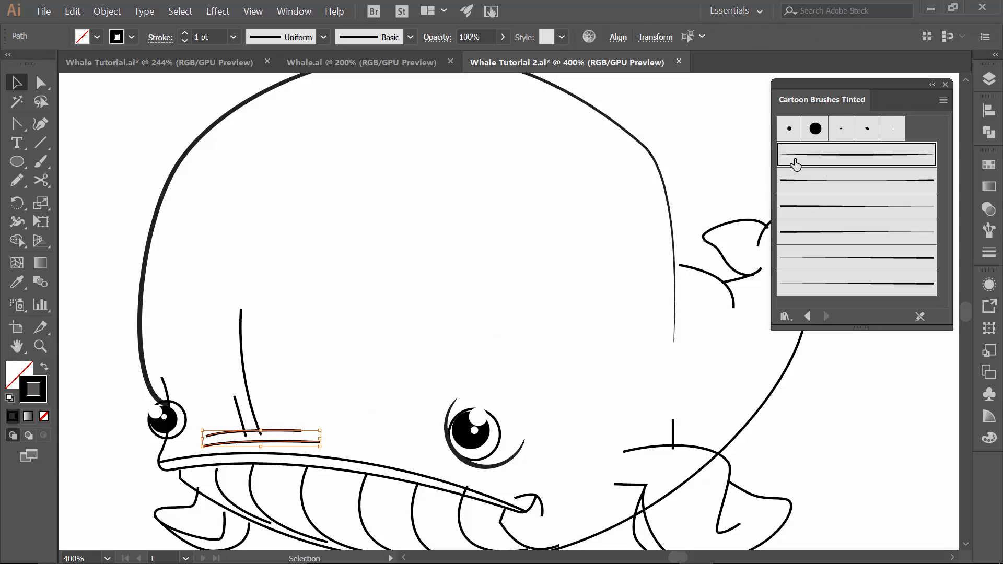
{"action": "mouse_move", "coordinate": [925, 159]}
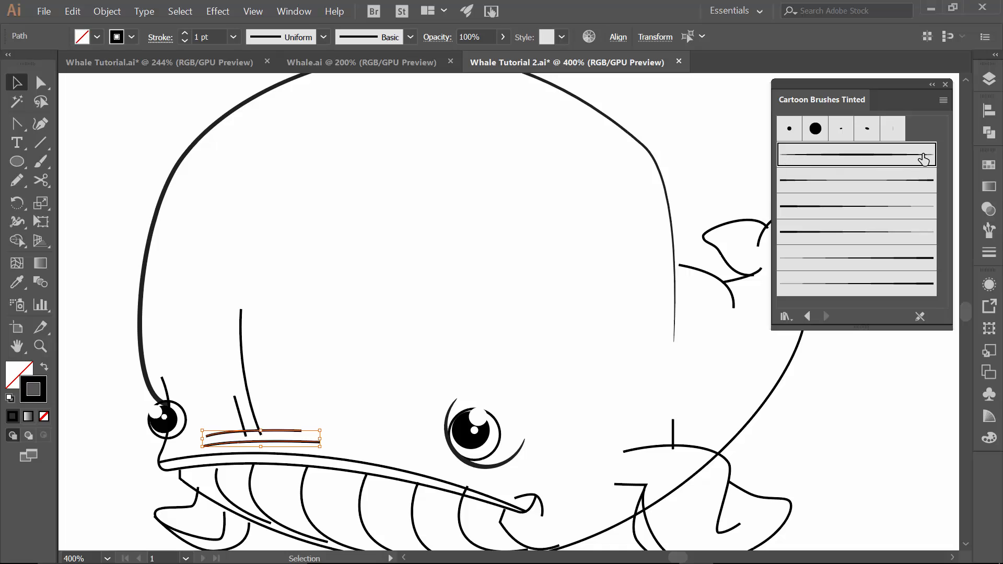
{"action": "left_click", "coordinate": [855, 154]}
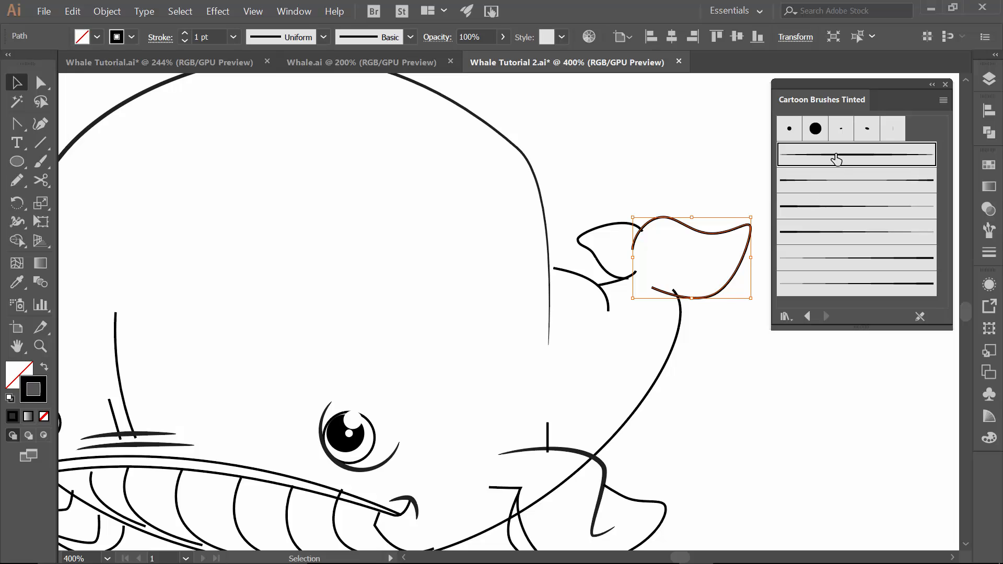
{"action": "left_click", "coordinate": [835, 154]}
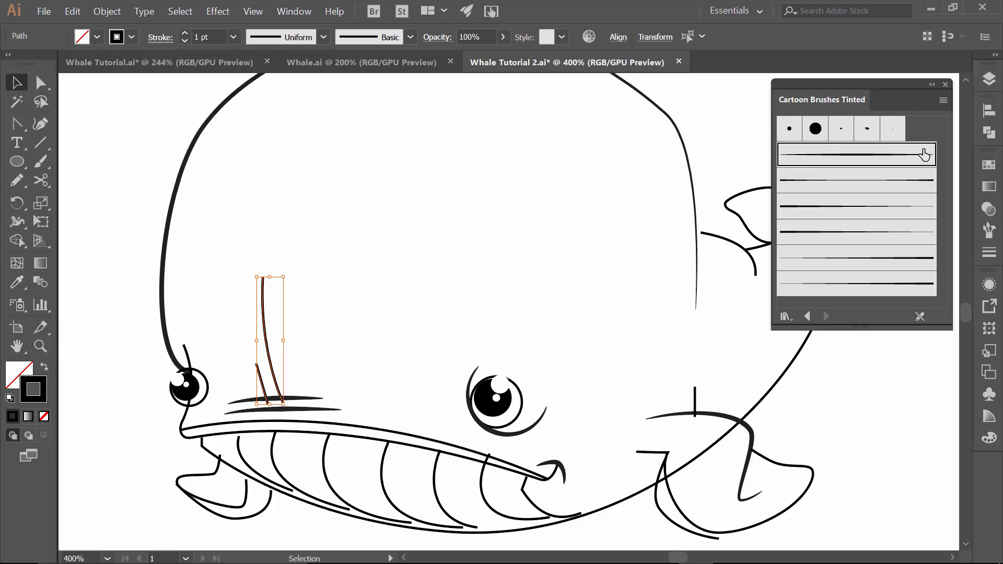
{"action": "mouse_move", "coordinate": [801, 179]}
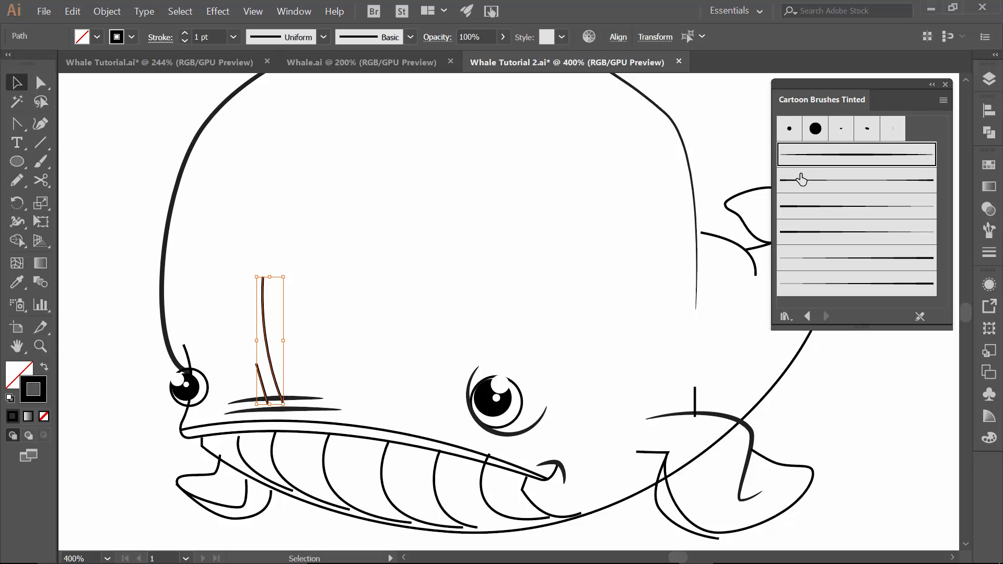
{"action": "mouse_move", "coordinate": [801, 188]}
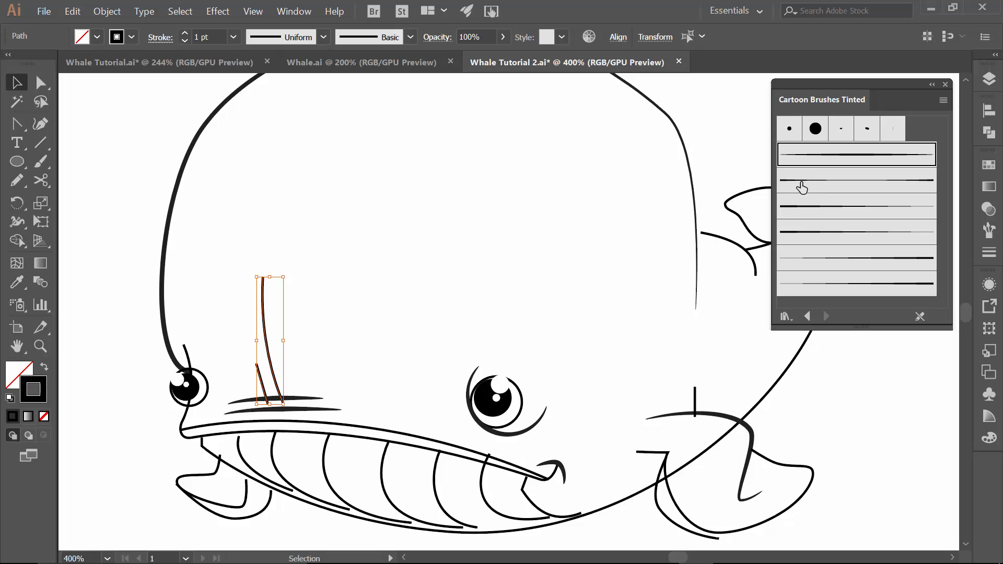
{"action": "mouse_move", "coordinate": [850, 208]}
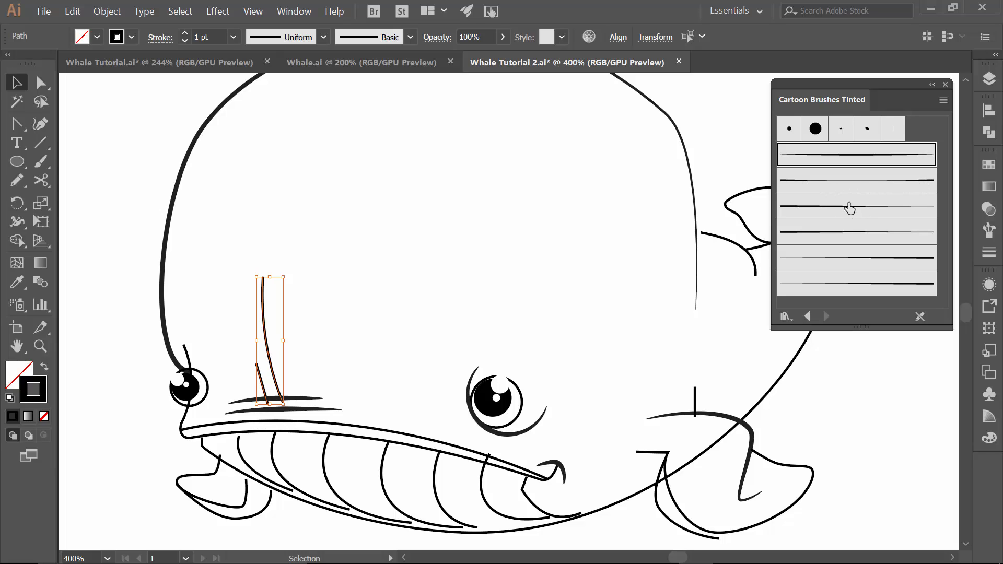
{"action": "mouse_move", "coordinate": [844, 288]}
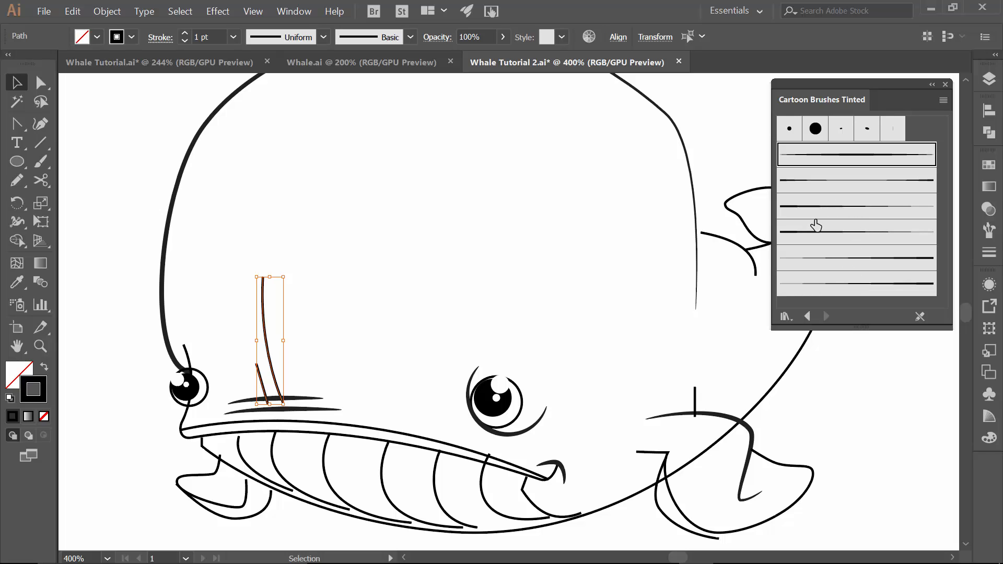
{"action": "mouse_move", "coordinate": [831, 208]}
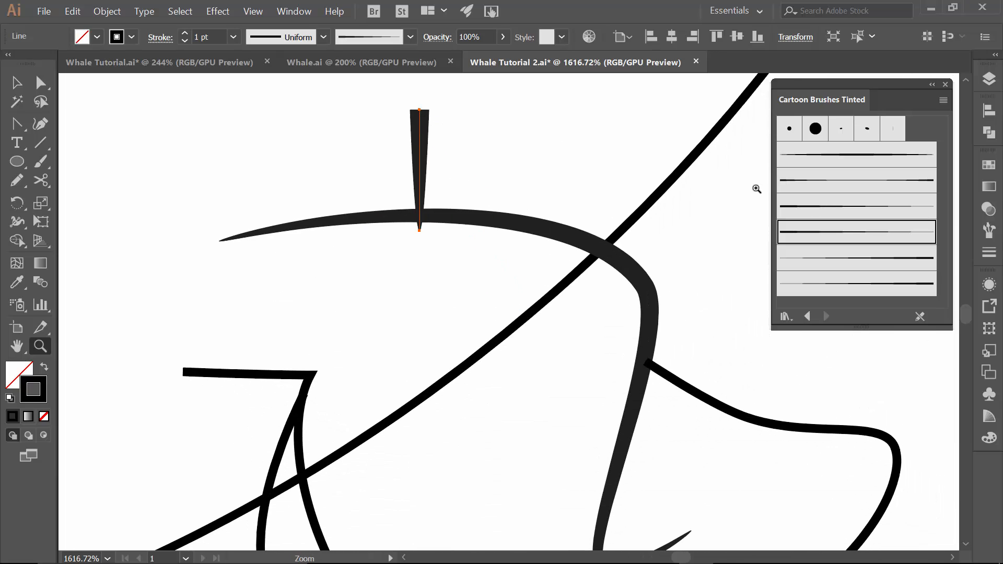
Step: Zoom in on the flipper lines and select the flipper's outer curve
{"action": "left_click", "coordinate": [855, 257]}
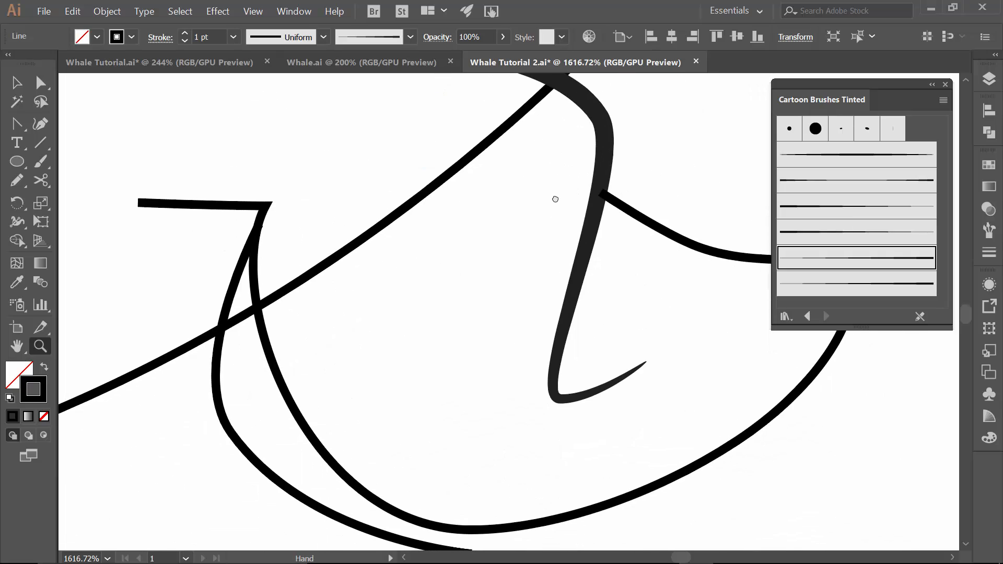
{"action": "left_click", "coordinate": [16, 82]}
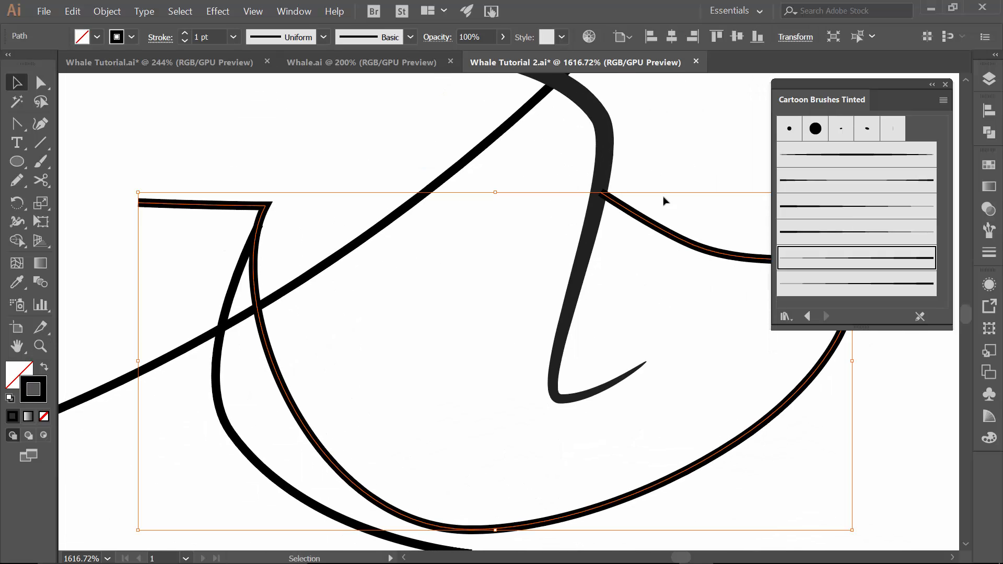
{"action": "mouse_move", "coordinate": [610, 207]}
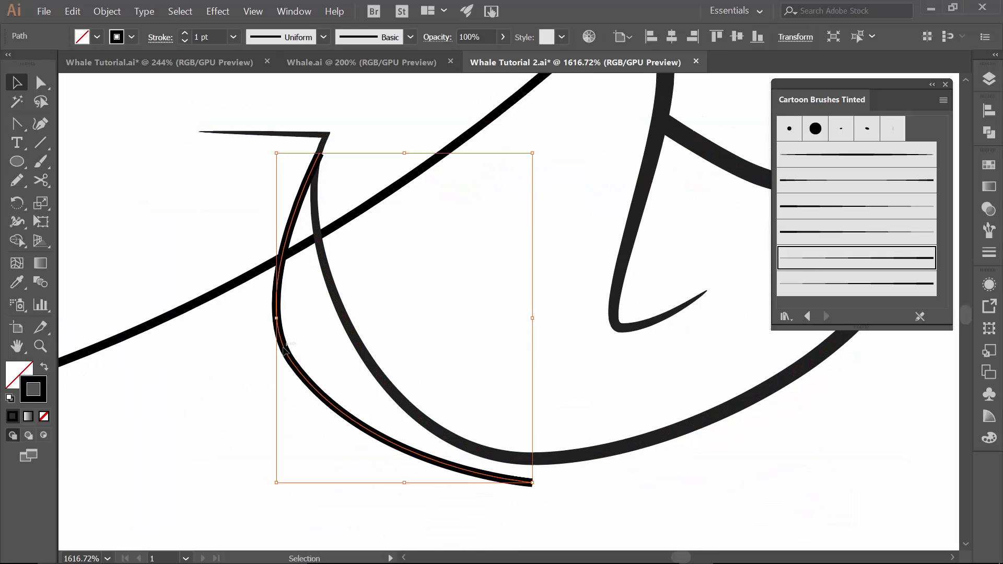
{"action": "mouse_move", "coordinate": [345, 344]}
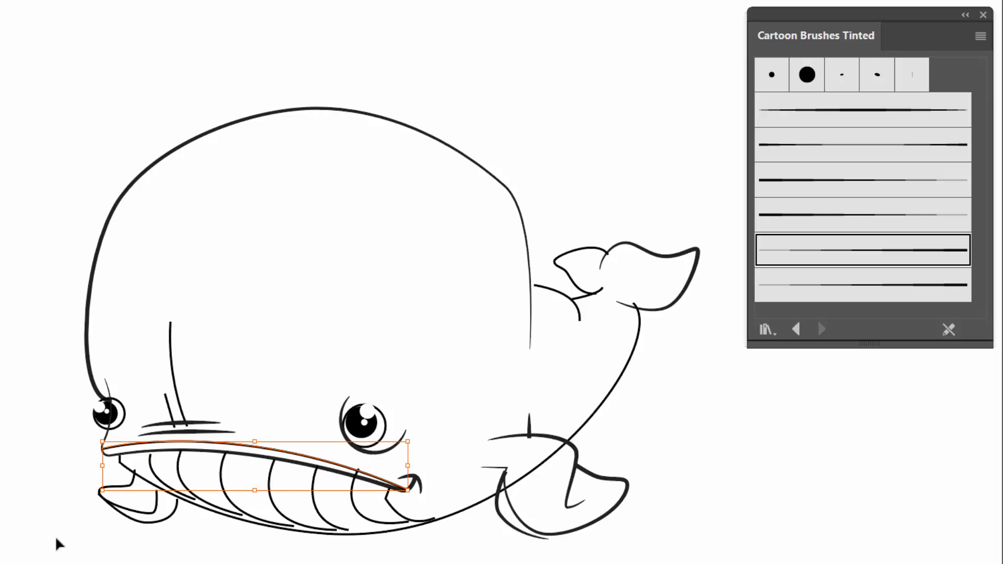
Step: Apply tapered Tinted brushes to the mouth line, teeth and belly curve
{"action": "left_click", "coordinate": [861, 110]}
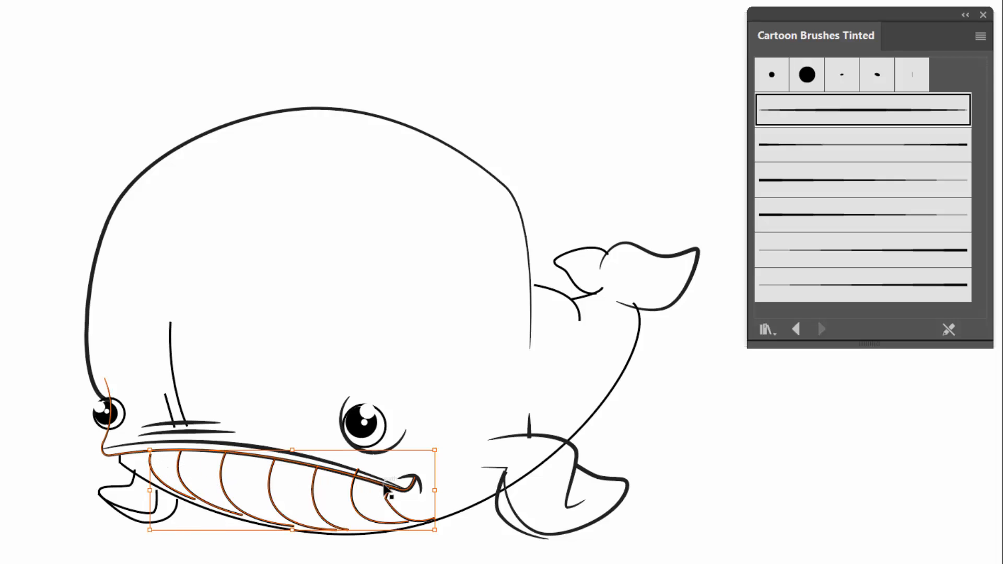
{"action": "left_click", "coordinate": [862, 214]}
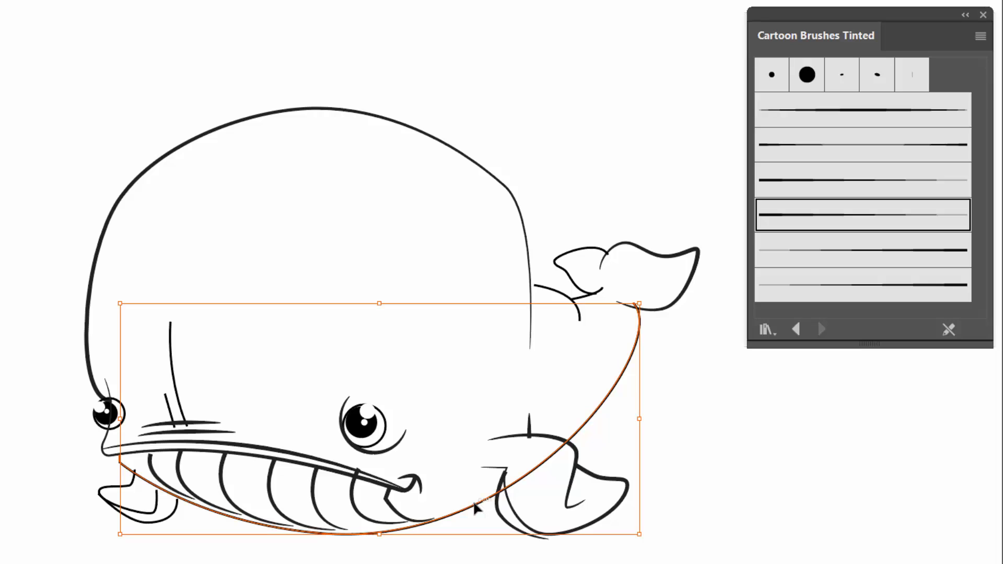
{"action": "mouse_move", "coordinate": [804, 164]}
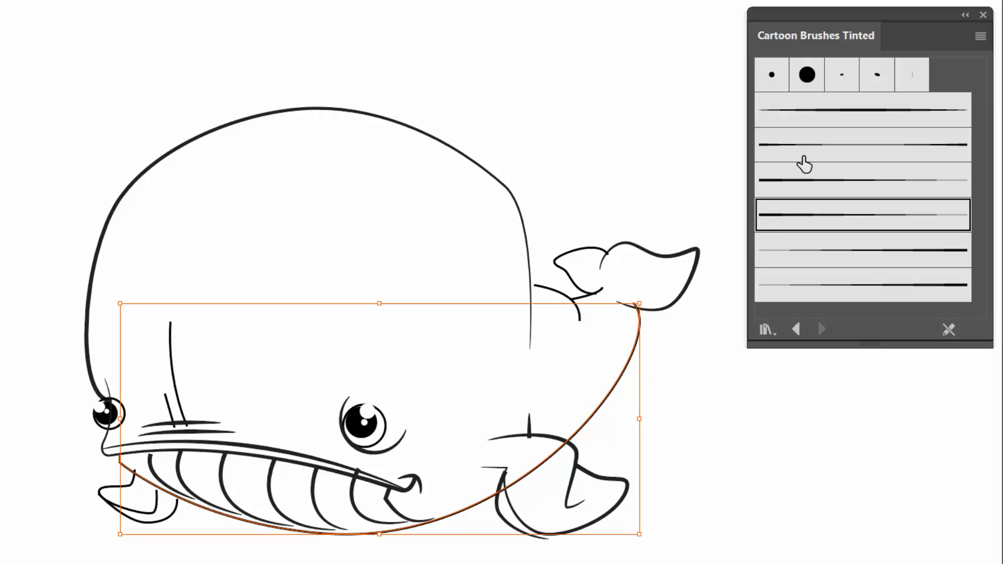
{"action": "left_click", "coordinate": [862, 145]}
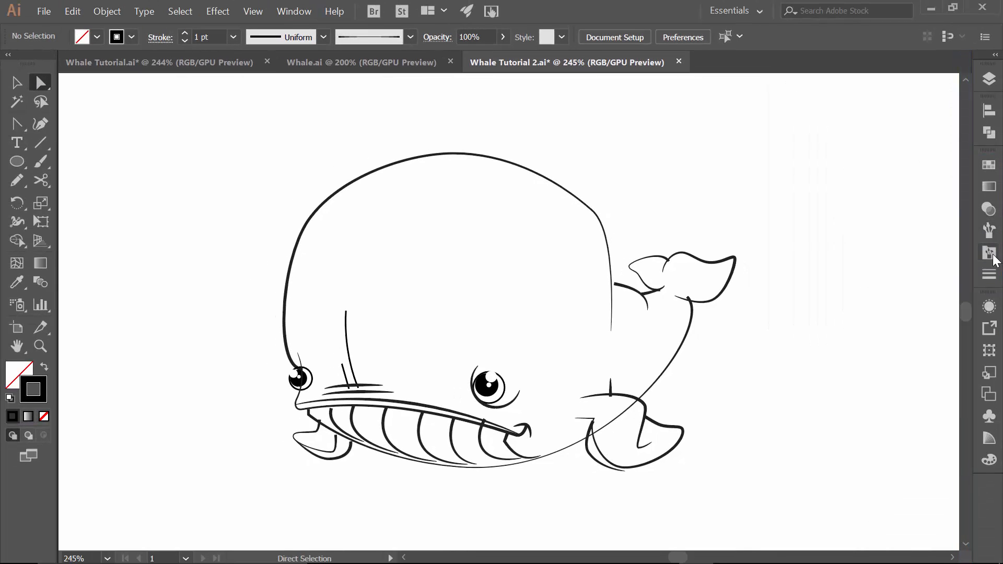
Step: Thicken the brushed whale strokes to about 4 pt for bolder outlines
{"action": "left_click", "coordinate": [16, 82]}
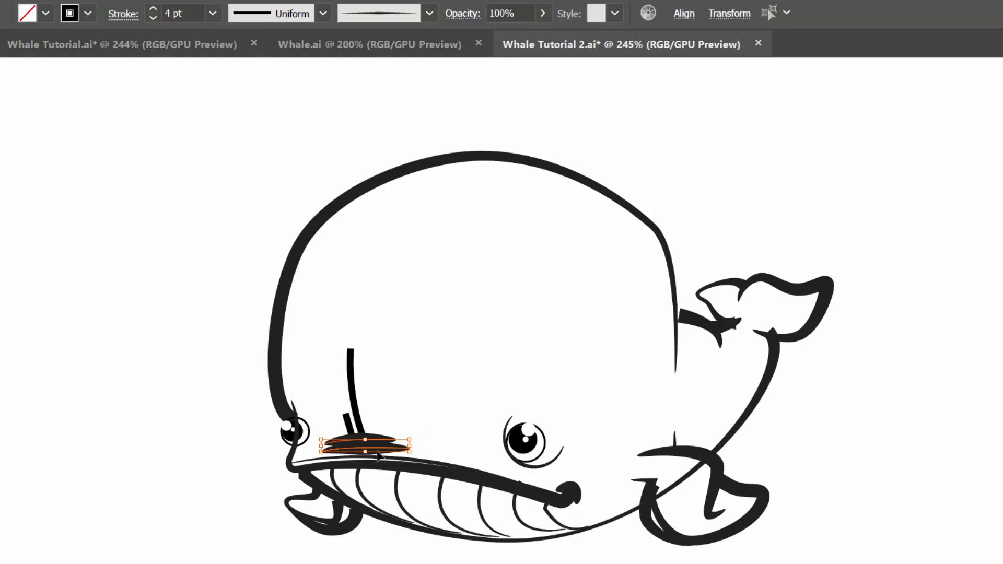
Step: Reduce the short snout lines' stroke weight to about 1–2 pt
{"action": "left_click", "coordinate": [153, 17]}
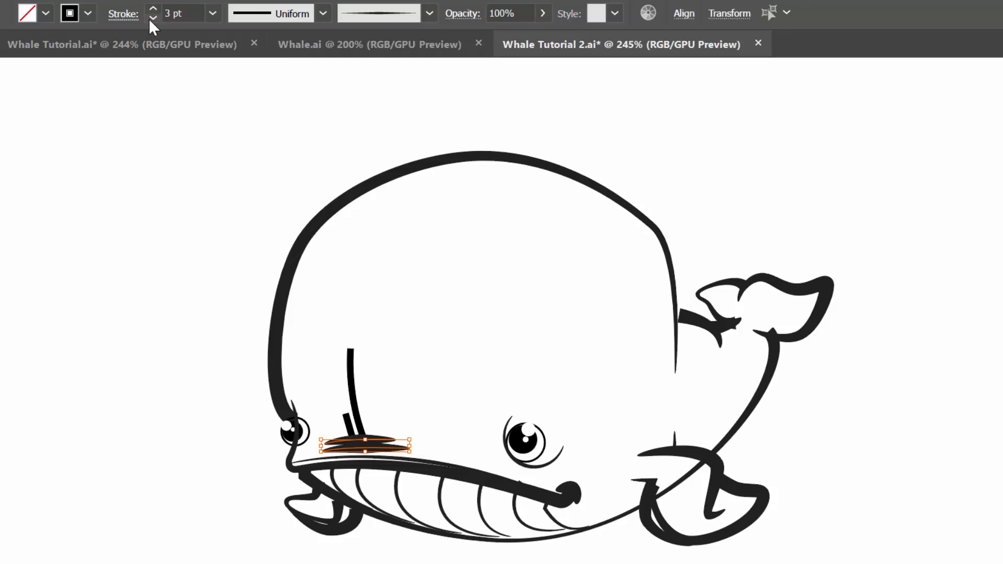
{"action": "left_click", "coordinate": [153, 17]}
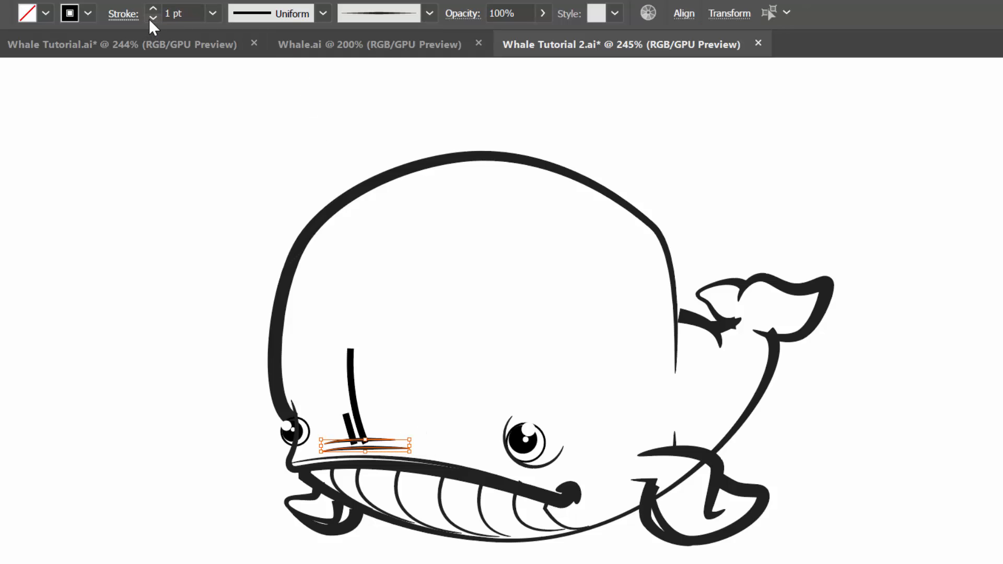
{"action": "left_click", "coordinate": [153, 8]}
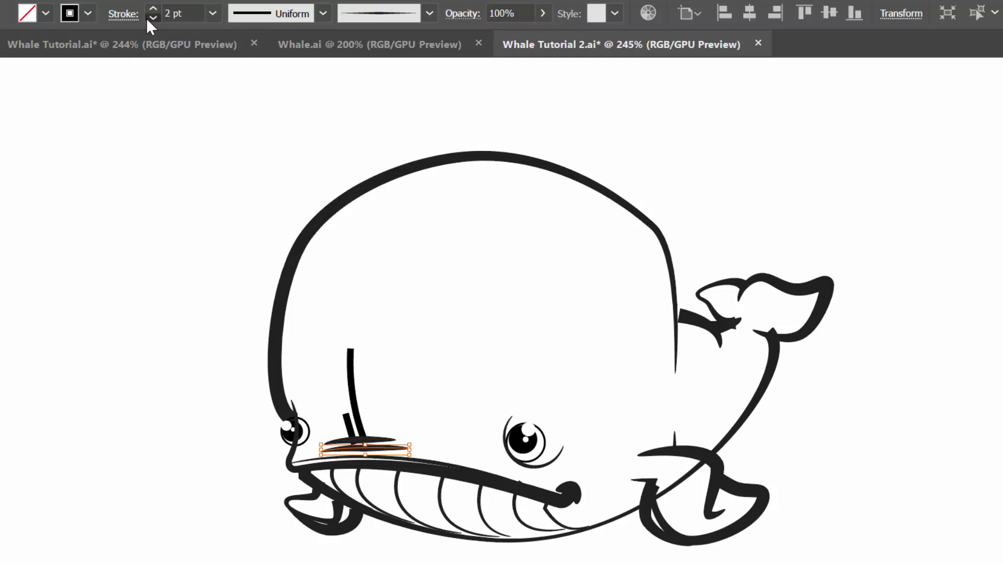
Step: Thin the vertical crease by the snout and give it a tapered brush stroke
{"action": "left_click", "coordinate": [152, 17]}
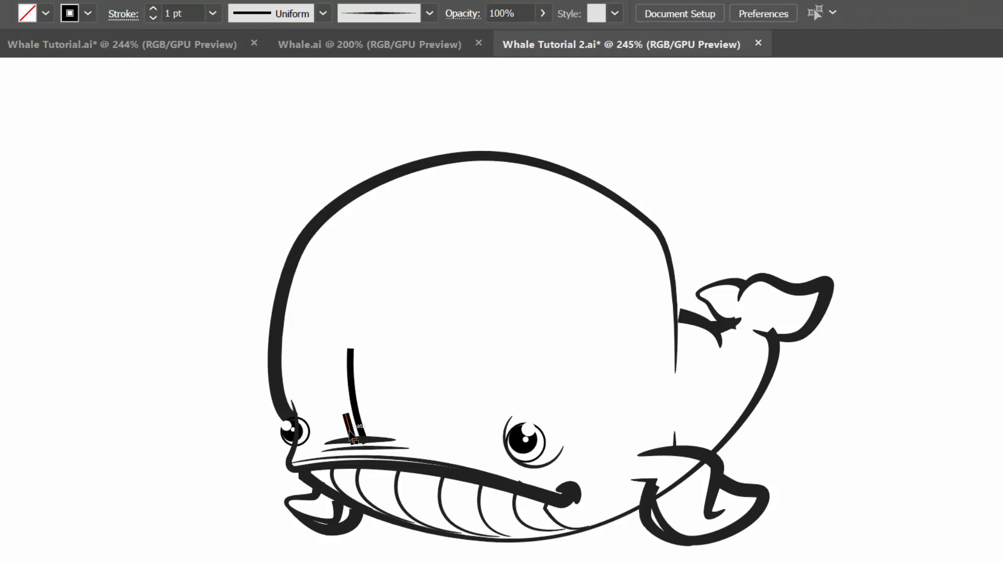
{"action": "left_click", "coordinate": [352, 383]}
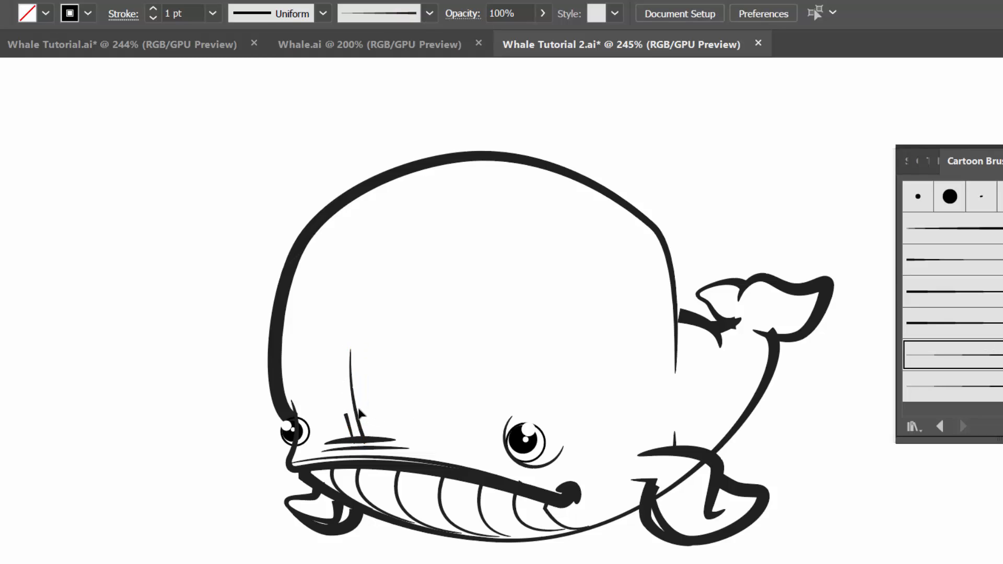
{"action": "left_click", "coordinate": [357, 384]}
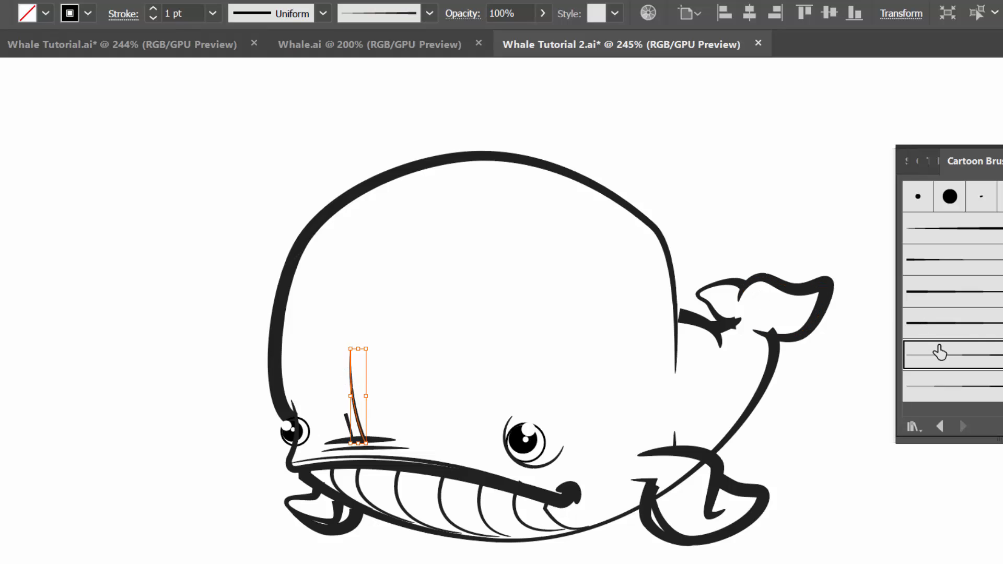
{"action": "left_click", "coordinate": [152, 9]}
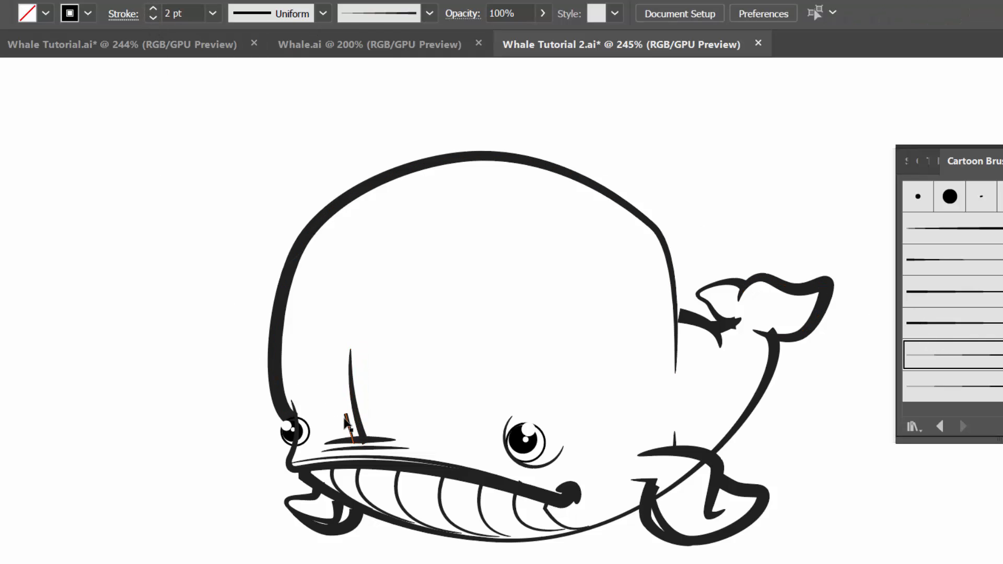
{"action": "left_click", "coordinate": [351, 428]}
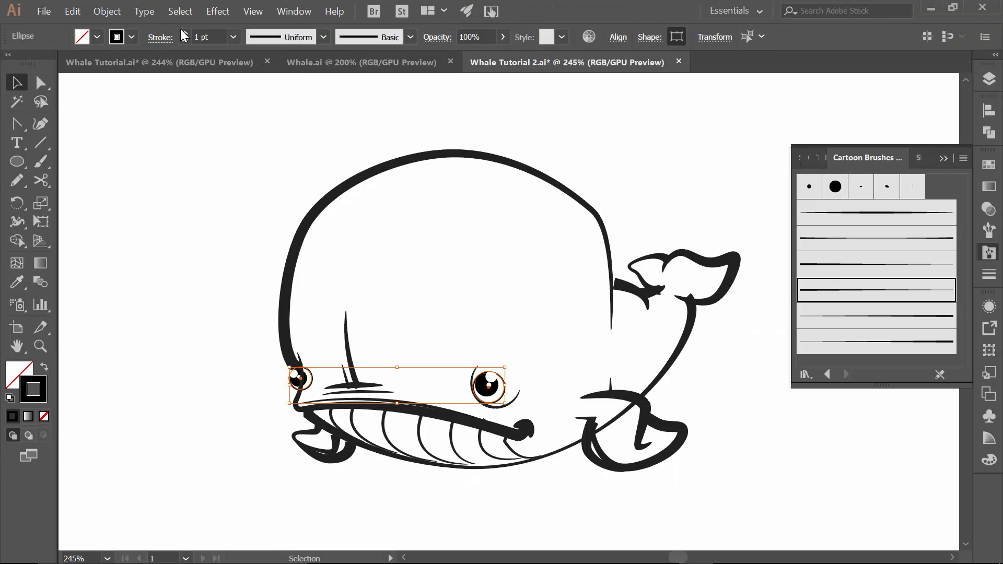
Step: Set heavier stroke weights on the eye rings, front fin line, tail crease and mouth line
{"action": "left_click", "coordinate": [185, 32]}
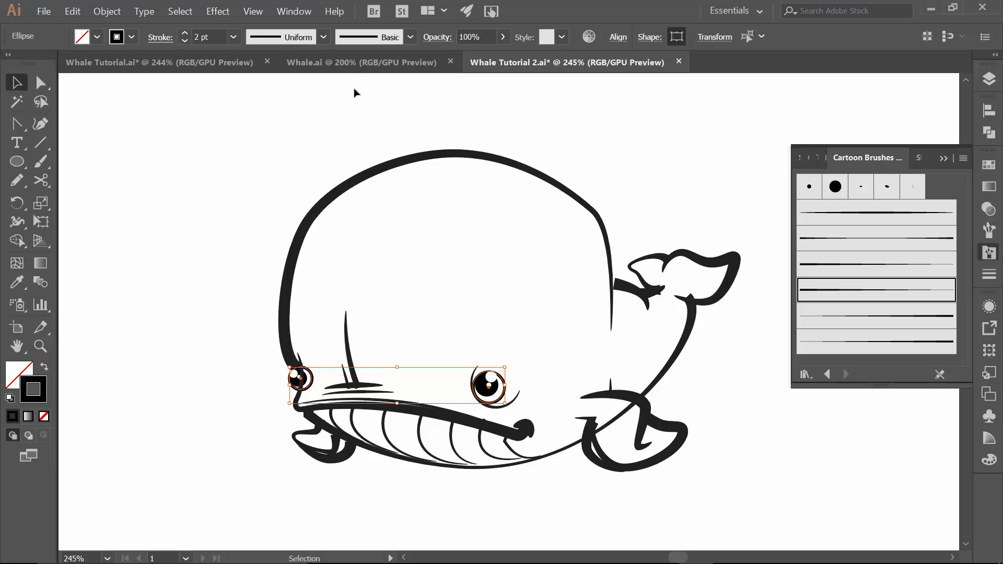
{"action": "left_click", "coordinate": [339, 145]}
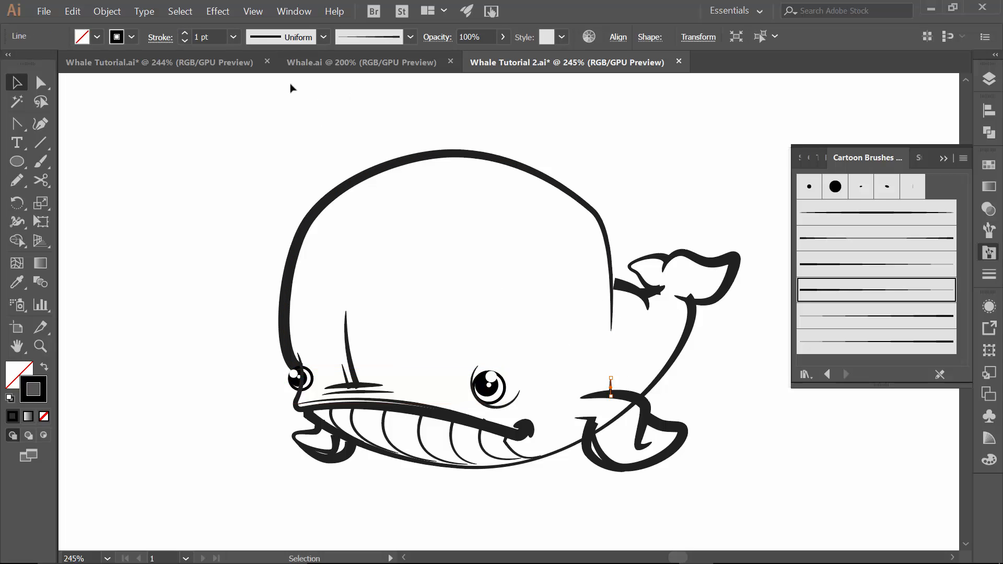
{"action": "left_click", "coordinate": [185, 33]}
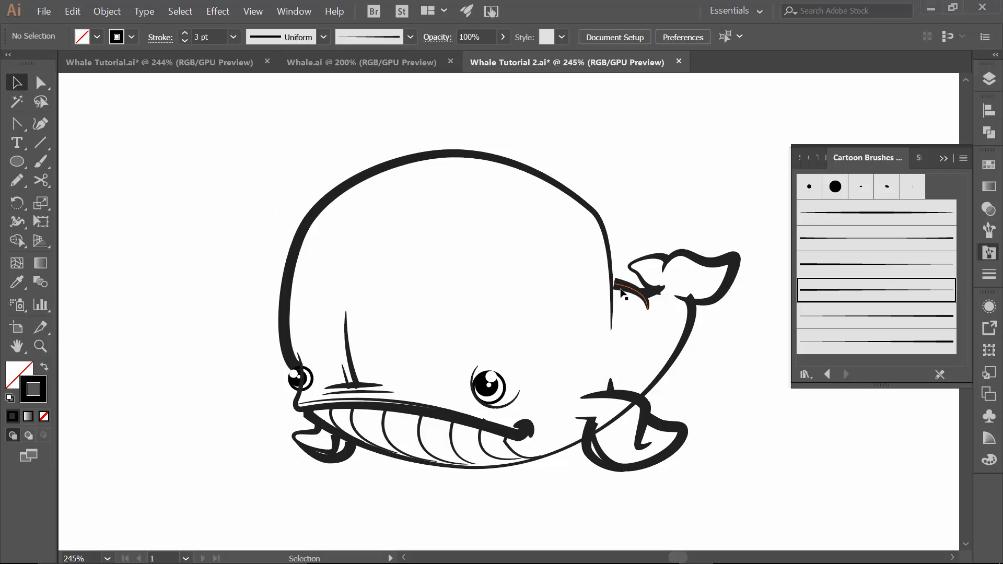
{"action": "left_click", "coordinate": [630, 295]}
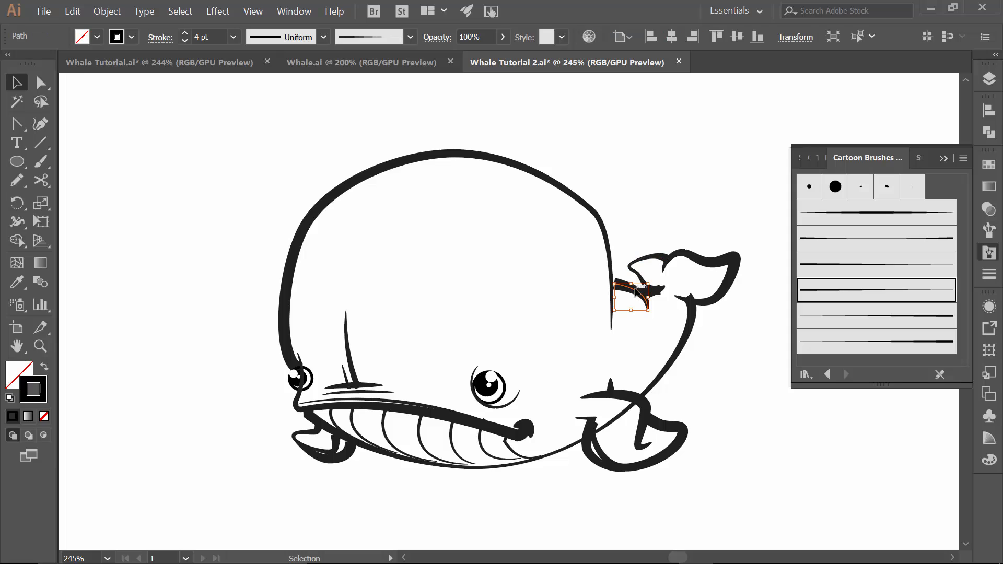
{"action": "left_click", "coordinate": [406, 408]}
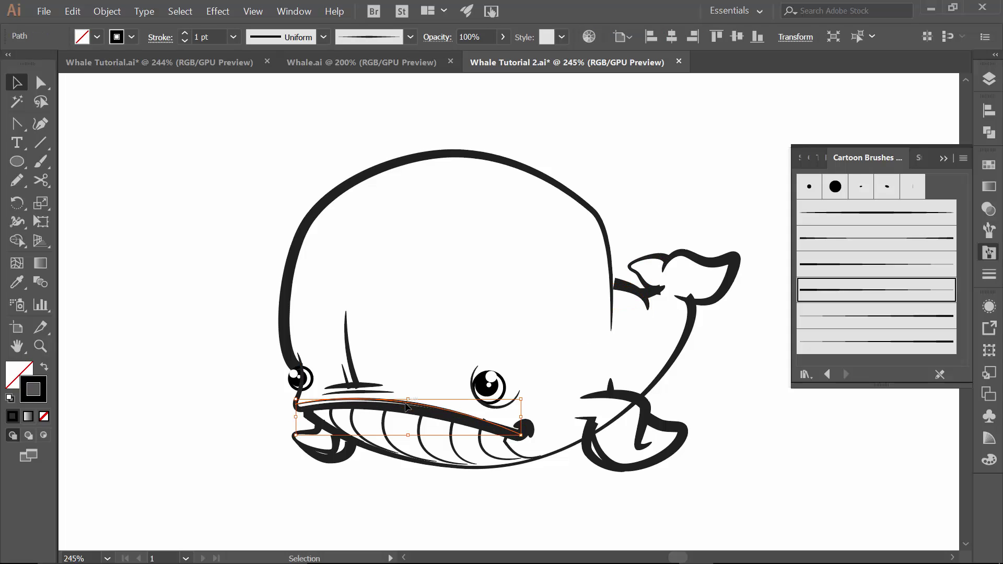
{"action": "key", "text": "Tab"}
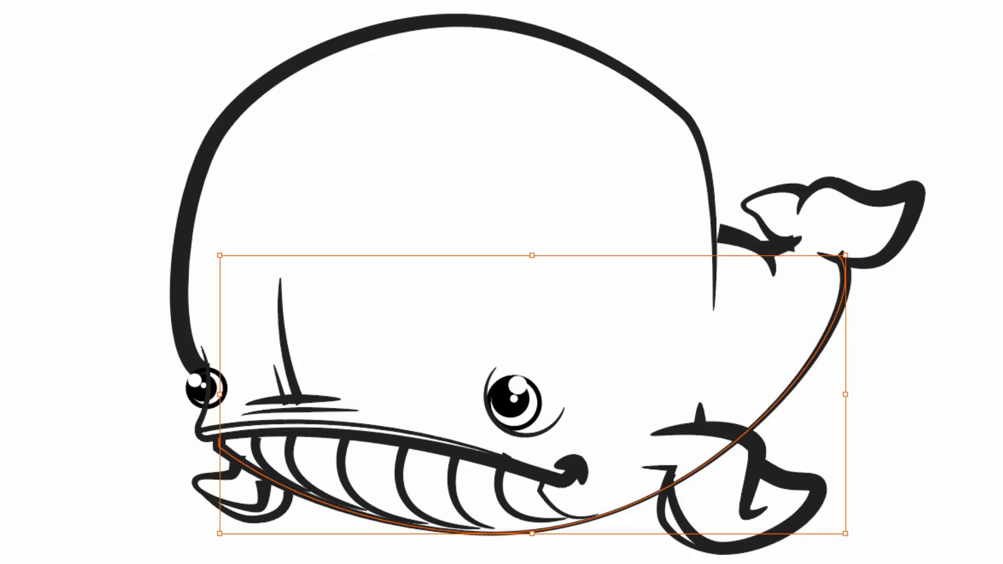
Step: Check the long belly curve and save the Whale Tutorial 2 file
{"action": "left_click", "coordinate": [43, 11]}
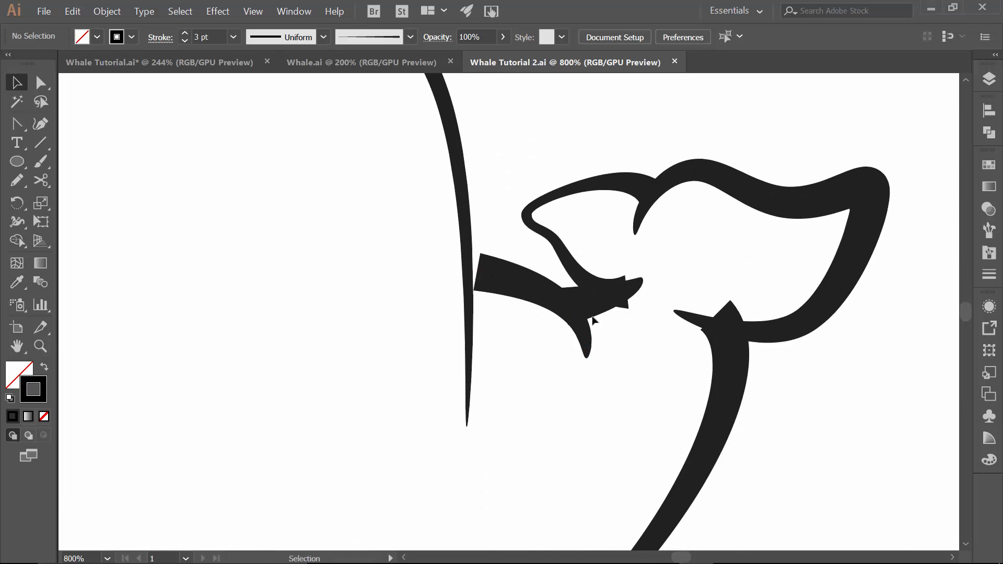
Step: Adjust the end anchors of the tail crease path
{"action": "left_click", "coordinate": [563, 314]}
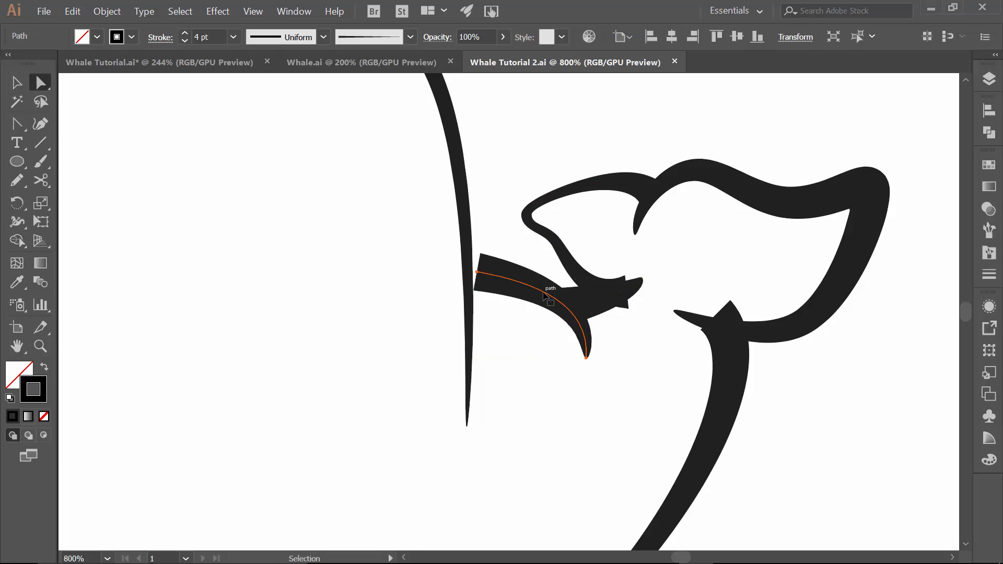
{"action": "mouse_move", "coordinate": [478, 276]}
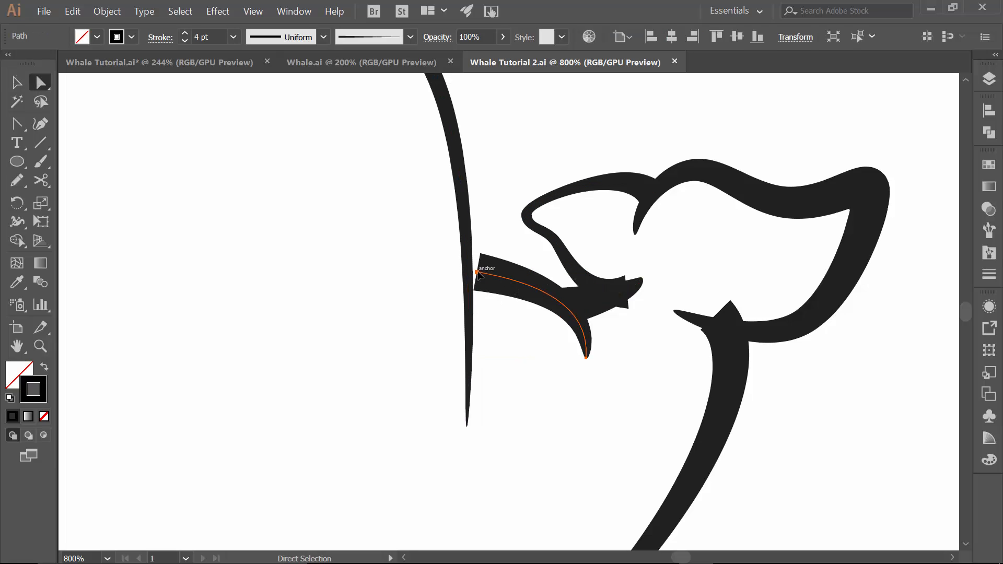
{"action": "left_click", "coordinate": [628, 314]}
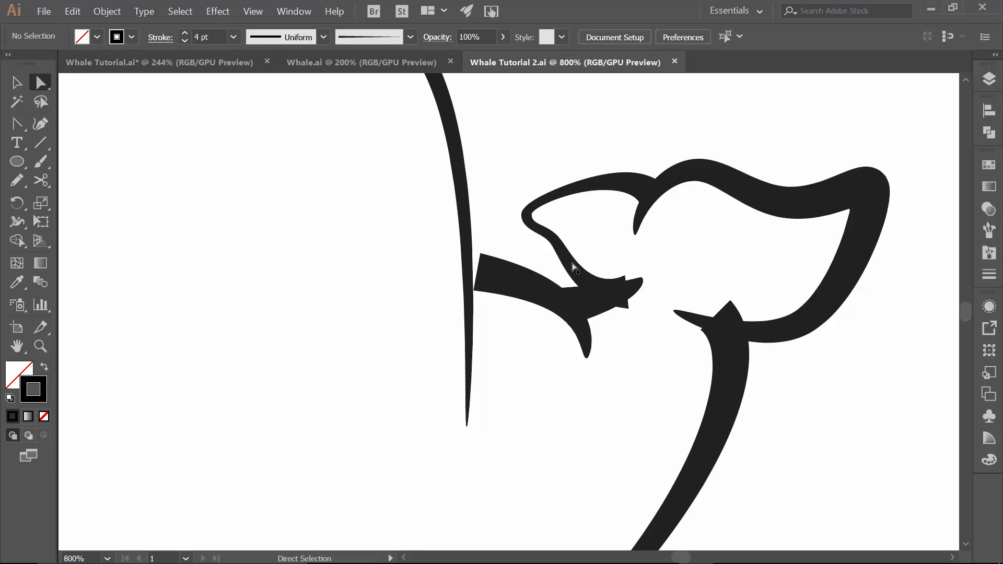
{"action": "left_click", "coordinate": [531, 285]}
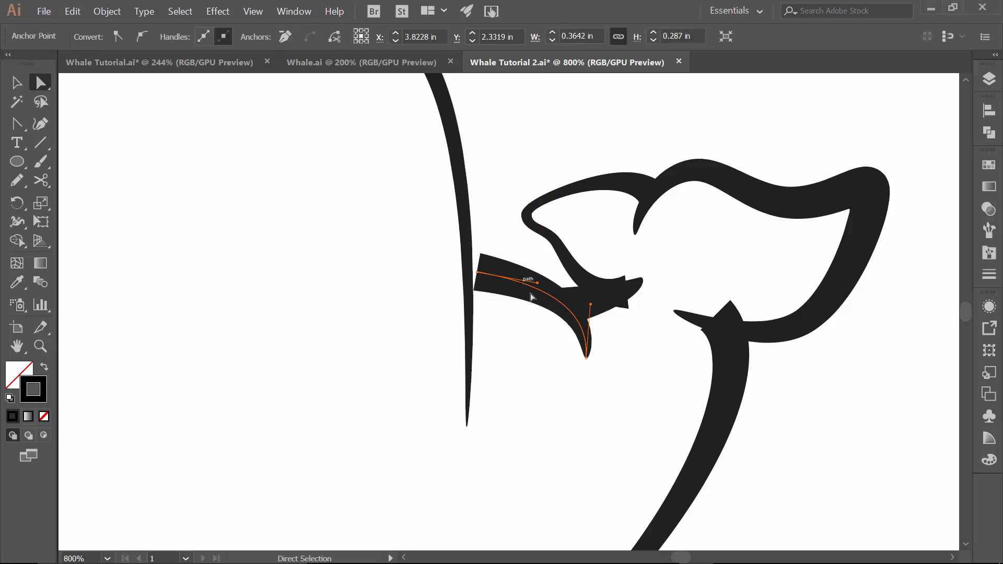
{"action": "mouse_move", "coordinate": [476, 275]}
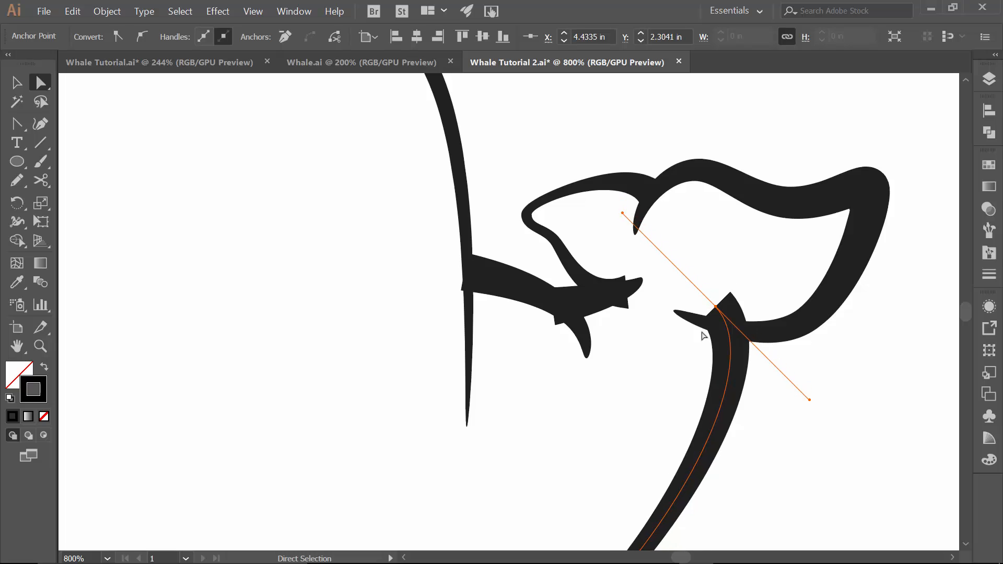
{"action": "left_click", "coordinate": [627, 301]}
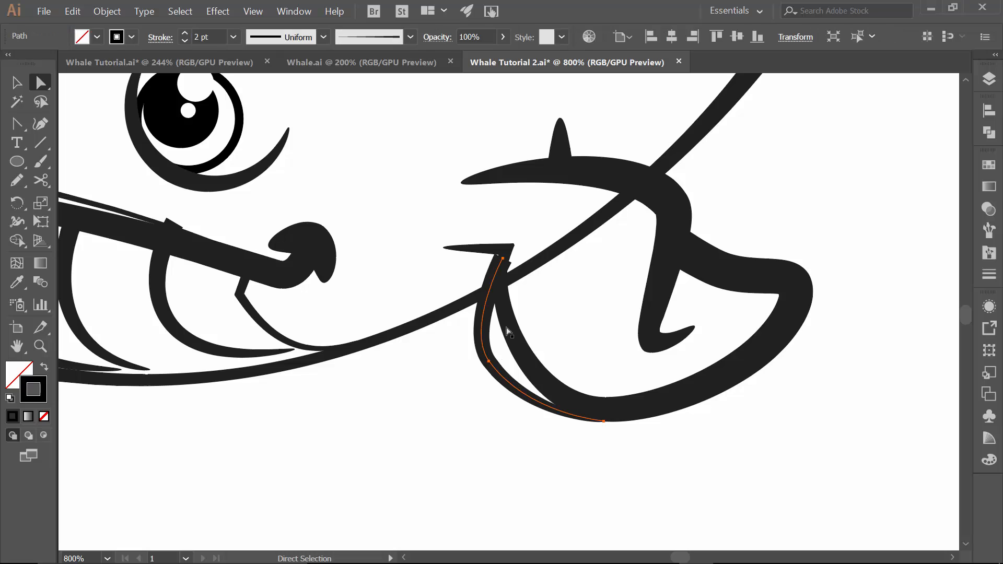
Step: Reshape the flipper curve, adjust the mouth-corner hook's weight, and deselect
{"action": "left_click", "coordinate": [500, 259]}
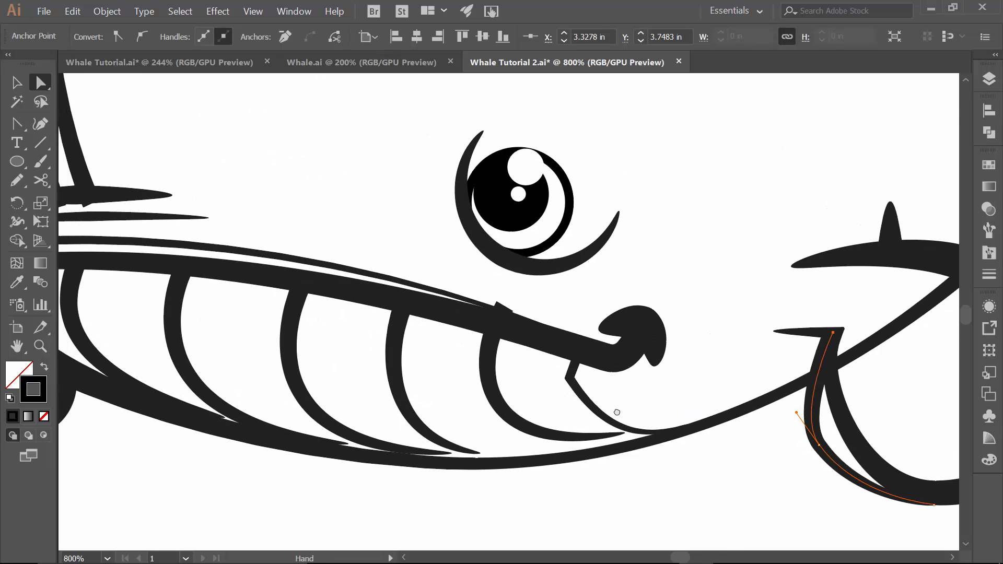
{"action": "left_click", "coordinate": [16, 83]}
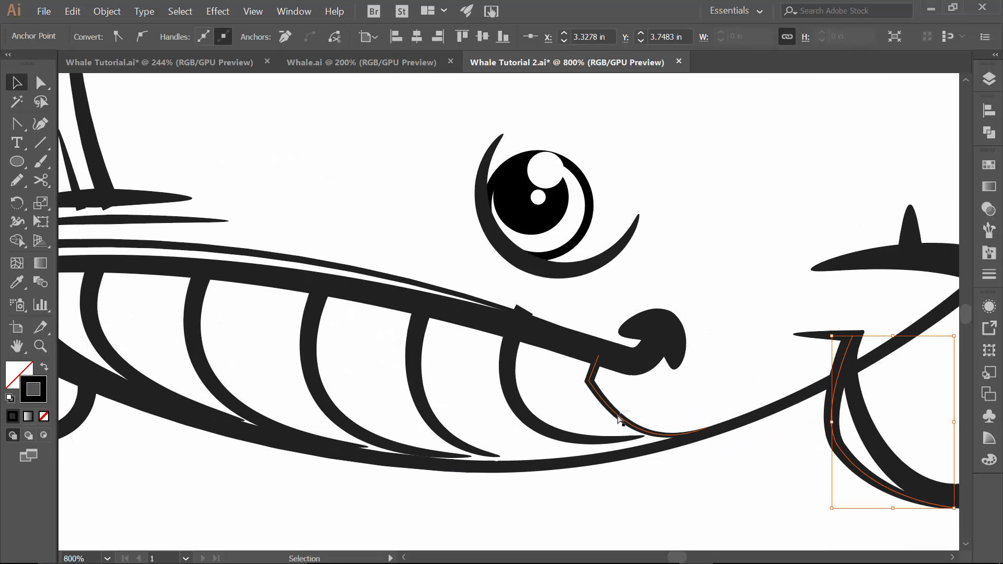
{"action": "left_click", "coordinate": [617, 419]}
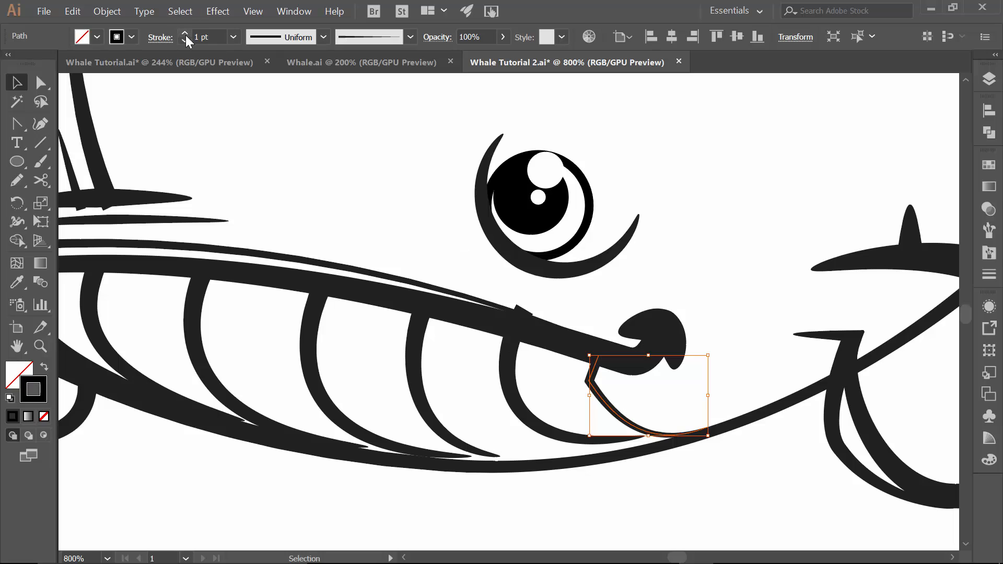
{"action": "left_click", "coordinate": [185, 32]}
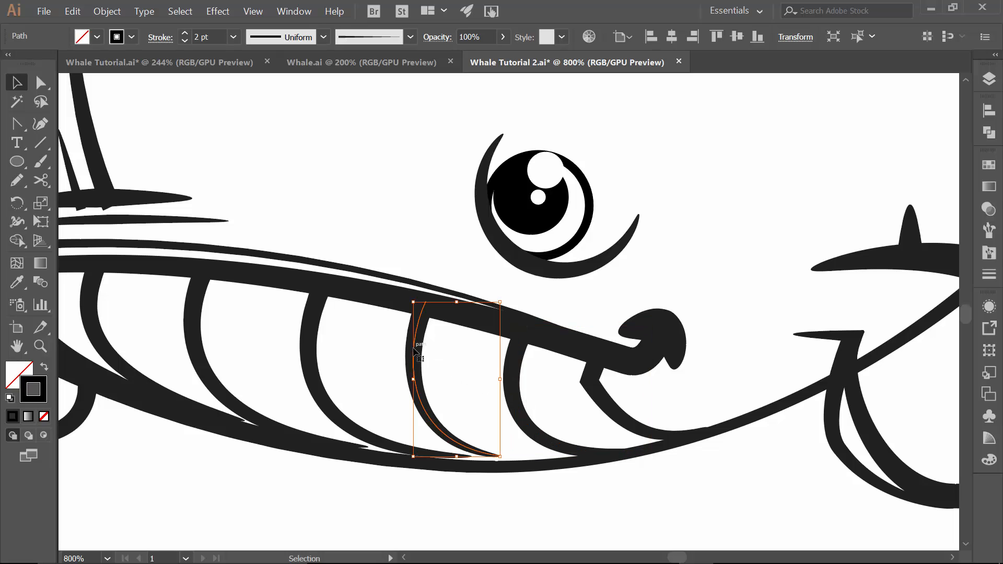
{"action": "mouse_move", "coordinate": [512, 444]}
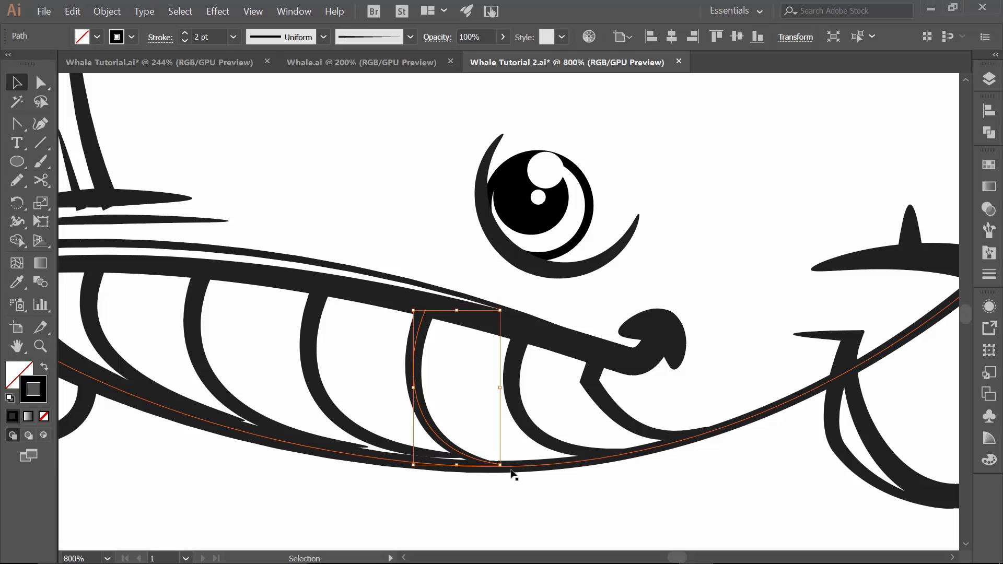
{"action": "left_click", "coordinate": [40, 82]}
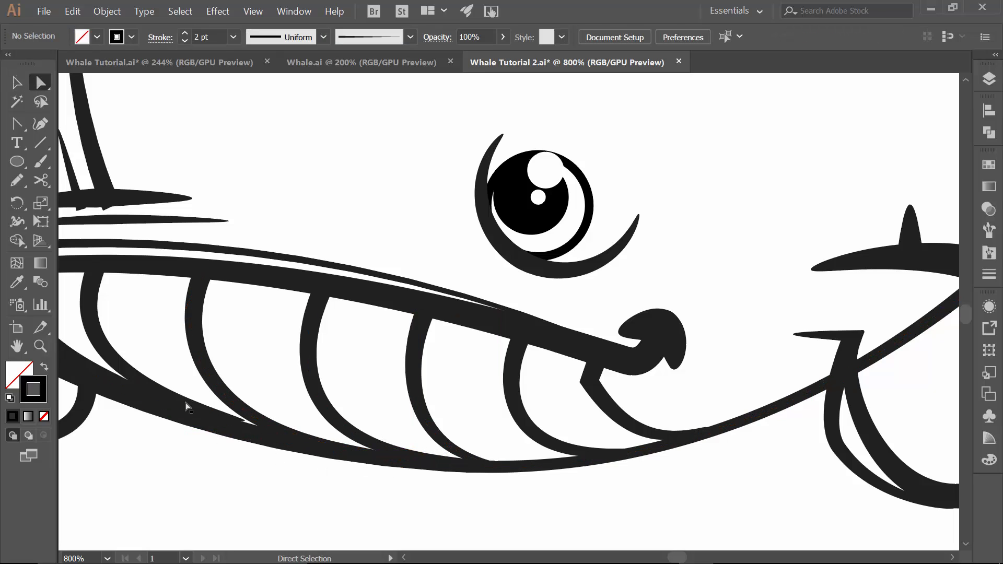
Step: Drag an anchor of the leftmost tooth curve so it bends into the jaw line
{"action": "left_click", "coordinate": [243, 422]}
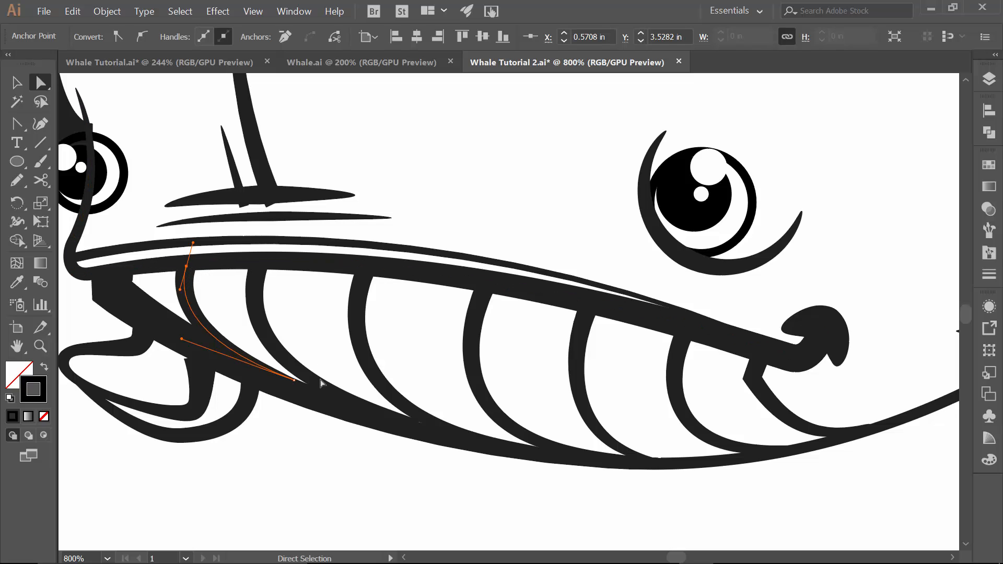
{"action": "left_click", "coordinate": [204, 353]}
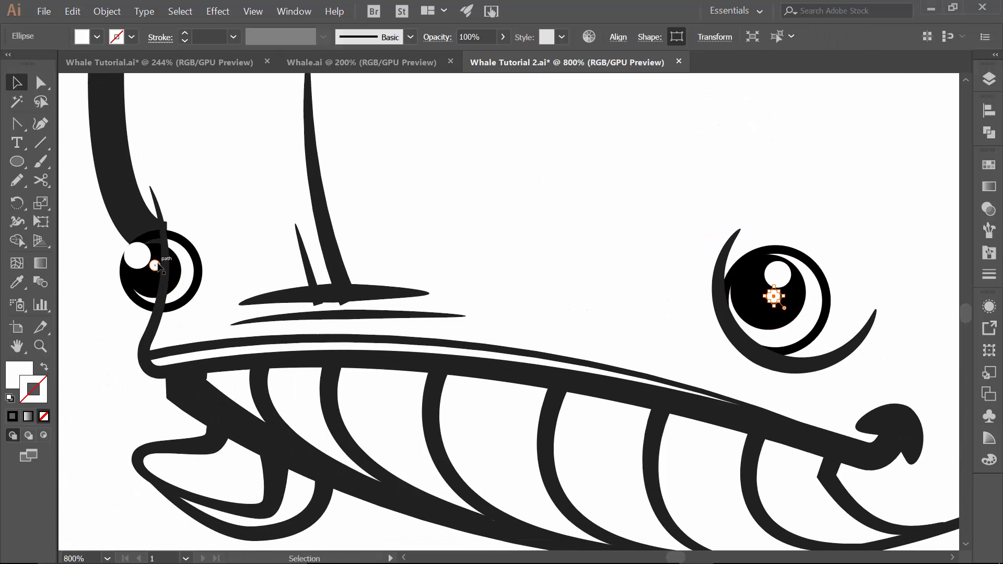
{"action": "mouse_move", "coordinate": [158, 267]}
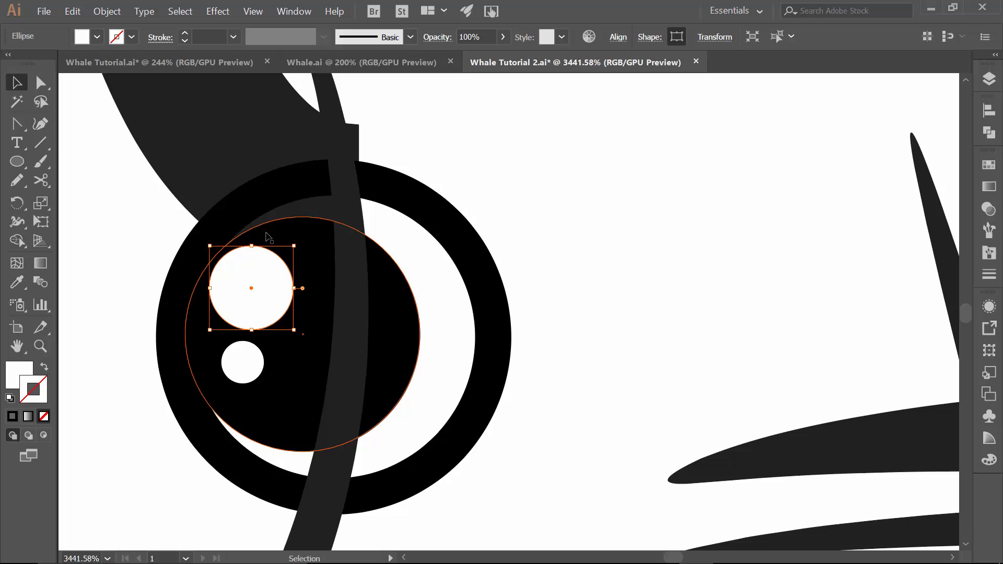
{"action": "mouse_move", "coordinate": [230, 263]}
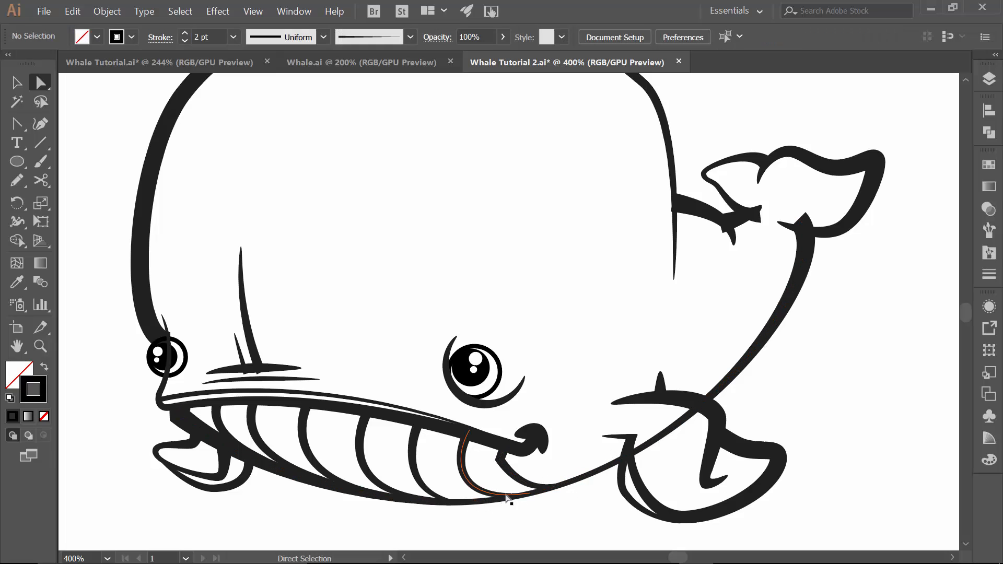
Step: Select the long belly-and-jaw line and raise its stroke weight to 6 pt
{"action": "left_click", "coordinate": [508, 499]}
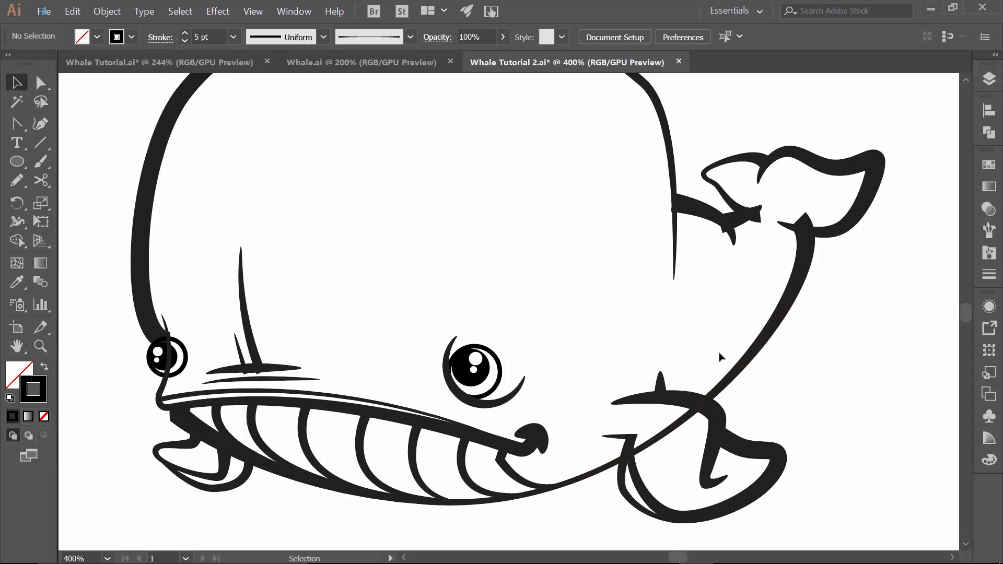
{"action": "left_click", "coordinate": [721, 356]}
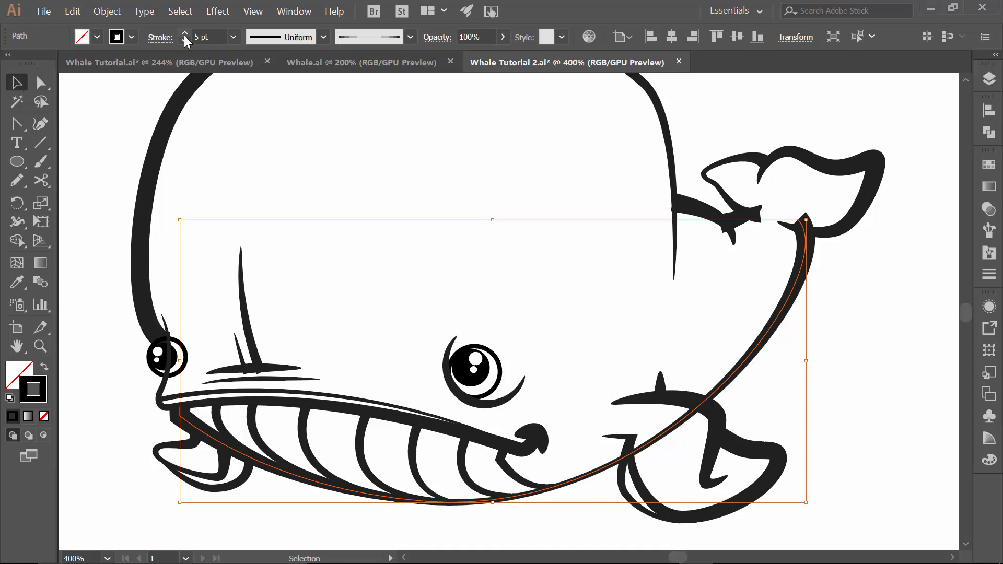
{"action": "left_click", "coordinate": [185, 31]}
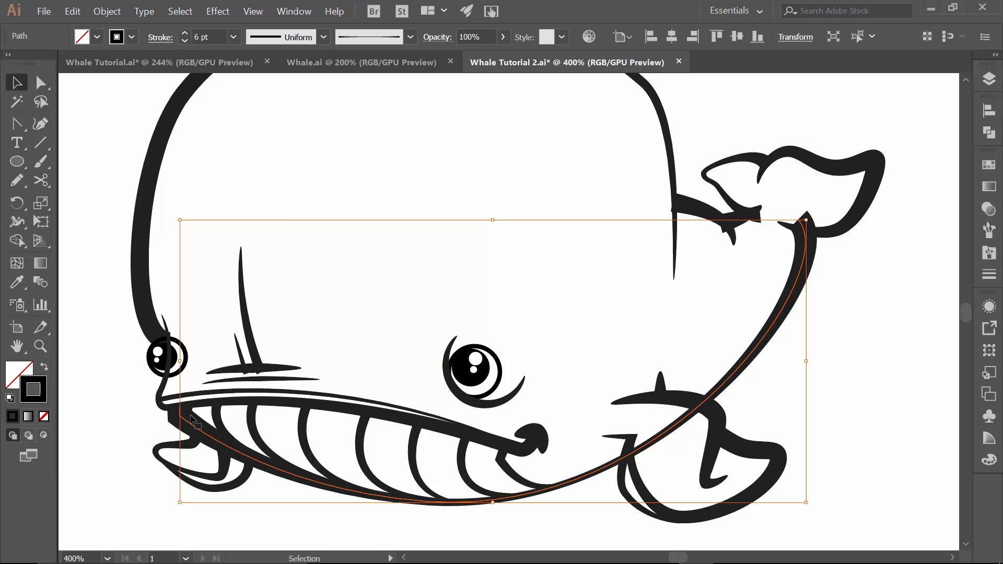
{"action": "mouse_move", "coordinate": [152, 430]}
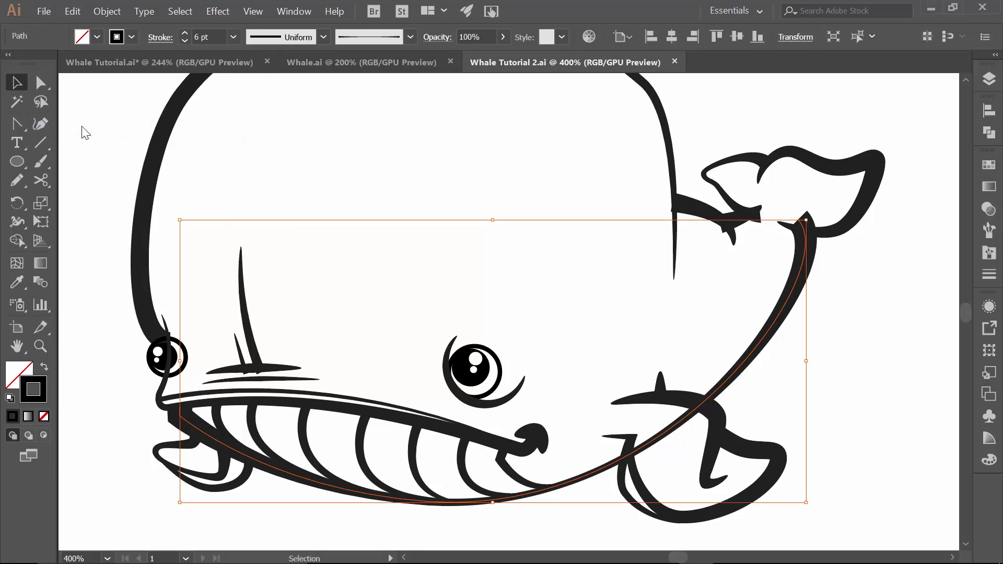
{"action": "mouse_move", "coordinate": [523, 48]}
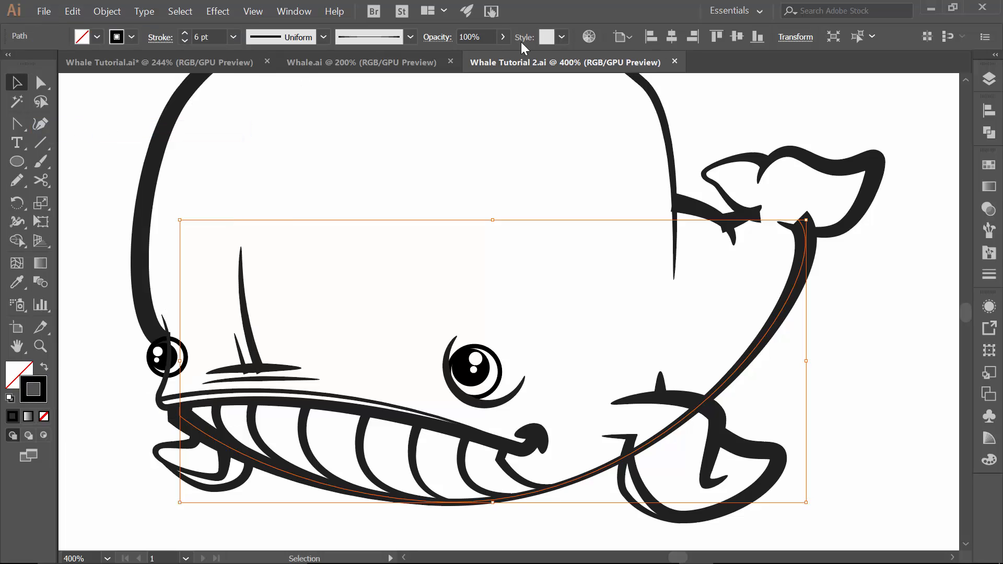
{"action": "mouse_move", "coordinate": [616, 202]}
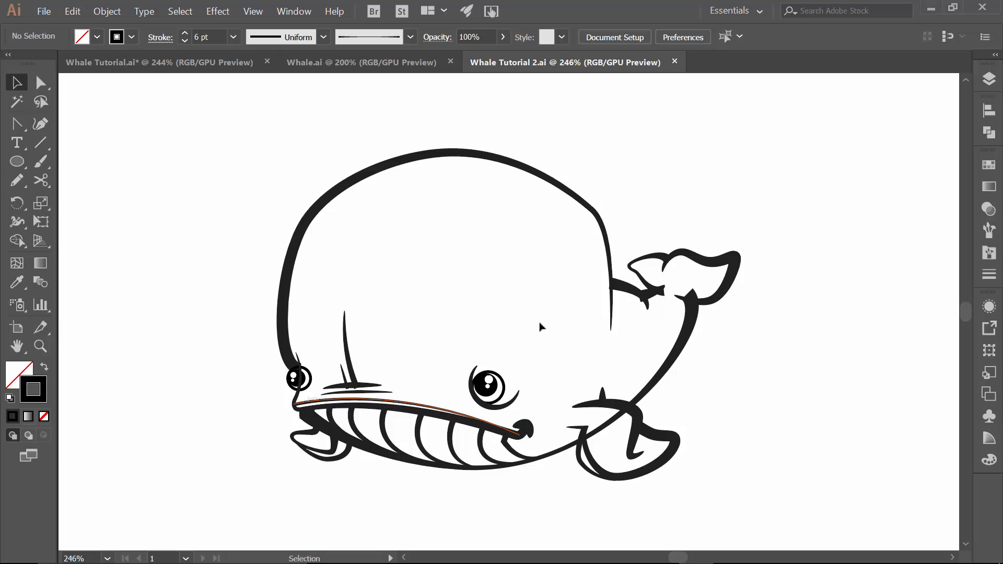
Step: Lock and hide the original BRUSHES layer, then target the copy's artwork
{"action": "left_click", "coordinate": [988, 77]}
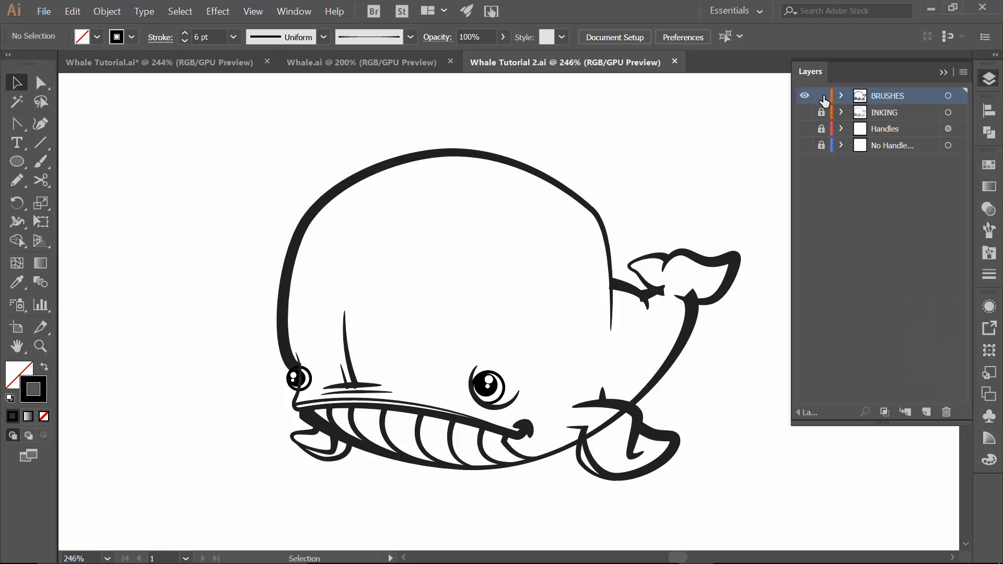
{"action": "left_click", "coordinate": [943, 72]}
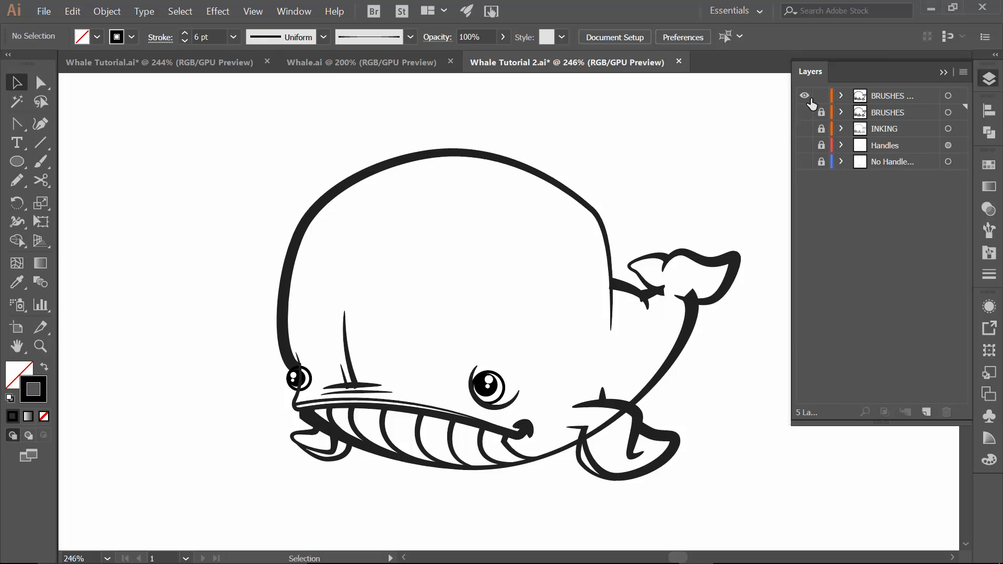
{"action": "left_click", "coordinate": [804, 95]}
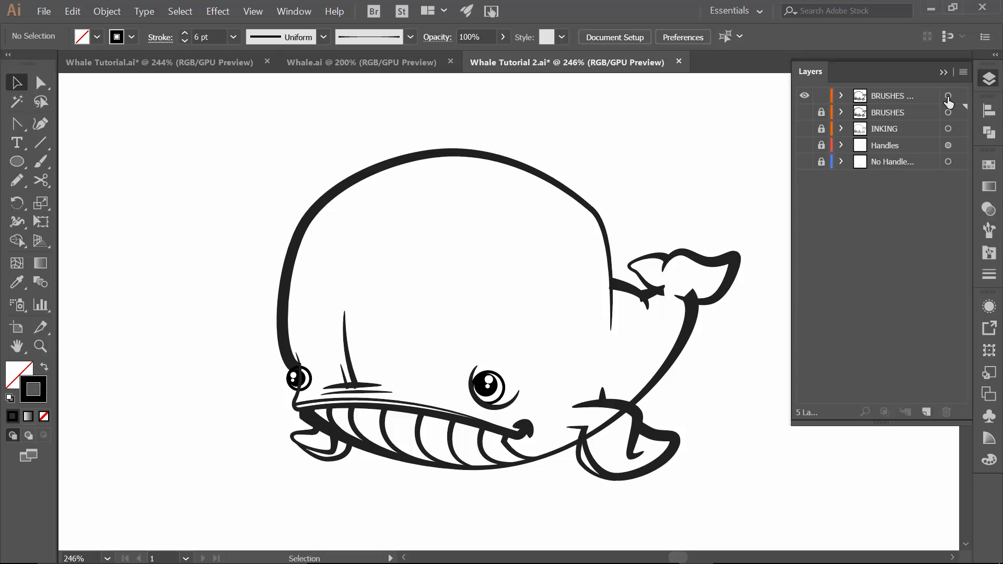
{"action": "left_click", "coordinate": [949, 96]}
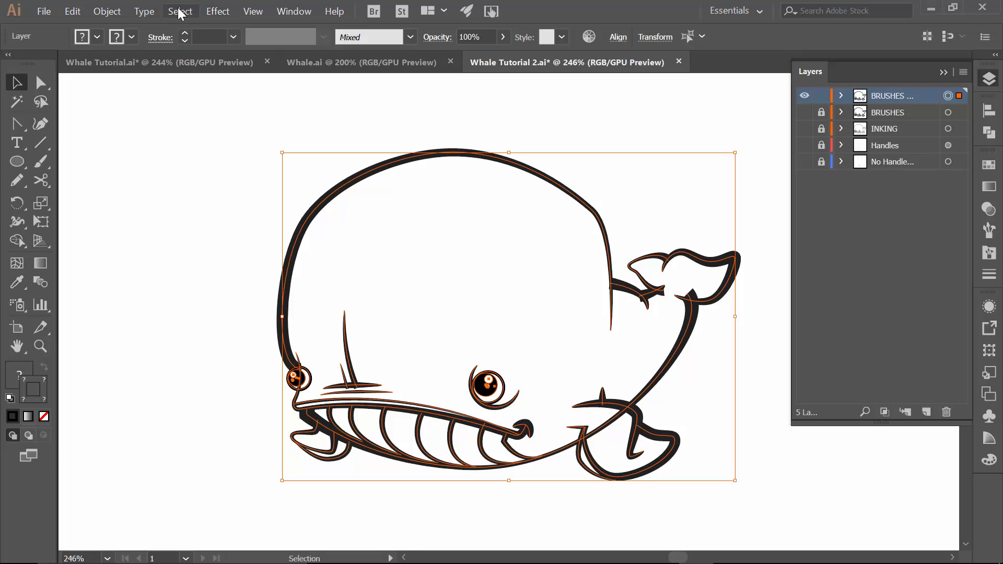
Step: Expand the copied strokes' appearance, then Expand them with Fill and Stroke checked
{"action": "left_click", "coordinate": [106, 11]}
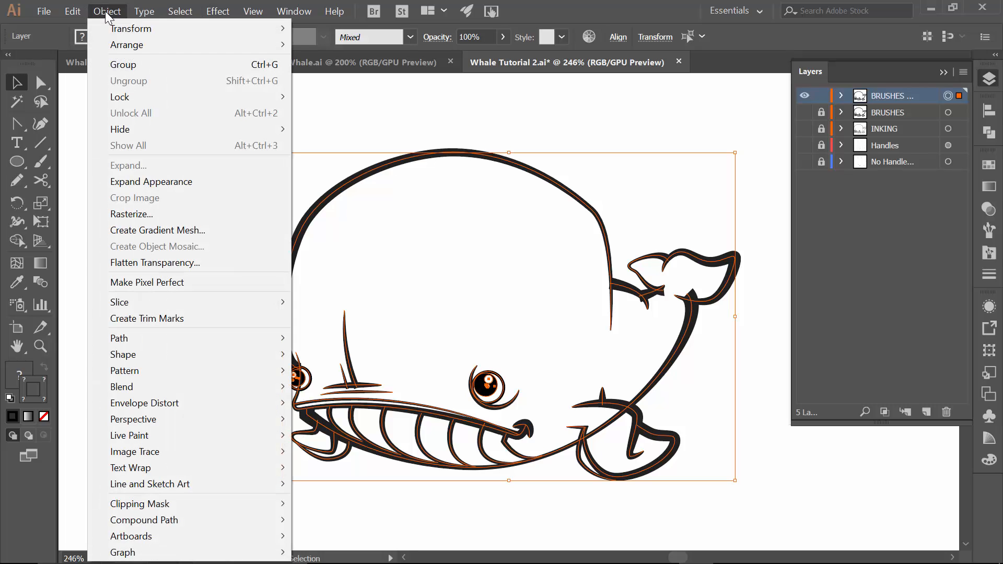
{"action": "mouse_move", "coordinate": [151, 181]}
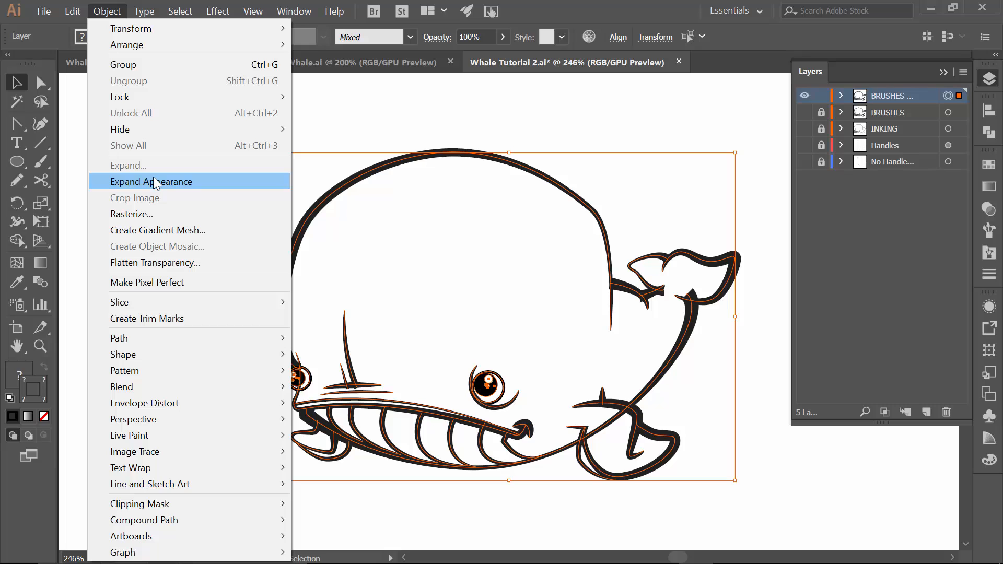
{"action": "left_click", "coordinate": [151, 182]}
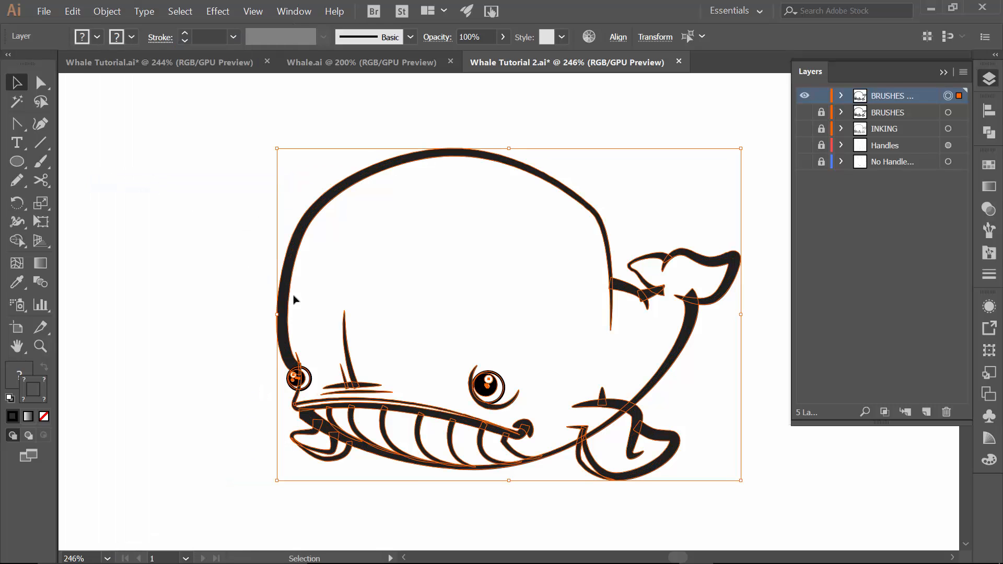
{"action": "mouse_move", "coordinate": [465, 416]}
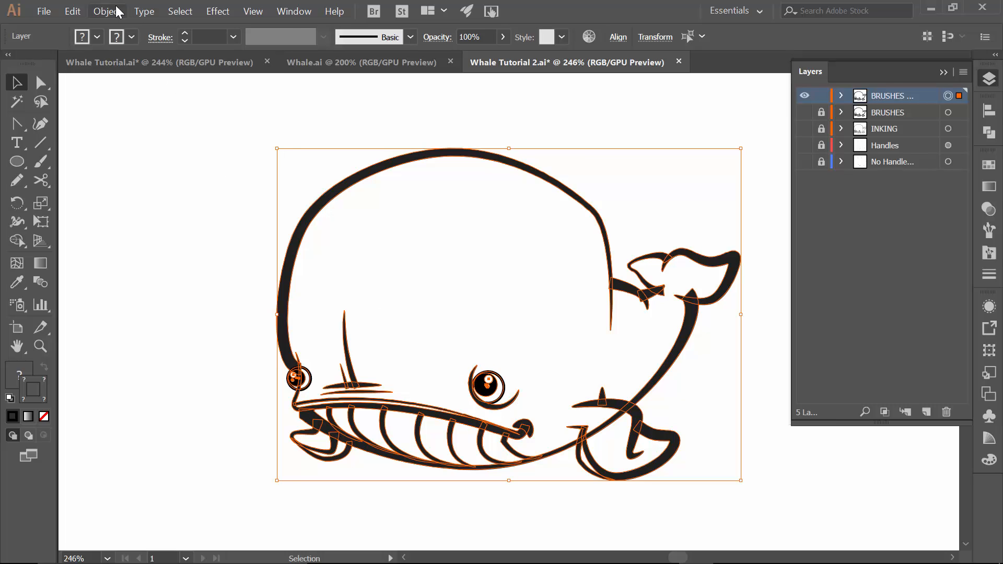
{"action": "left_click", "coordinate": [107, 11]}
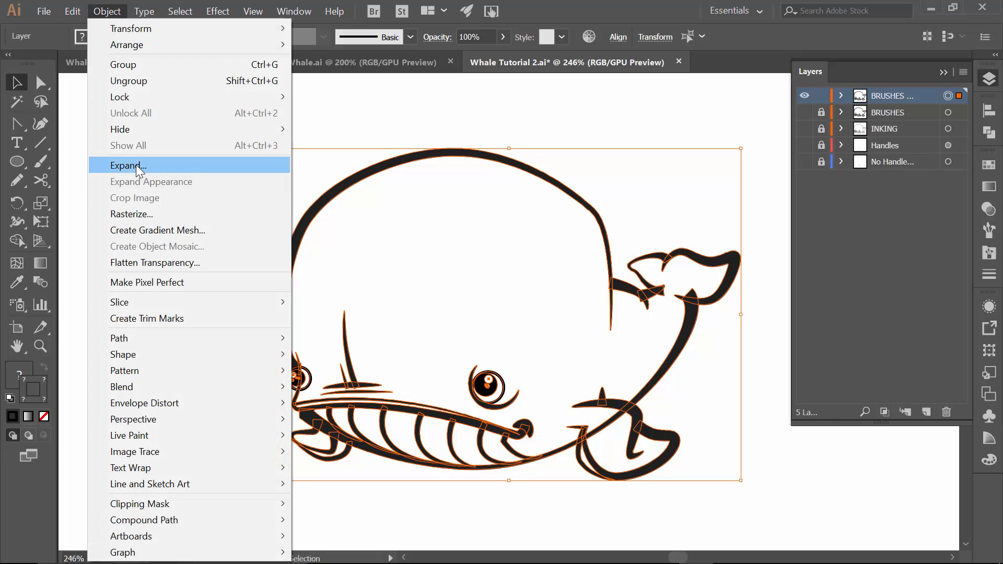
{"action": "left_click", "coordinate": [128, 165]}
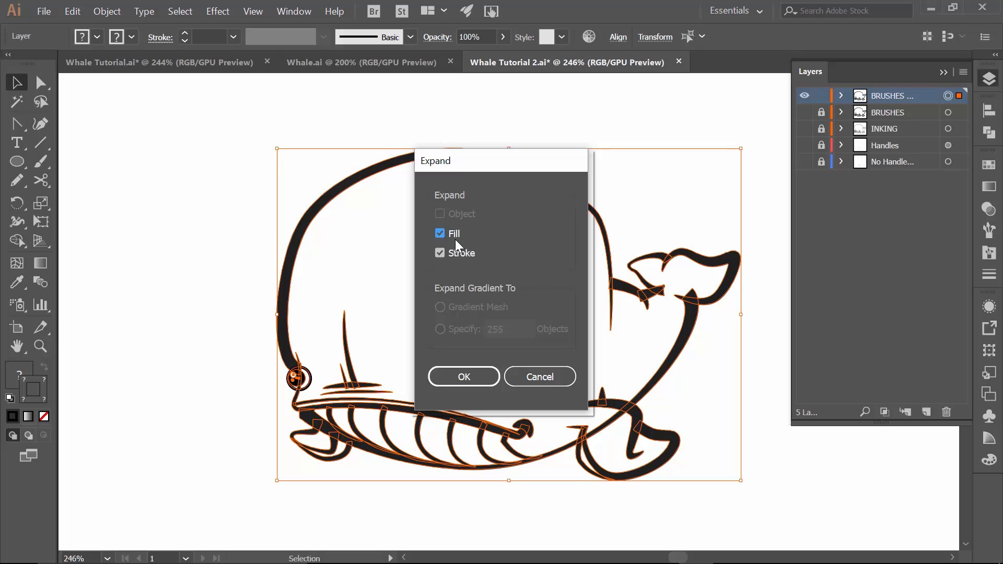
{"action": "mouse_move", "coordinate": [464, 376]}
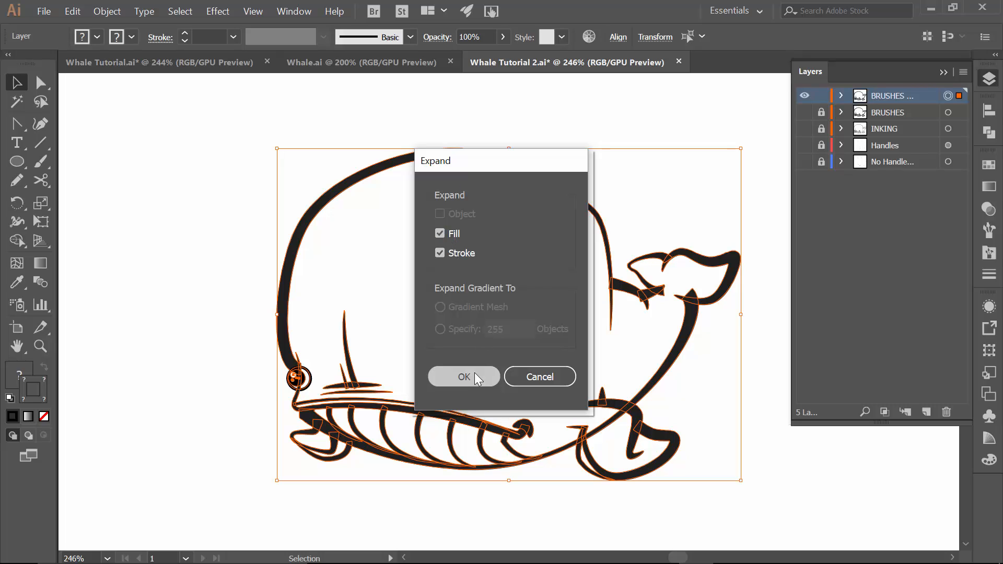
{"action": "left_click", "coordinate": [464, 376]}
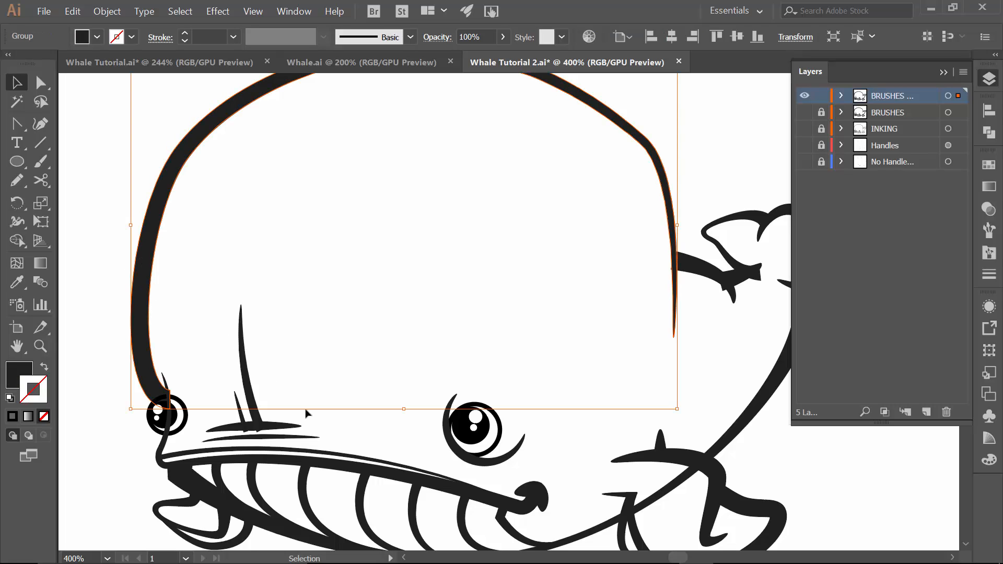
{"action": "left_click", "coordinate": [262, 432]}
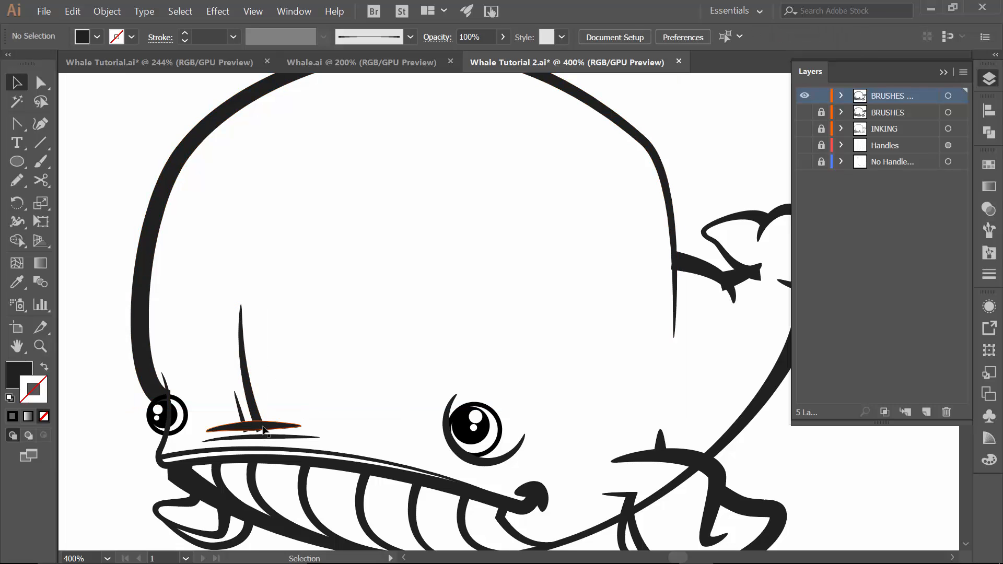
{"action": "mouse_move", "coordinate": [350, 473]}
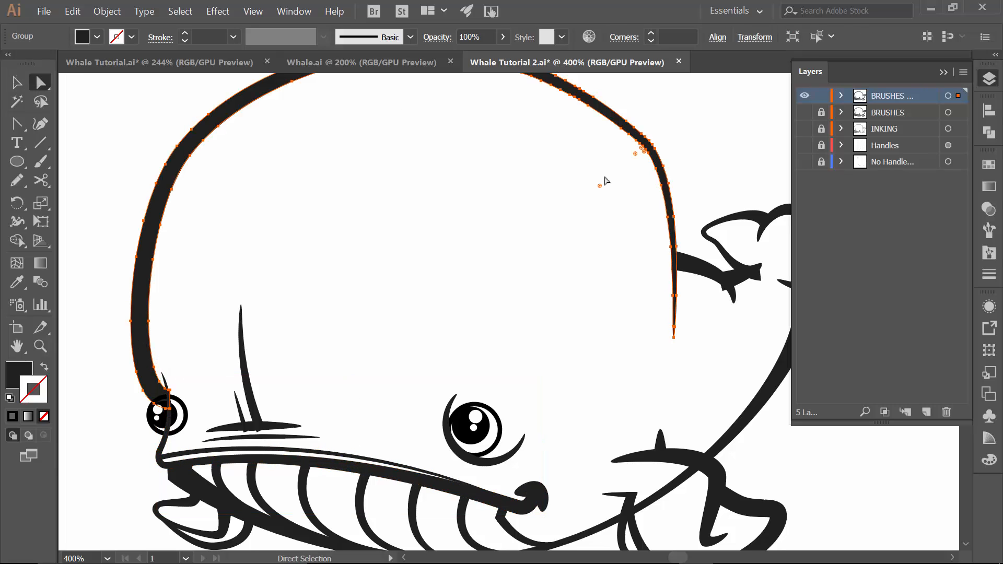
{"action": "left_click", "coordinate": [703, 269]}
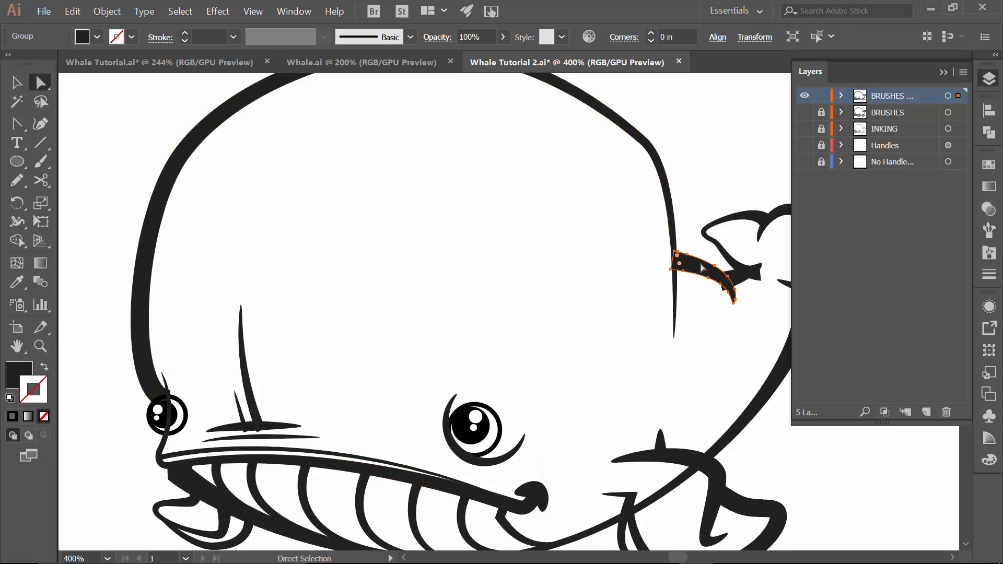
{"action": "left_click", "coordinate": [681, 453]}
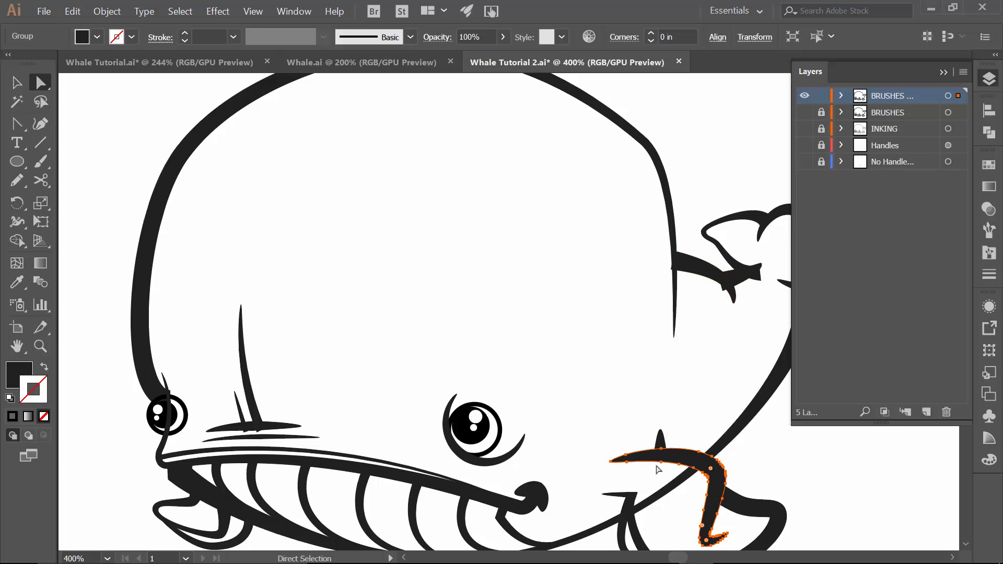
{"action": "mouse_move", "coordinate": [667, 438]}
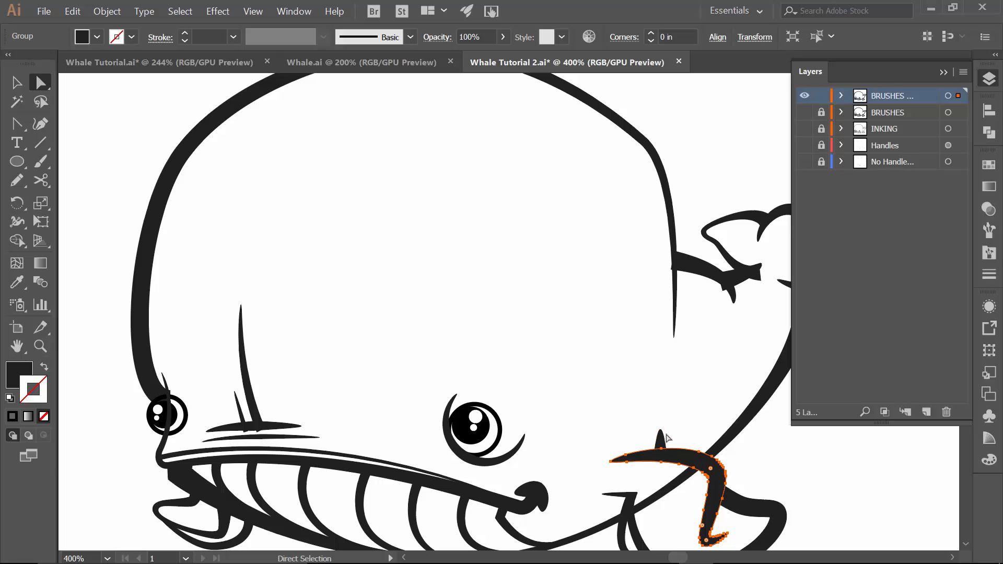
{"action": "mouse_move", "coordinate": [787, 135]}
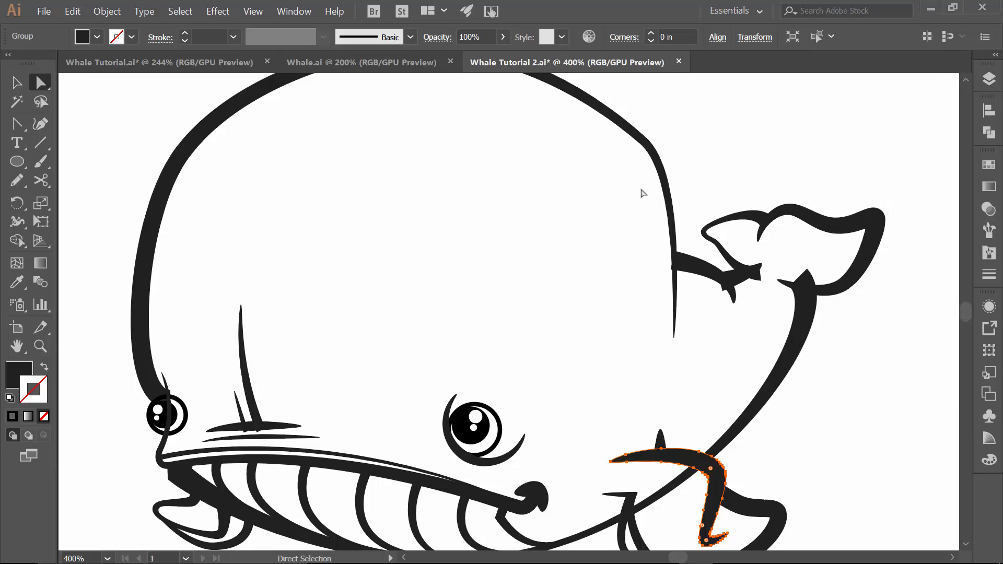
{"action": "mouse_move", "coordinate": [707, 287]}
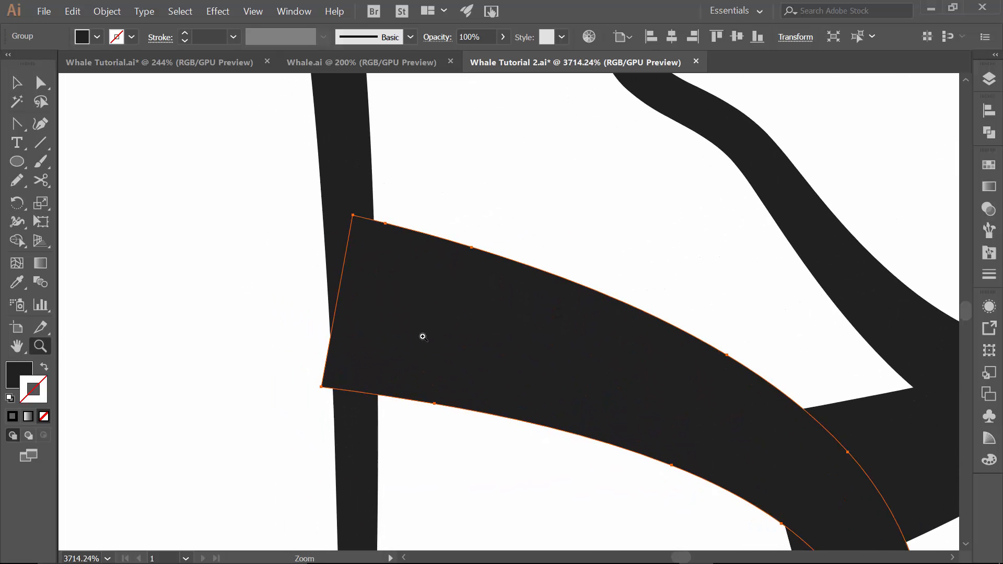
Step: Erase the overlapping pointed stroke tips near the fin with the Eraser tool
{"action": "left_click", "coordinate": [39, 180]}
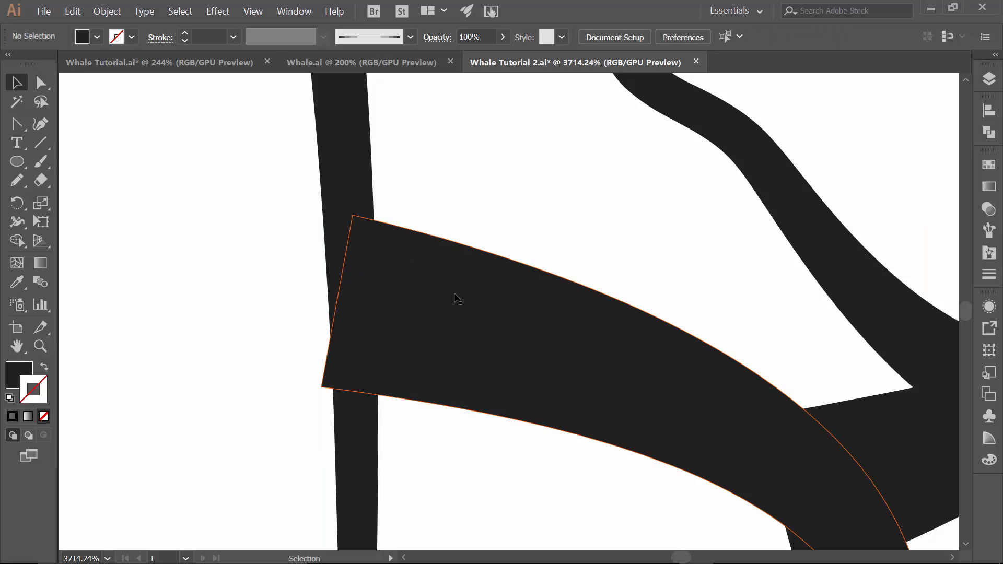
{"action": "left_click", "coordinate": [458, 297]}
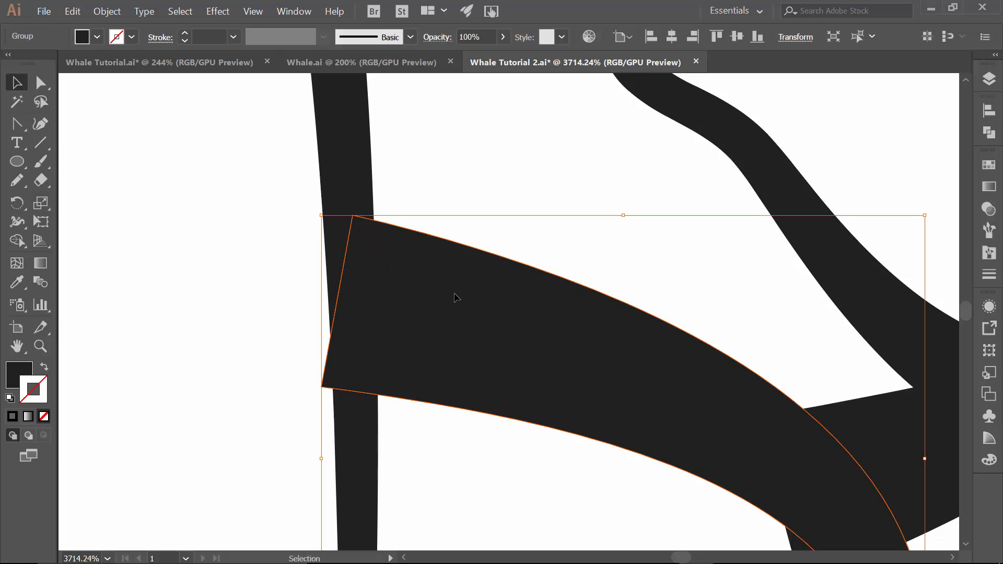
{"action": "left_click", "coordinate": [40, 180]}
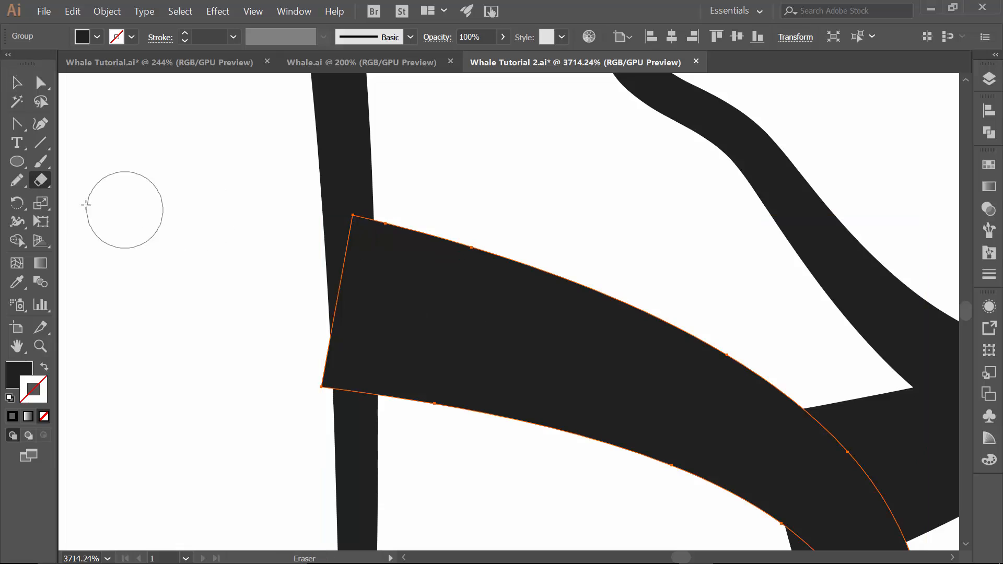
{"action": "left_click", "coordinate": [39, 180]}
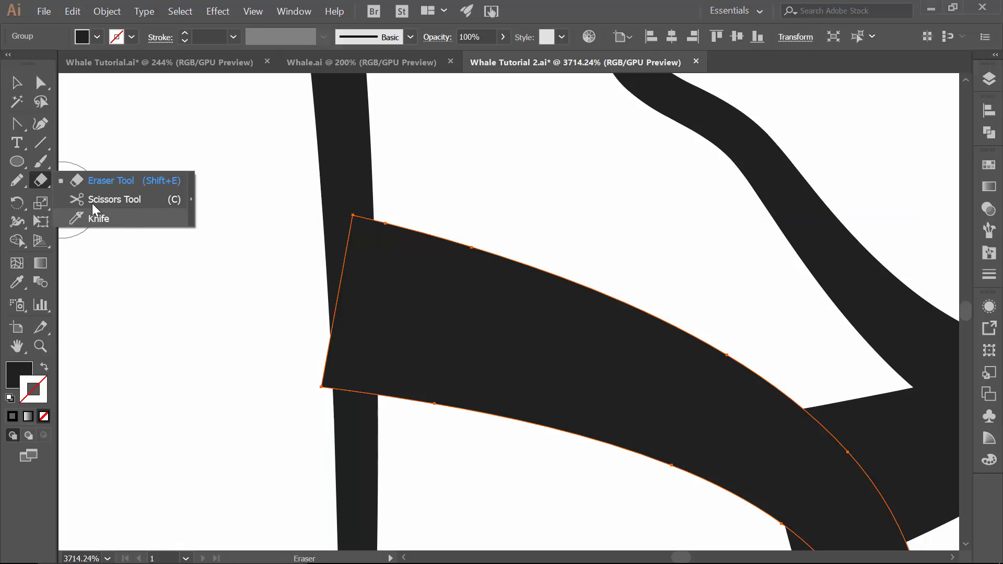
{"action": "mouse_move", "coordinate": [104, 184]}
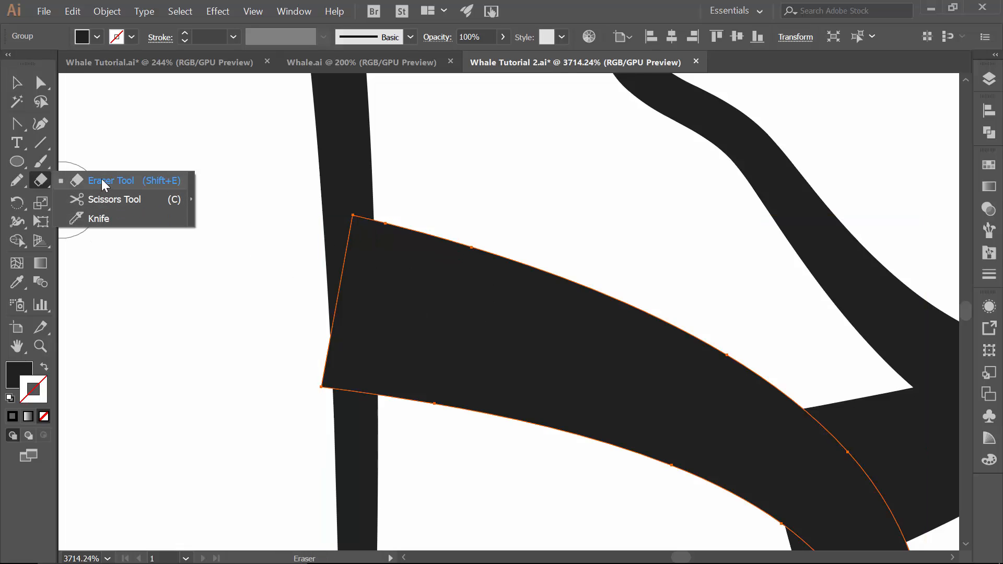
{"action": "left_click", "coordinate": [111, 180]}
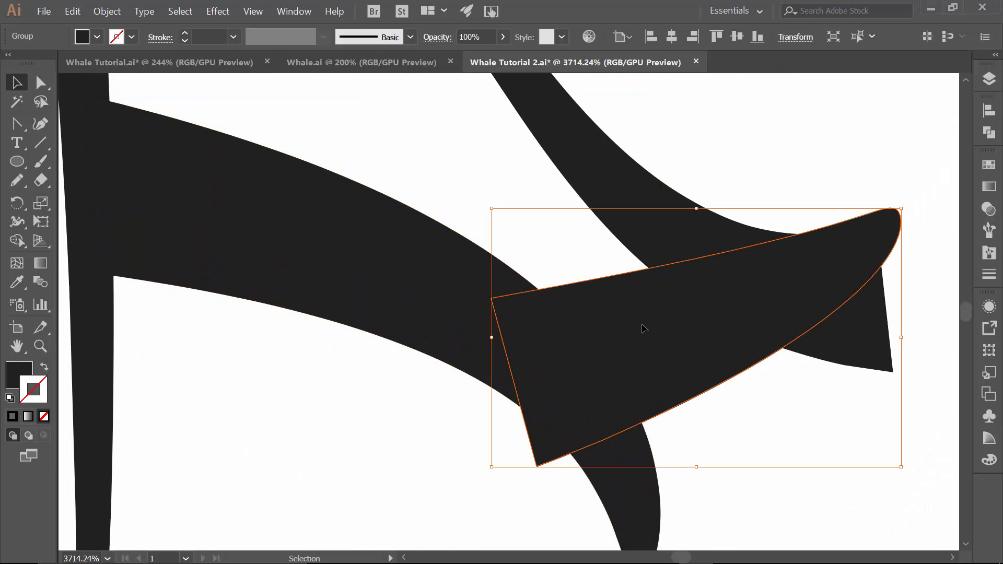
{"action": "mouse_move", "coordinate": [438, 240]}
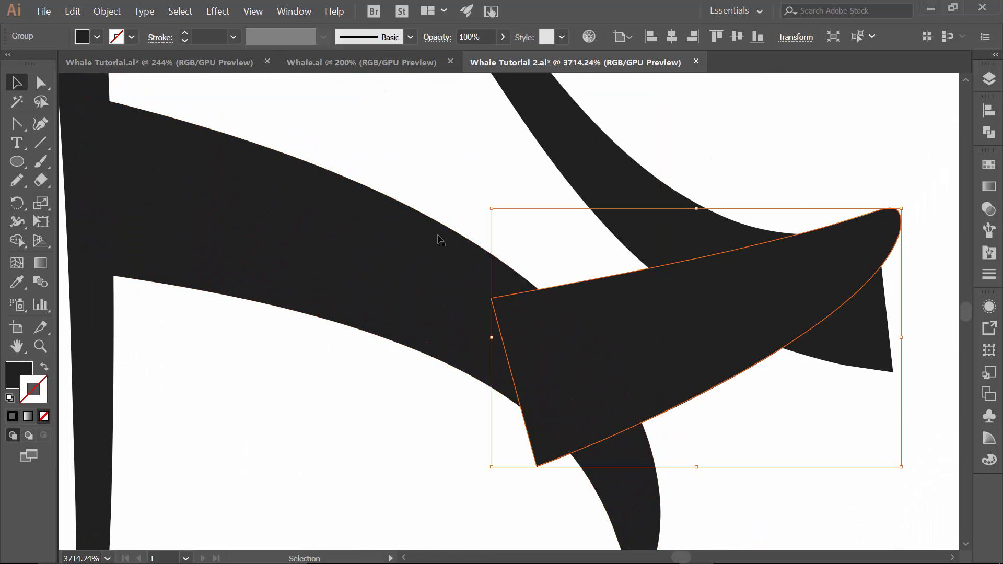
{"action": "mouse_move", "coordinate": [543, 400]}
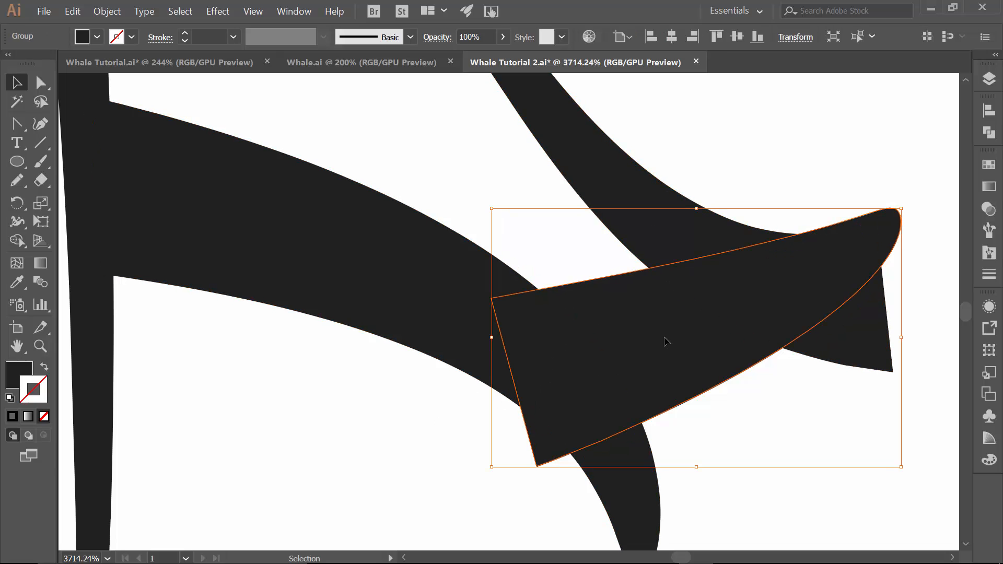
{"action": "left_click", "coordinate": [40, 180]}
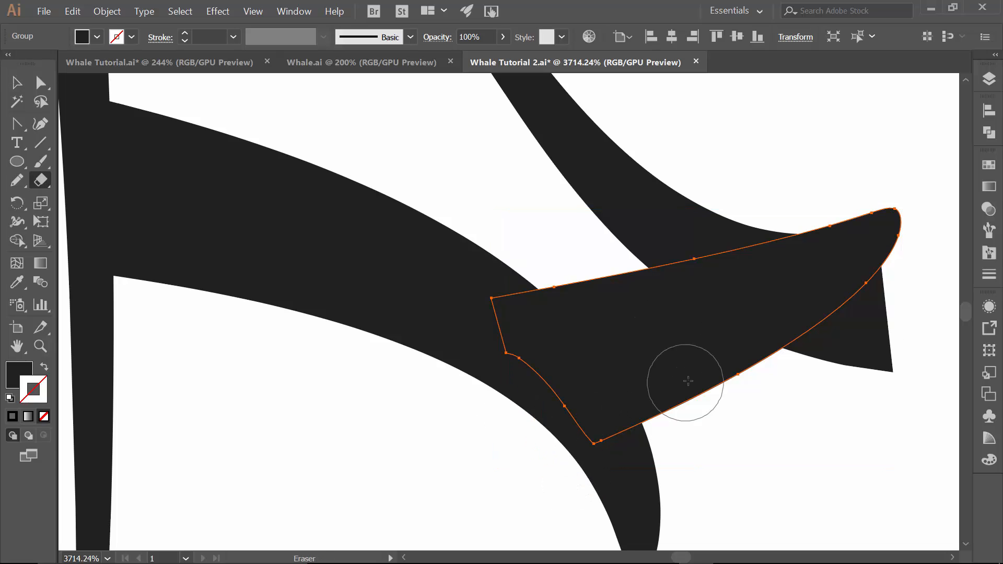
{"action": "left_click", "coordinate": [16, 82]}
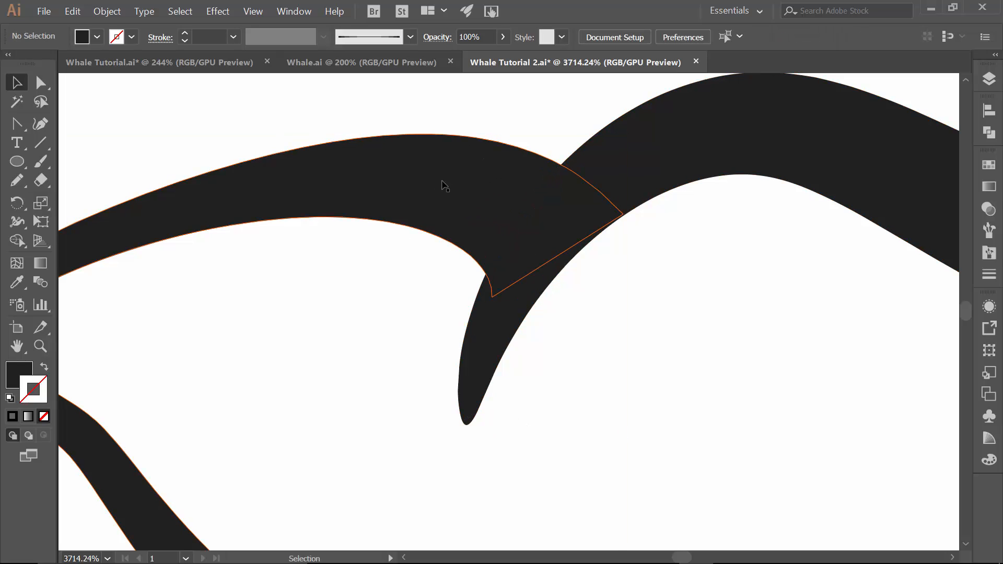
{"action": "left_click", "coordinate": [40, 180]}
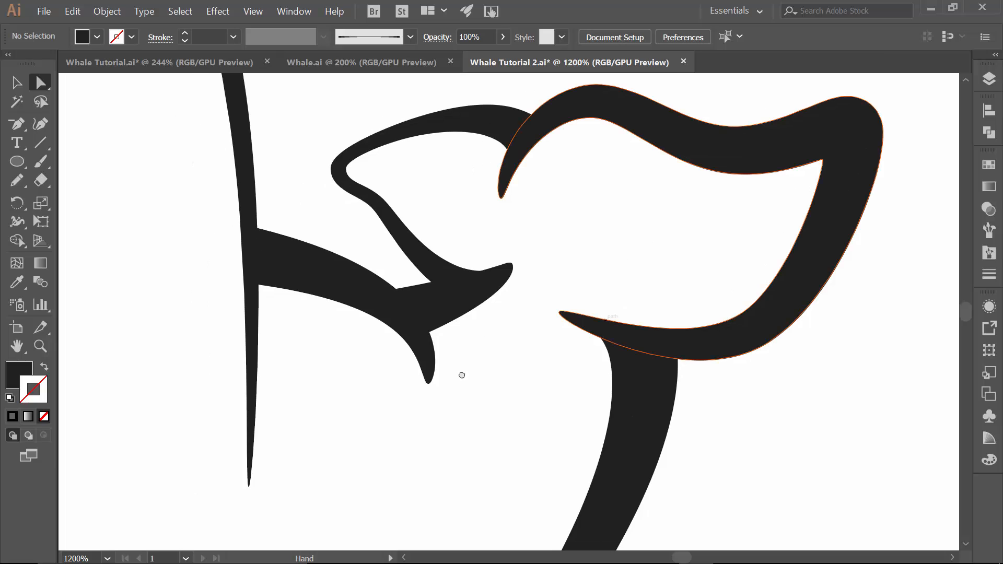
{"action": "scroll", "scroll_direction": "down", "scroll_amount": 3}
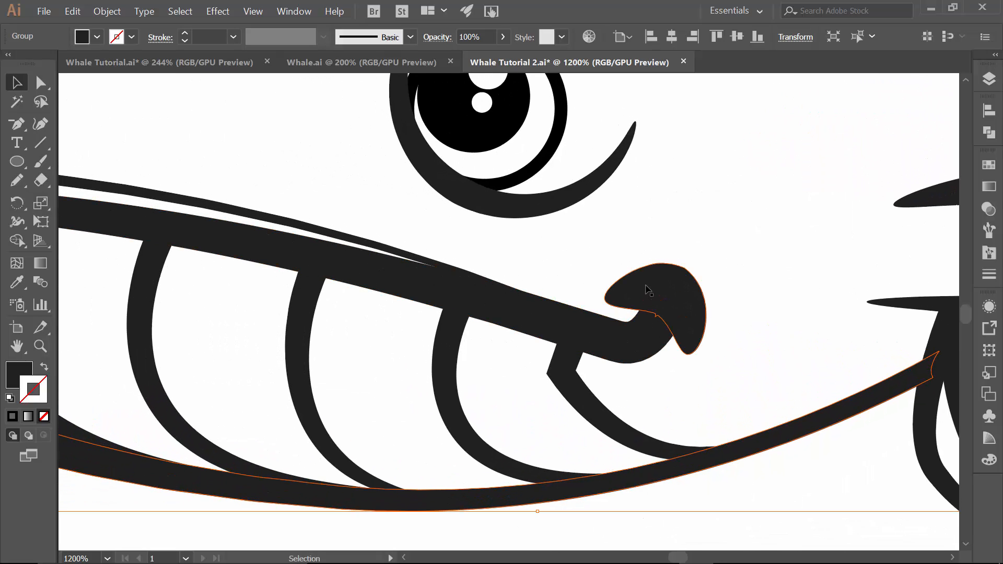
Step: Show the BRUSHES layer and set the nose curl stroke to 2 pt
{"action": "left_click", "coordinate": [652, 307]}
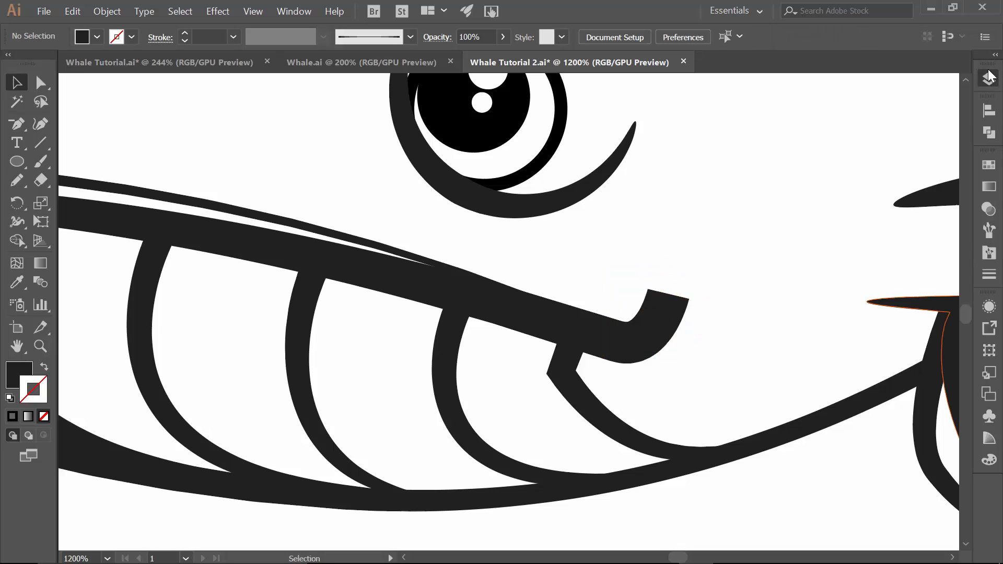
{"action": "left_click", "coordinate": [989, 77]}
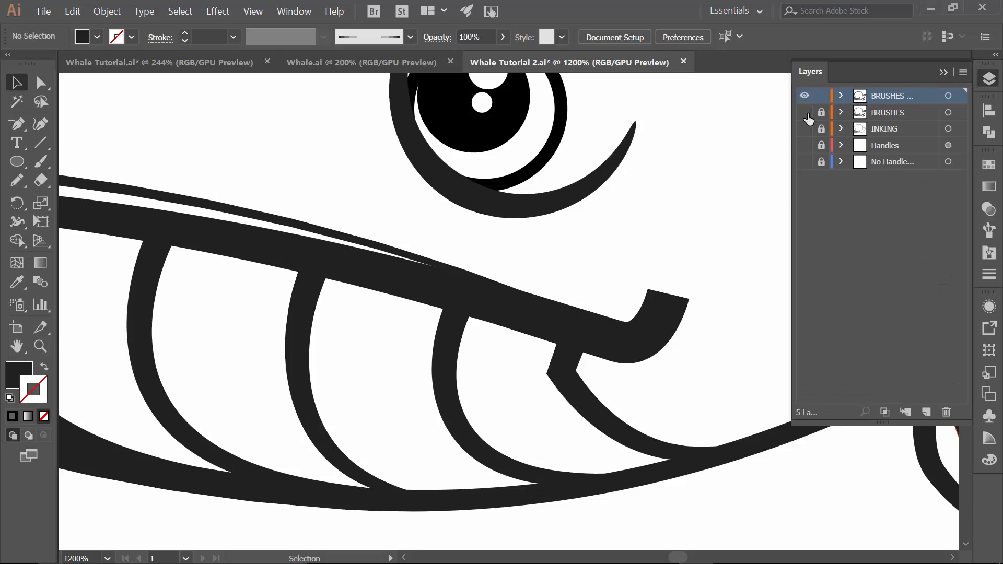
{"action": "left_click", "coordinate": [805, 112]}
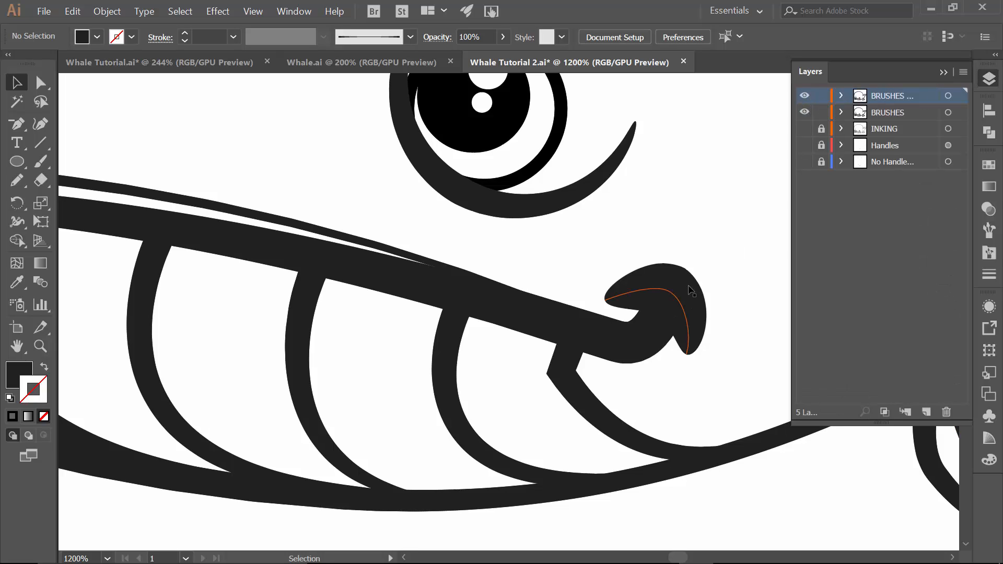
{"action": "left_click", "coordinate": [646, 308]}
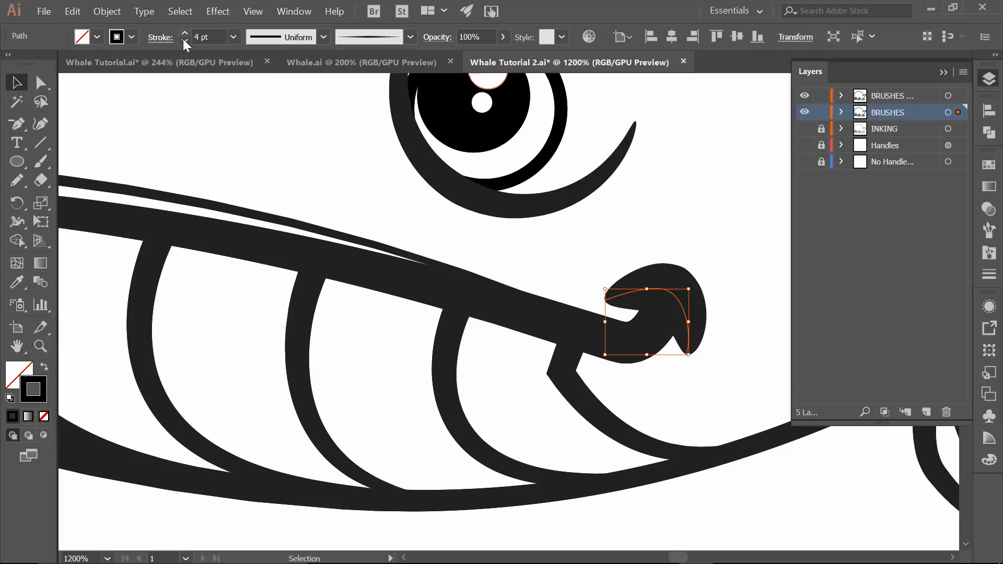
{"action": "left_click", "coordinate": [185, 40]}
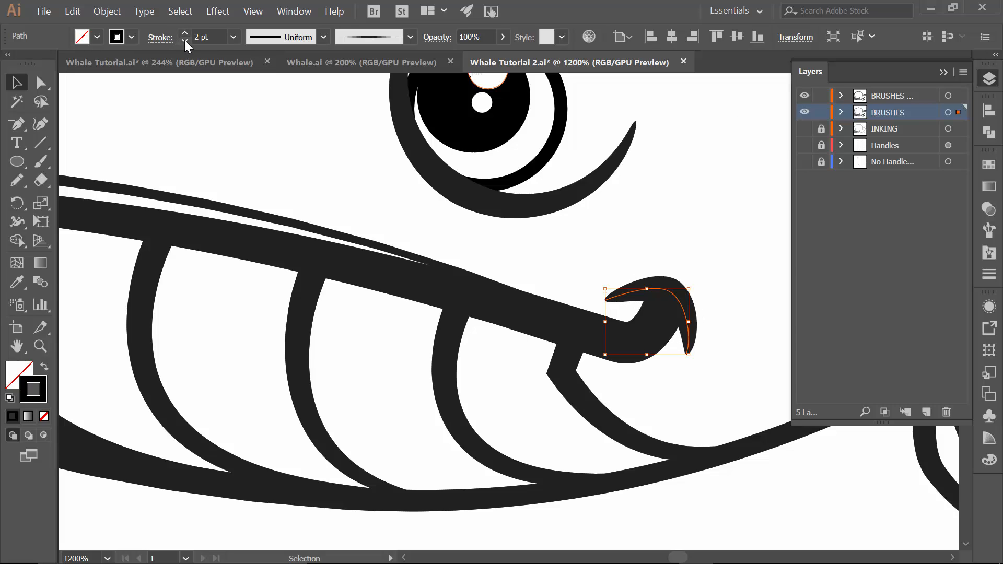
{"action": "mouse_move", "coordinate": [655, 234]}
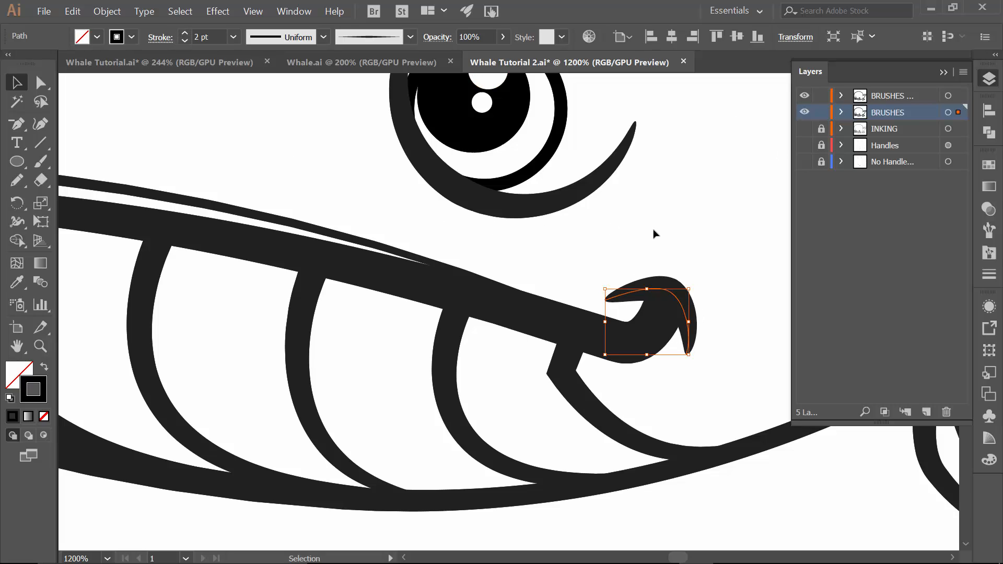
{"action": "mouse_move", "coordinate": [662, 263]}
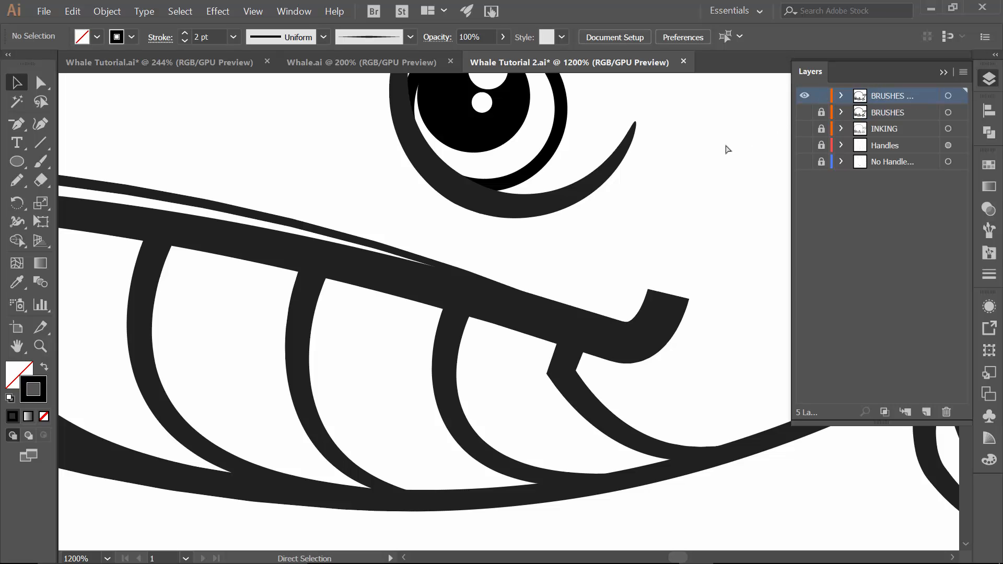
Step: Paste a copy of the nose curl in back and expand it into a filled shape
{"action": "left_click", "coordinate": [647, 319]}
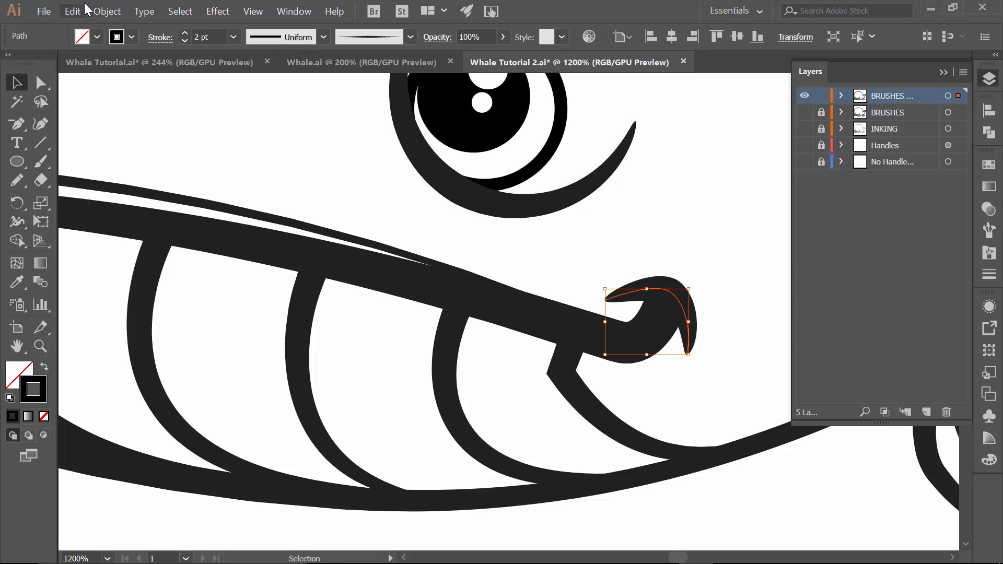
{"action": "left_click", "coordinate": [72, 11]}
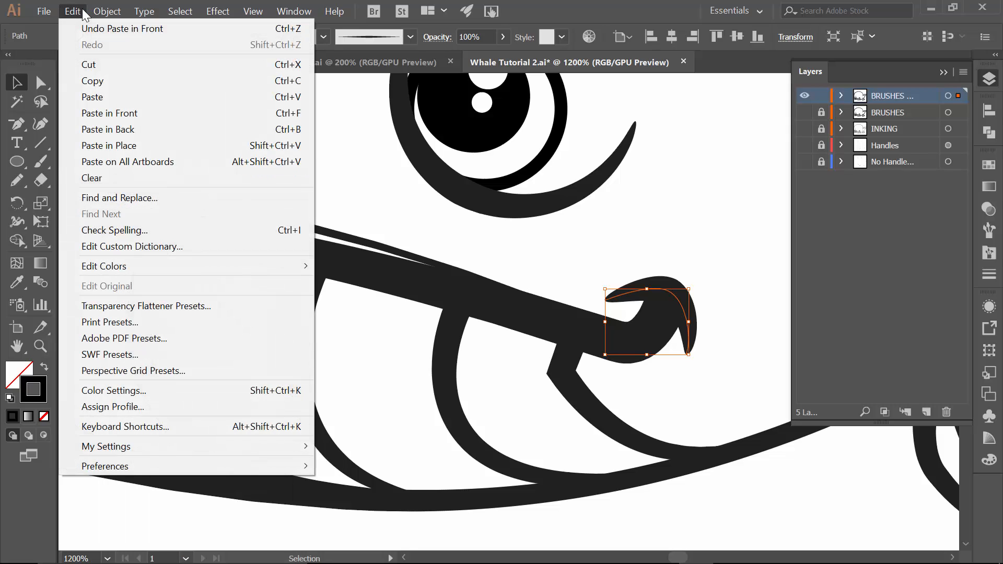
{"action": "mouse_move", "coordinate": [92, 81]}
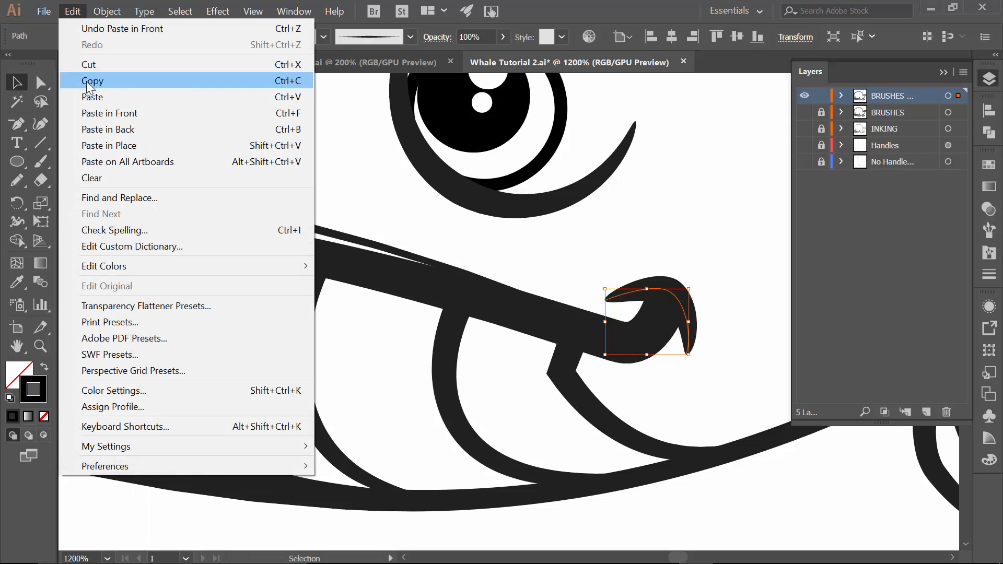
{"action": "mouse_move", "coordinate": [105, 128]}
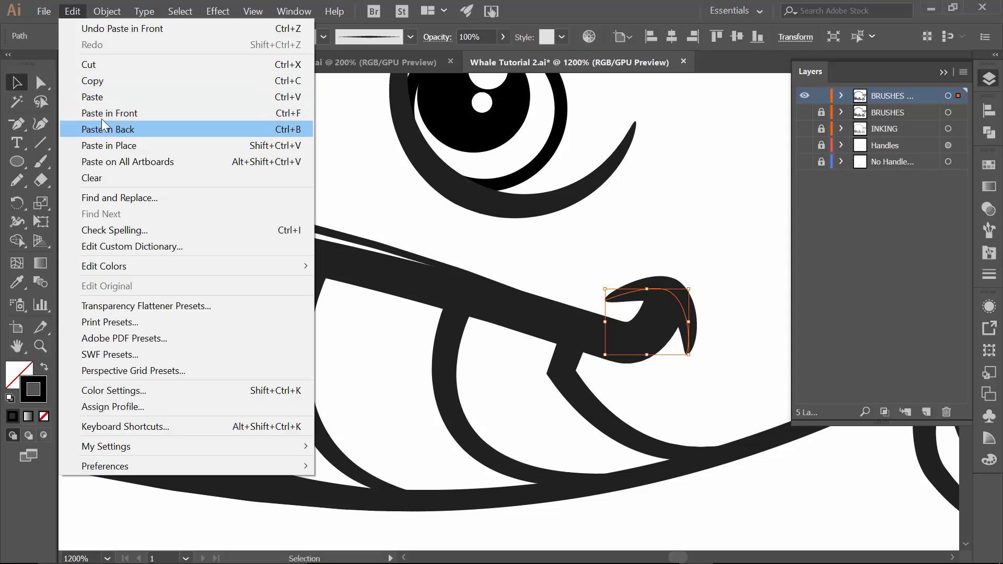
{"action": "left_click", "coordinate": [107, 11]}
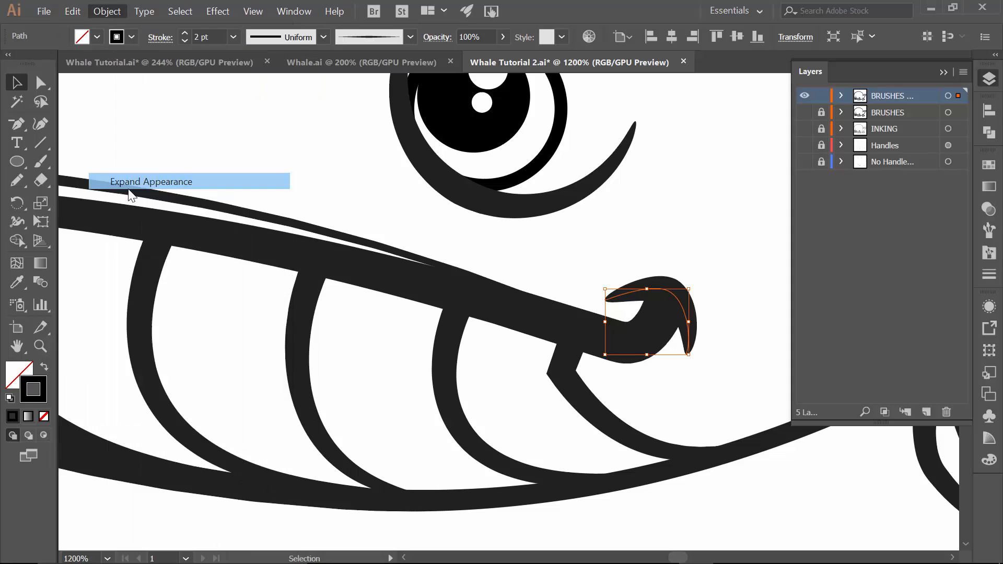
{"action": "left_click", "coordinate": [151, 182]}
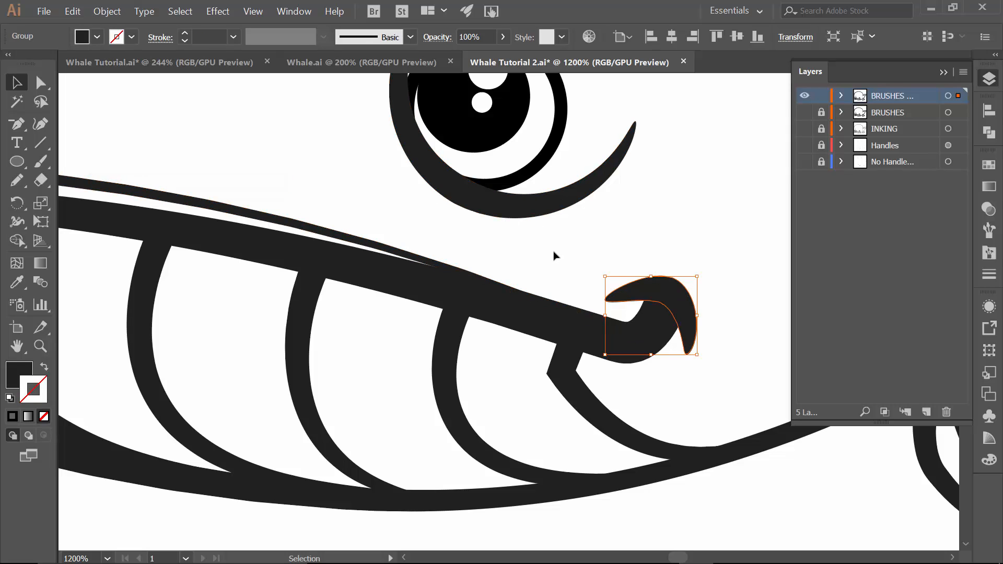
{"action": "left_click", "coordinate": [735, 184]}
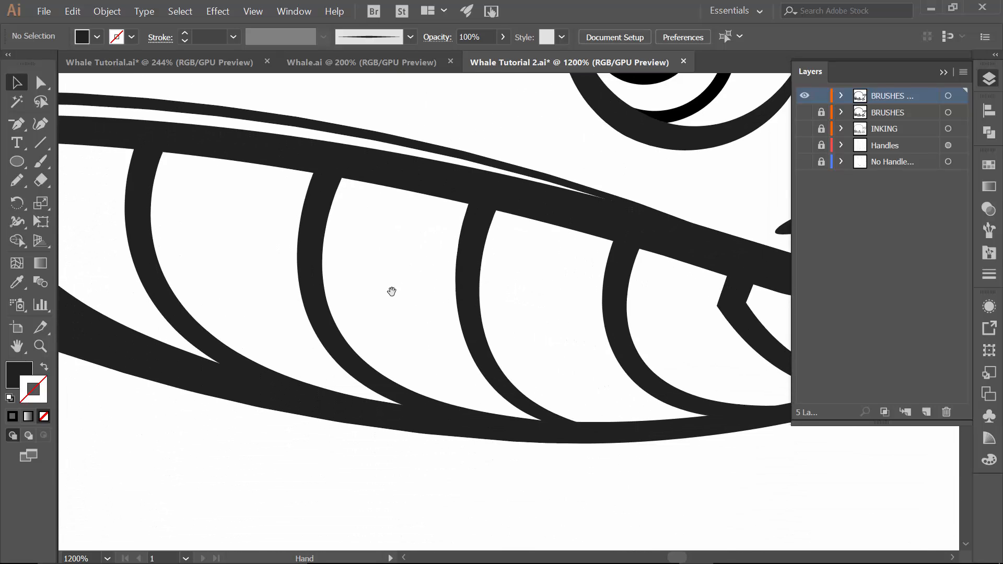
Step: Zoom in on the curled jaw end and select the thin spikes with the curved stroke they cross
{"action": "left_click", "coordinate": [342, 402]}
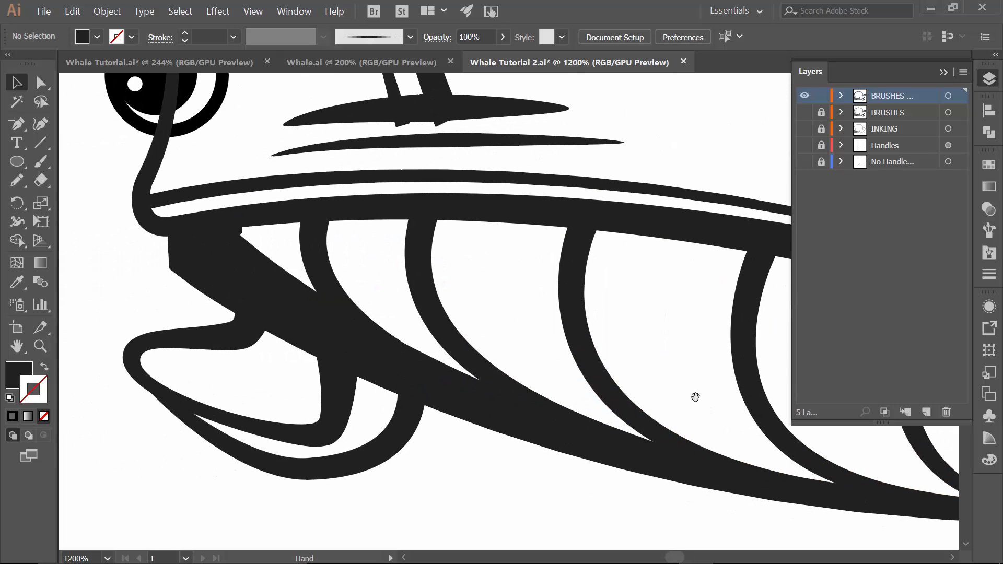
{"action": "left_click", "coordinate": [230, 237]}
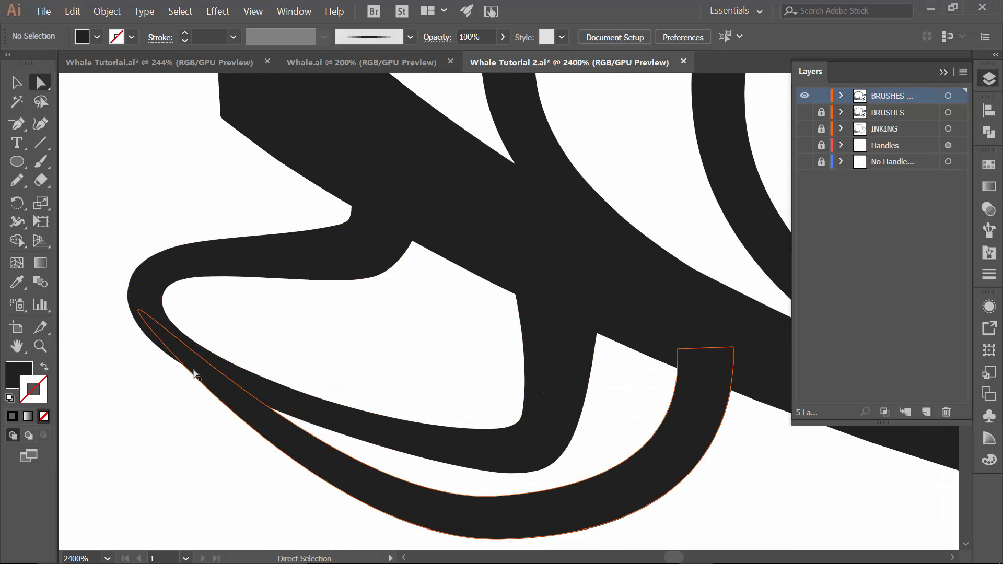
{"action": "left_click", "coordinate": [176, 379]}
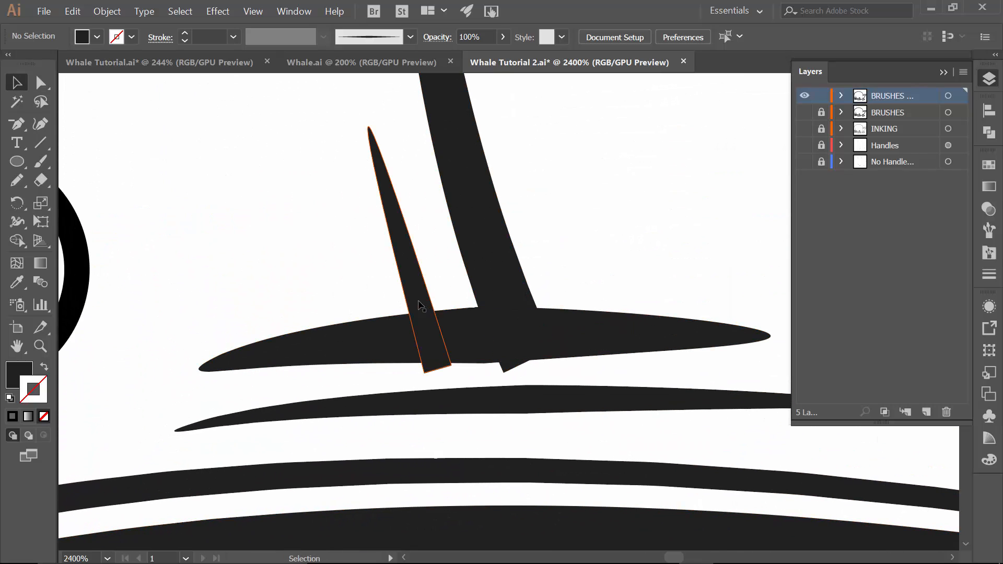
{"action": "left_click", "coordinate": [473, 259]}
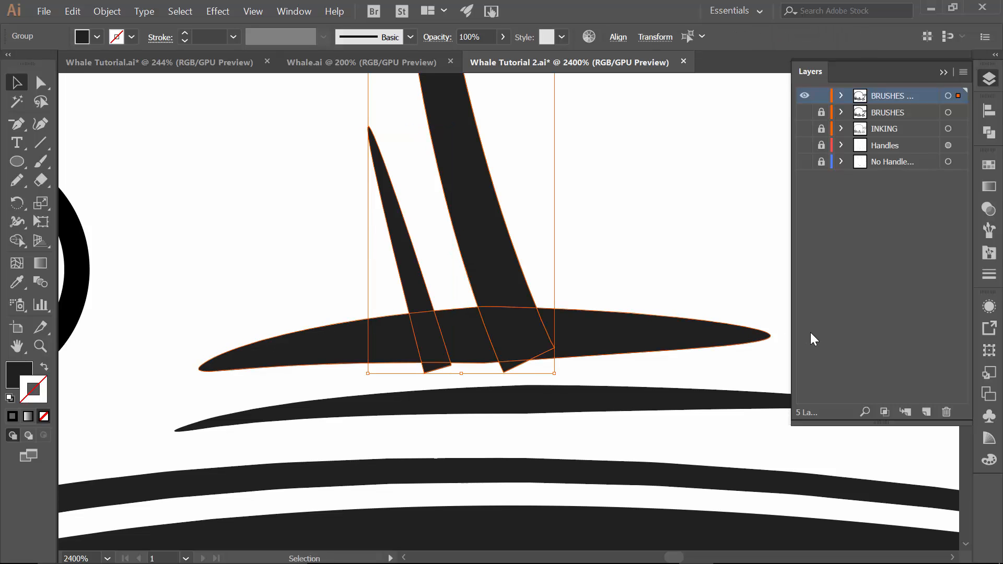
{"action": "left_click", "coordinate": [41, 180]}
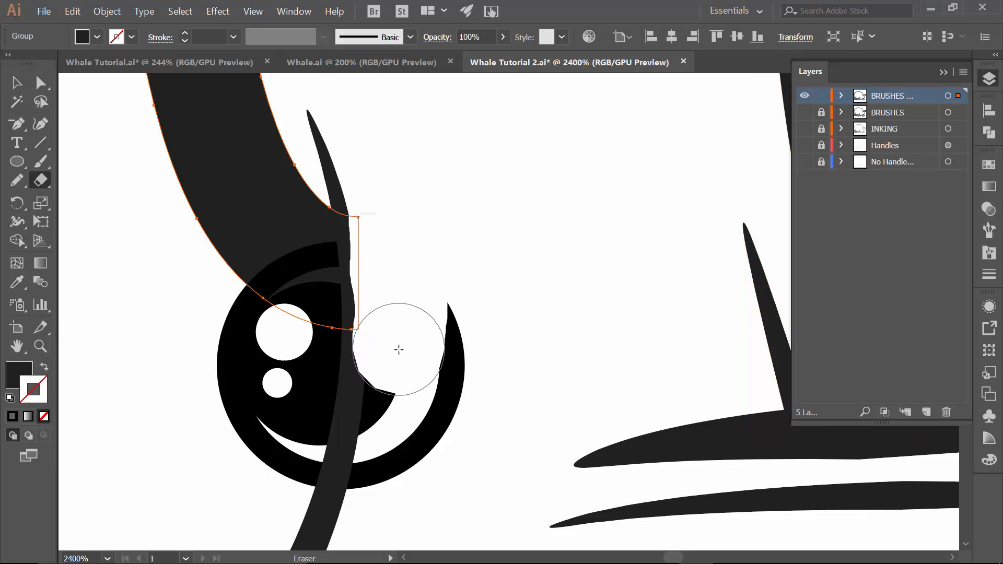
Step: Erase the overlapping stroke bits around and below the eye, then deselect the adjusted curve
{"action": "left_click", "coordinate": [17, 82]}
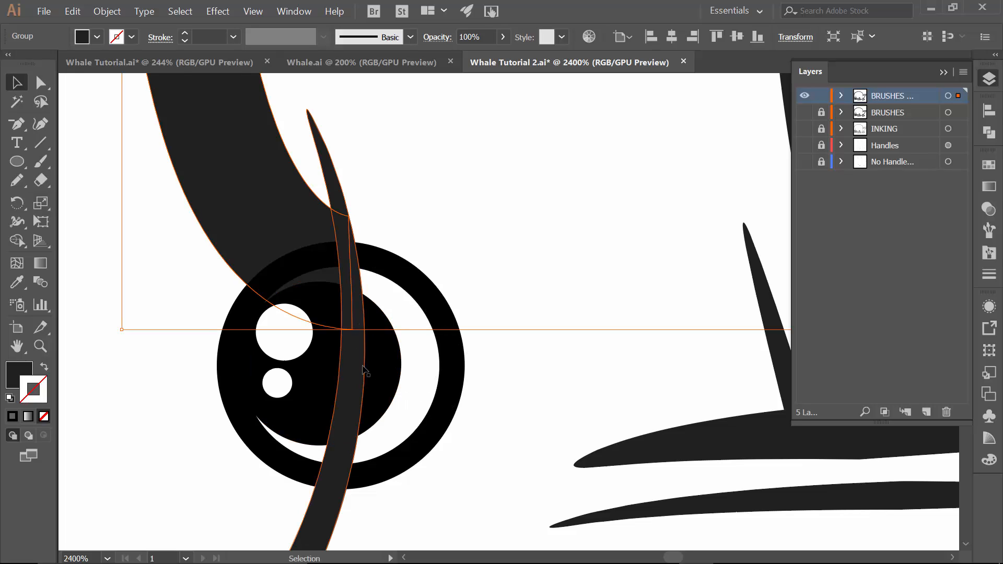
{"action": "left_click", "coordinate": [381, 358]}
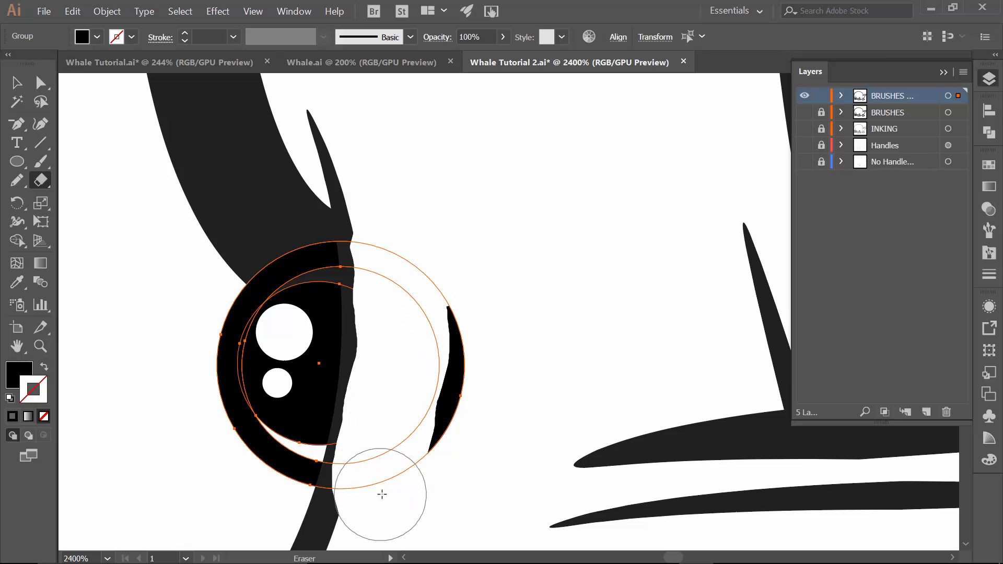
{"action": "left_click", "coordinate": [16, 82]}
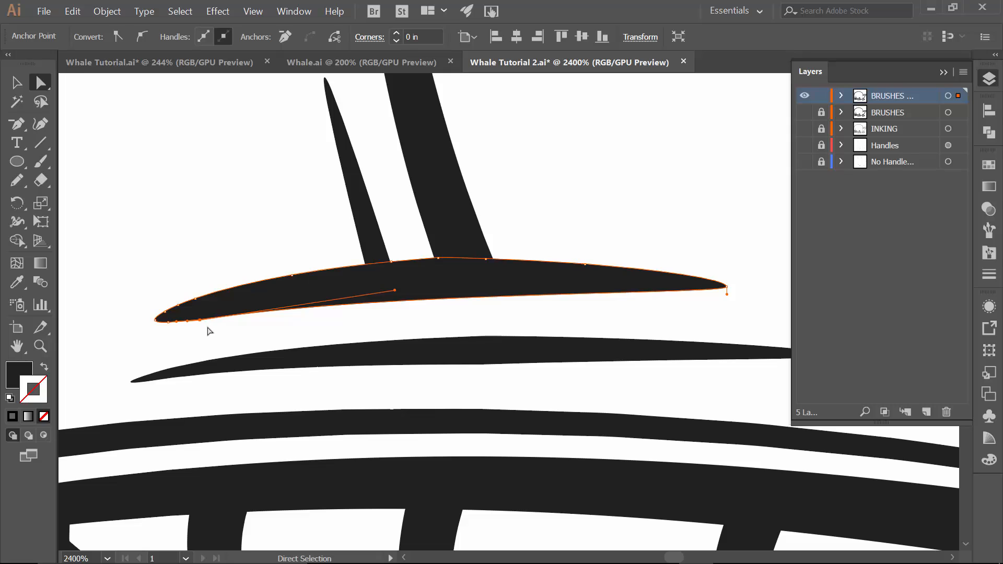
{"action": "left_click", "coordinate": [326, 359]}
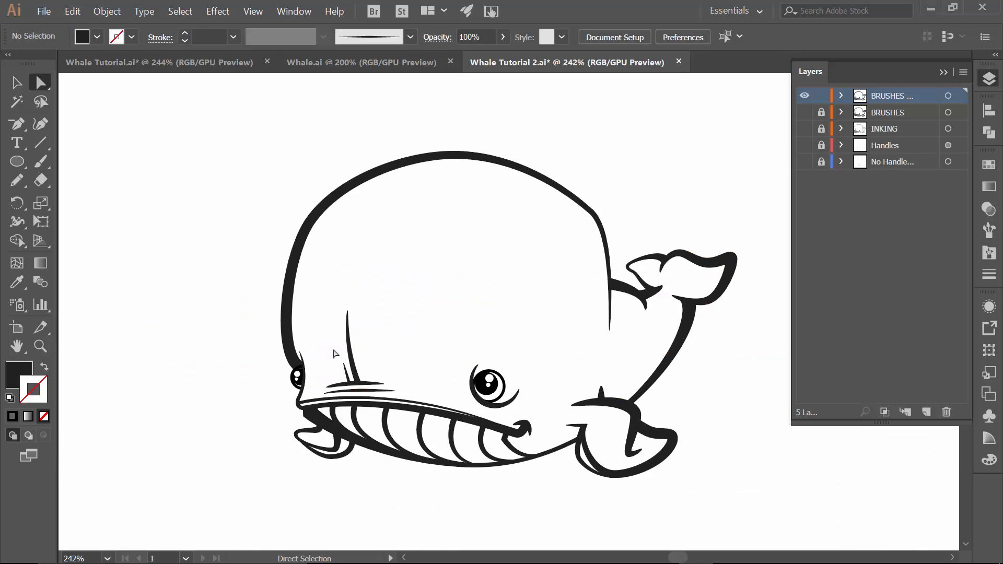
{"action": "mouse_move", "coordinate": [284, 430]}
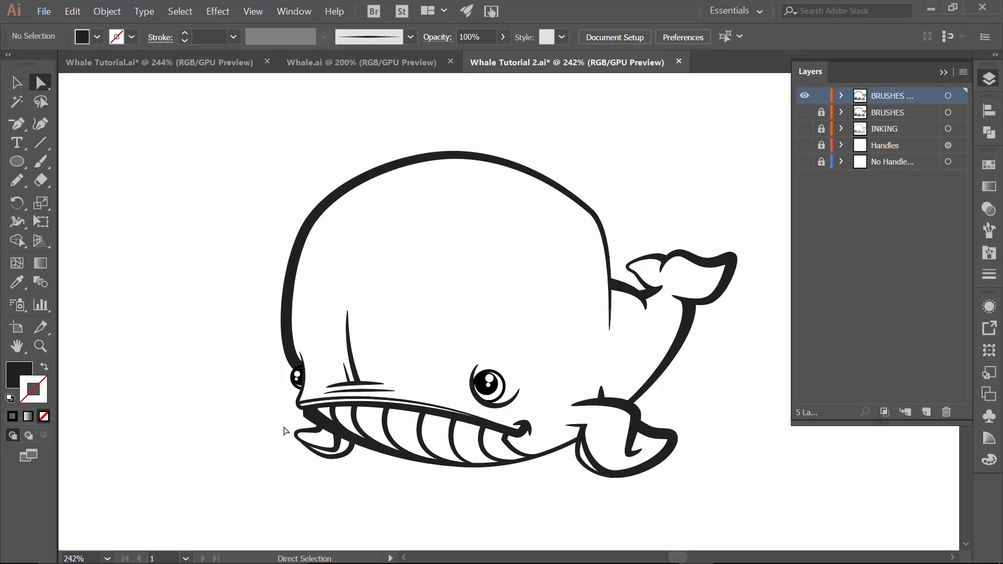
{"action": "mouse_move", "coordinate": [565, 209]}
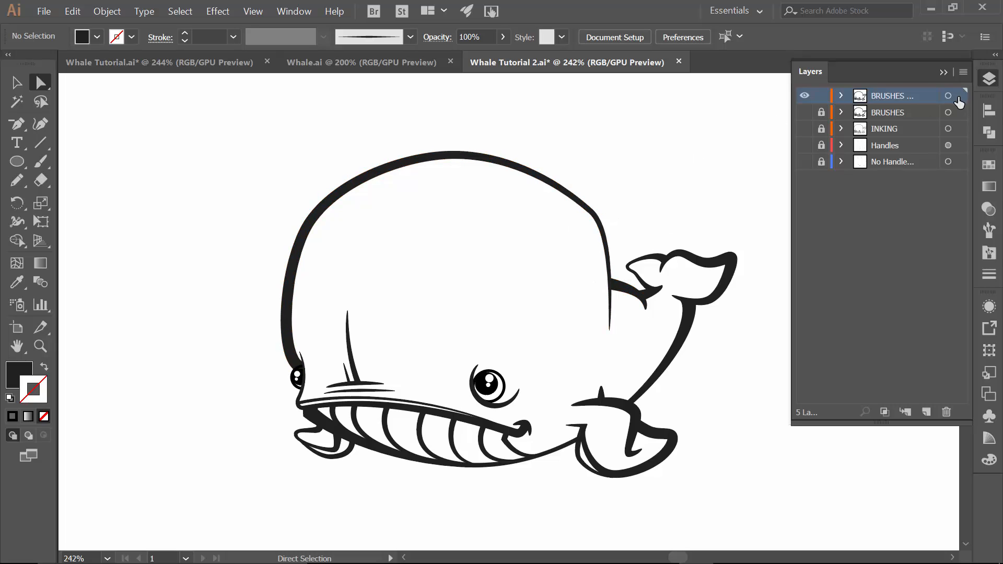
{"action": "mouse_move", "coordinate": [726, 198]}
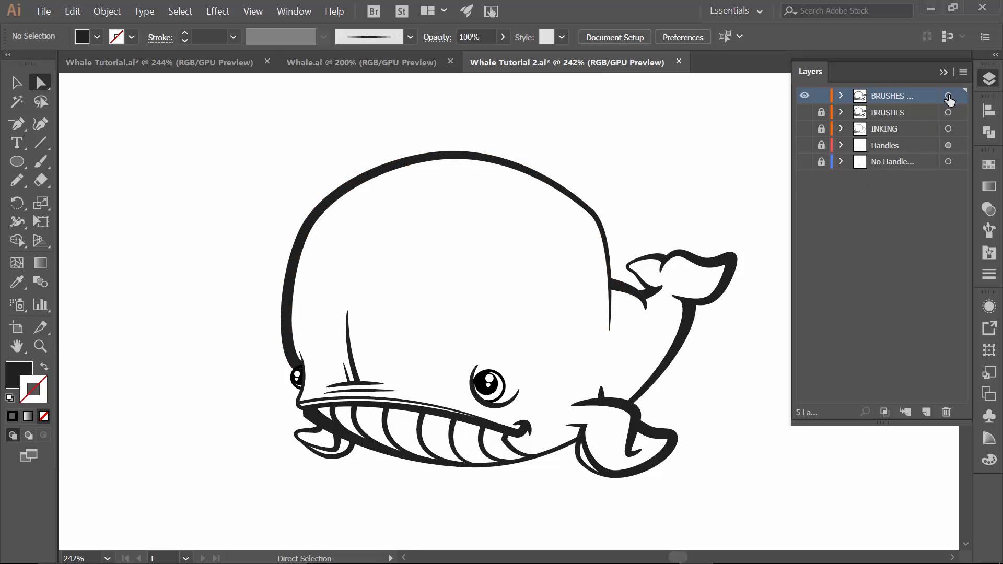
{"action": "left_click", "coordinate": [949, 95]}
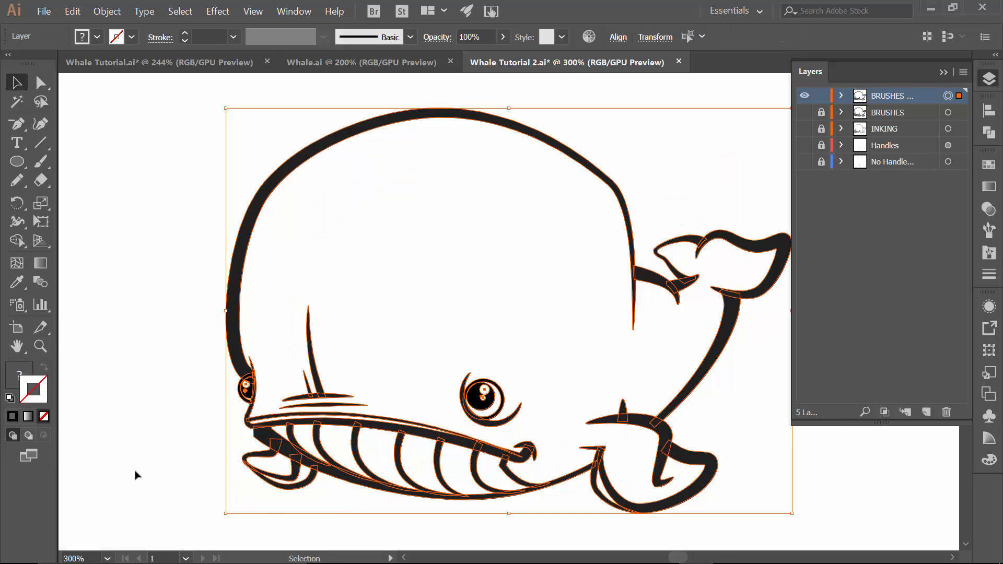
{"action": "left_click", "coordinate": [134, 475]}
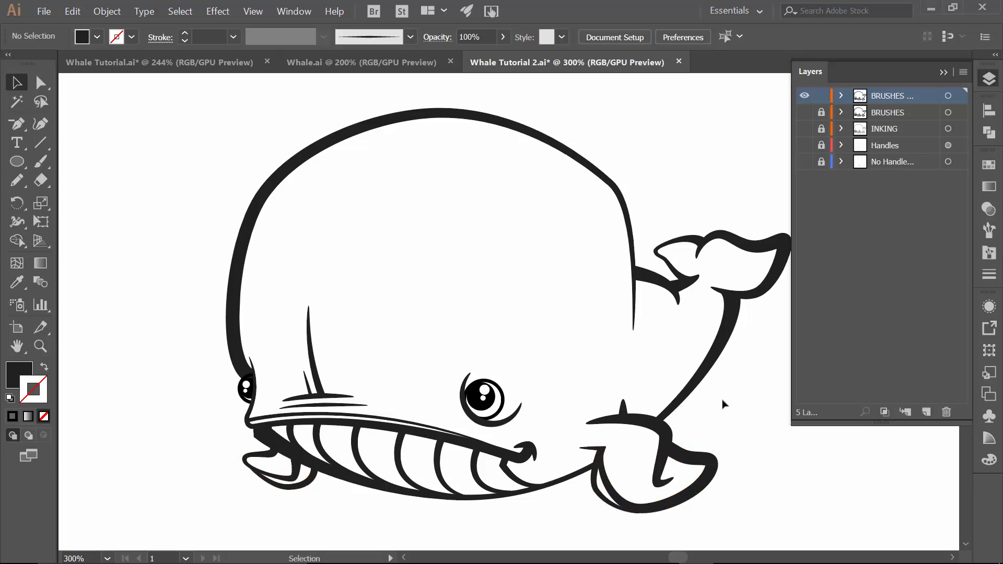
{"action": "left_click", "coordinate": [948, 95]}
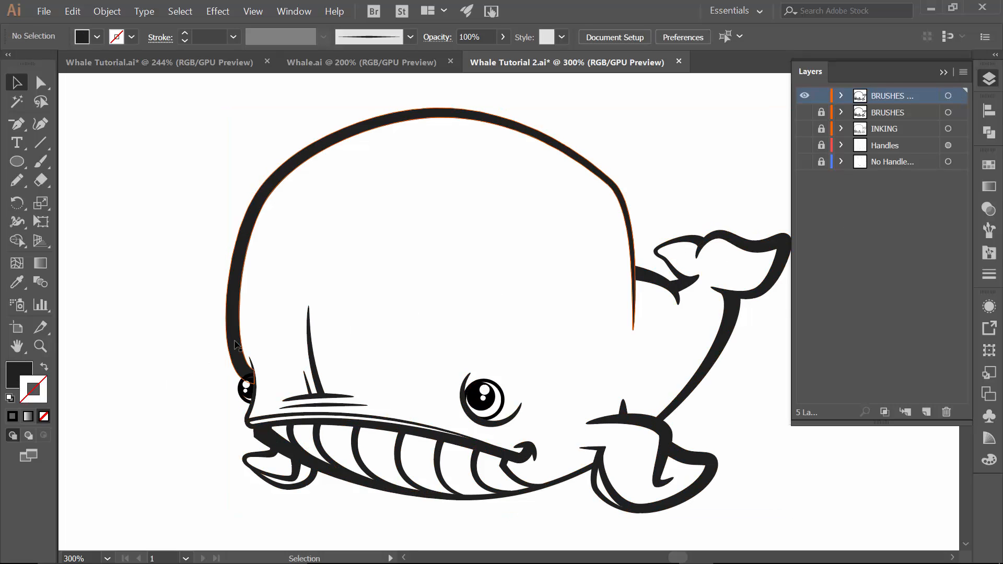
{"action": "mouse_move", "coordinate": [235, 358]}
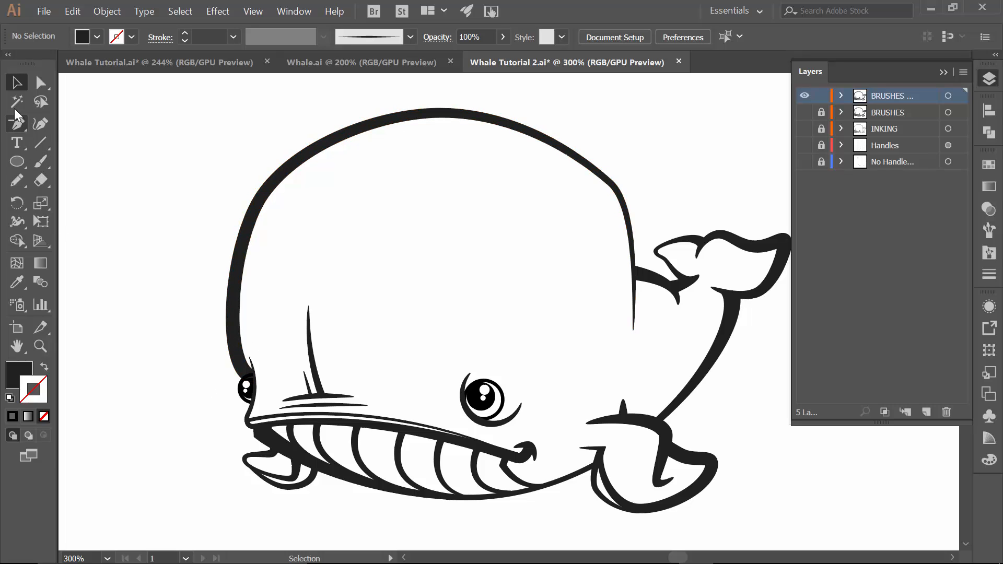
Step: Select all black strokes with the Magic Wand and show the Pathfinder panel
{"action": "left_click", "coordinate": [17, 101]}
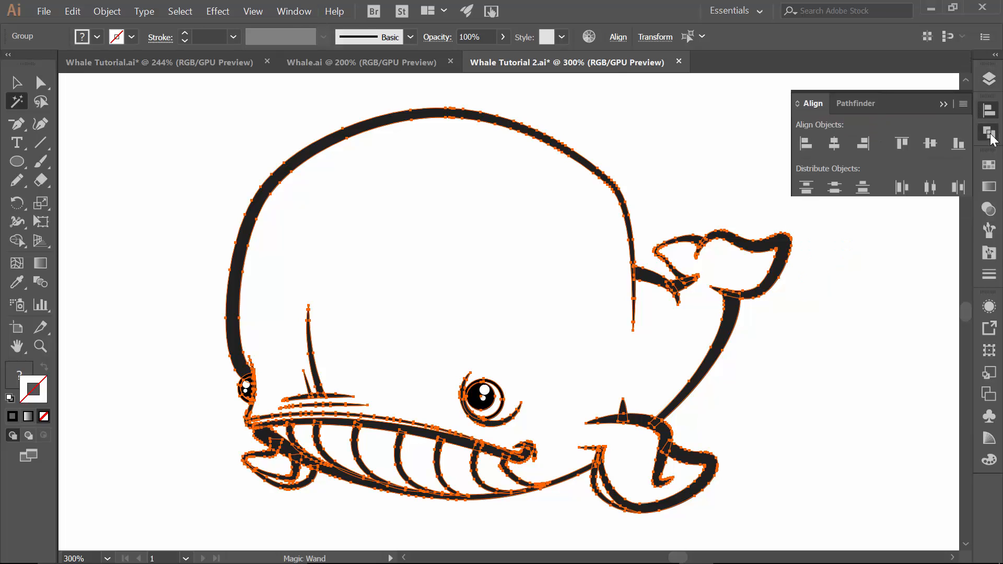
{"action": "left_click", "coordinate": [854, 103]}
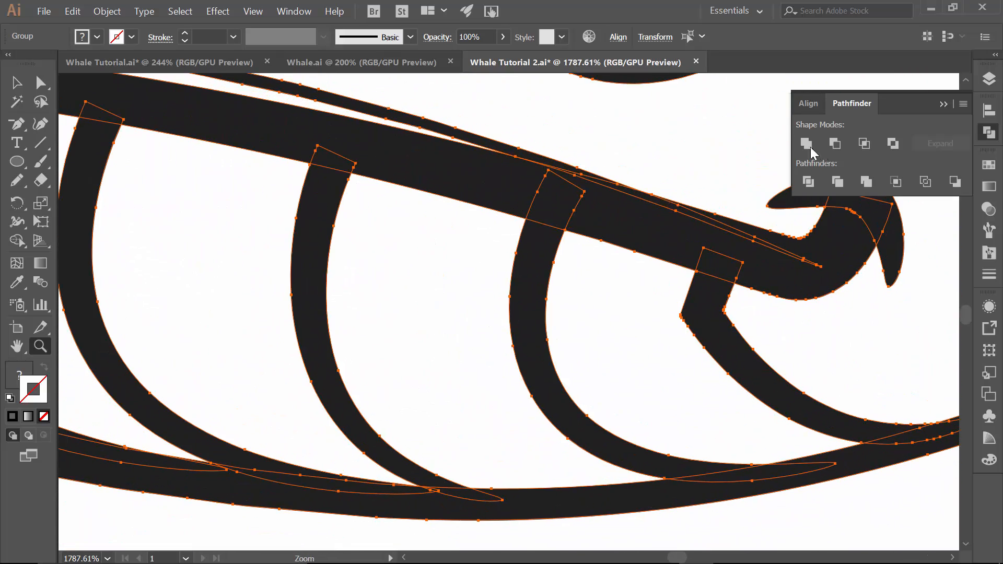
Step: Unite the black pieces, fill the result pure black, and delete the stray anchor by the mouth
{"action": "left_click", "coordinate": [806, 144]}
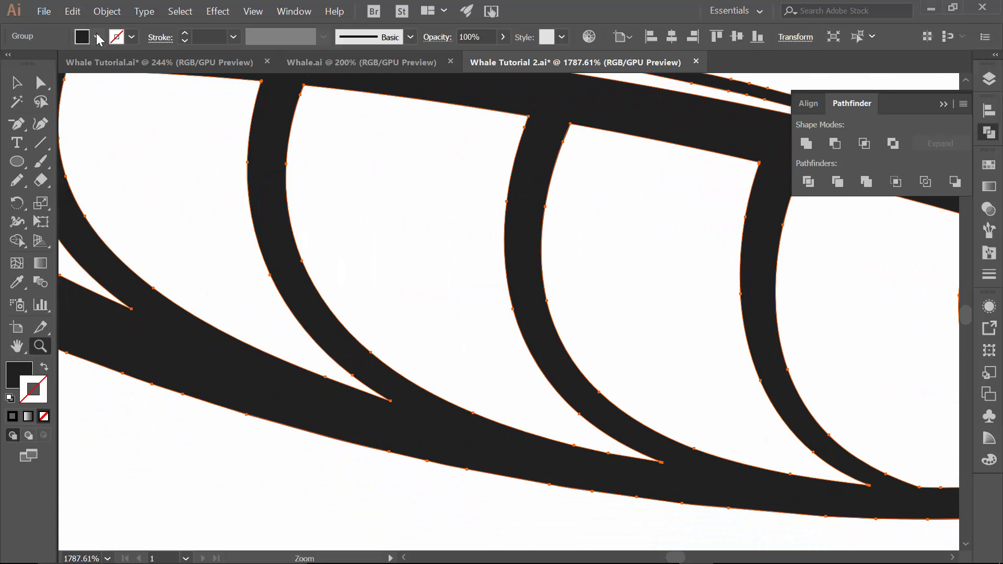
{"action": "left_click", "coordinate": [92, 36]}
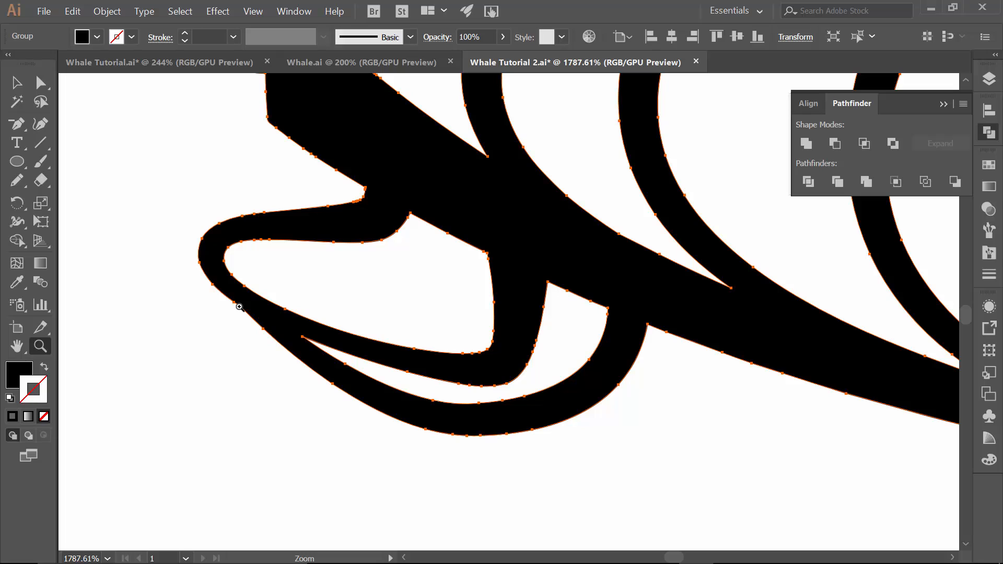
{"action": "left_click", "coordinate": [16, 123]}
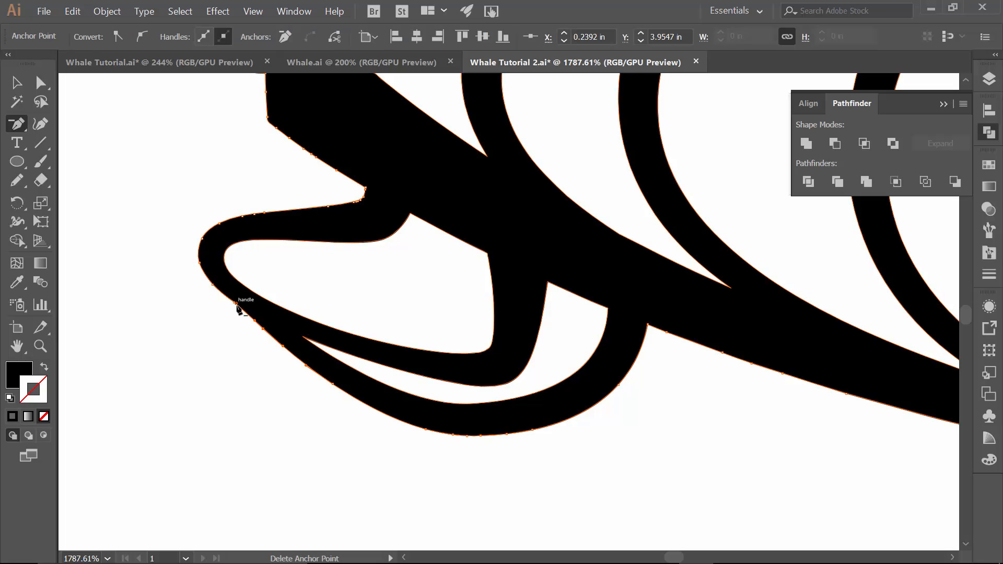
{"action": "mouse_move", "coordinate": [262, 332]}
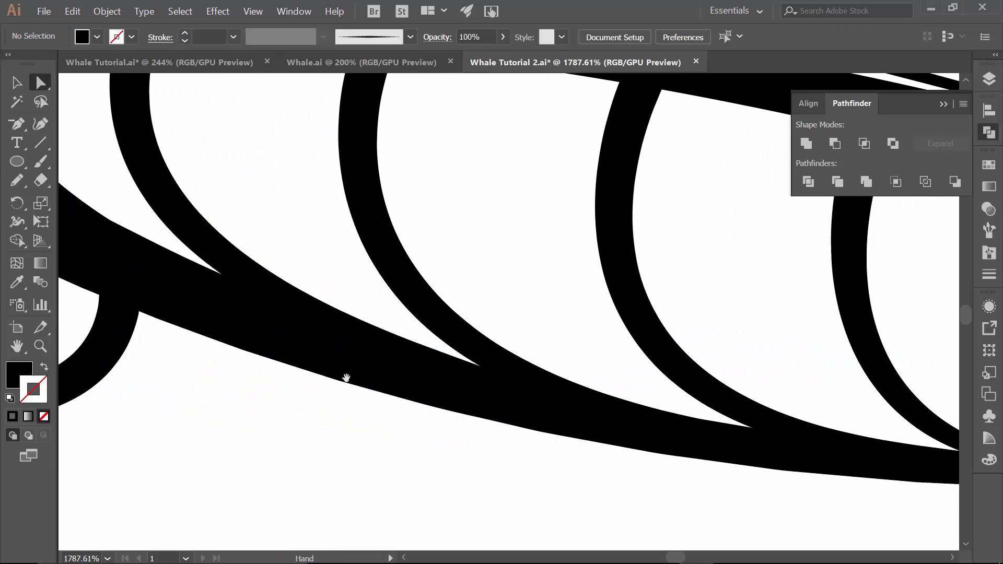
{"action": "left_click", "coordinate": [345, 378]}
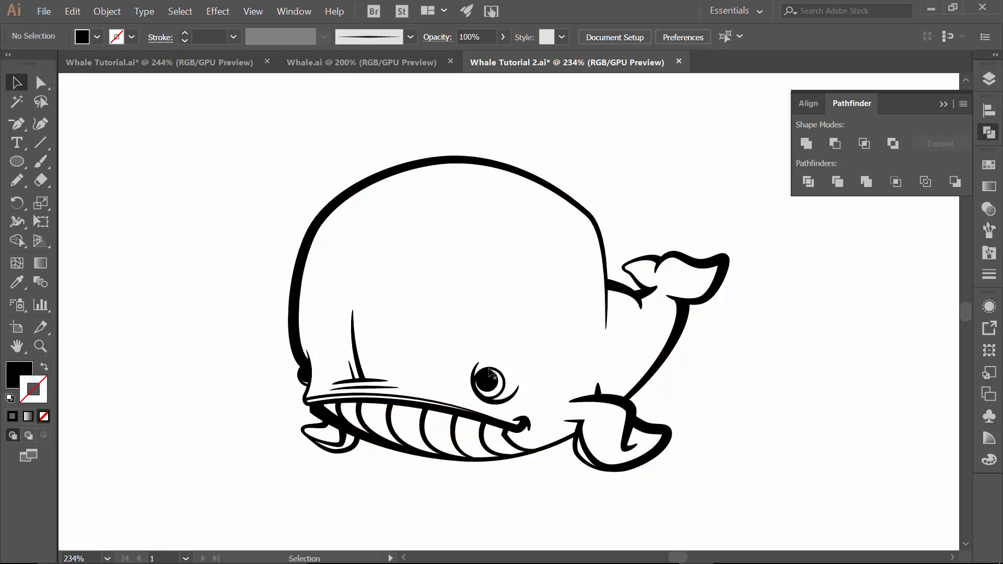
Step: Rearrange the united outline's stacking order so the eye's white highlights show on top
{"action": "left_click", "coordinate": [358, 195]}
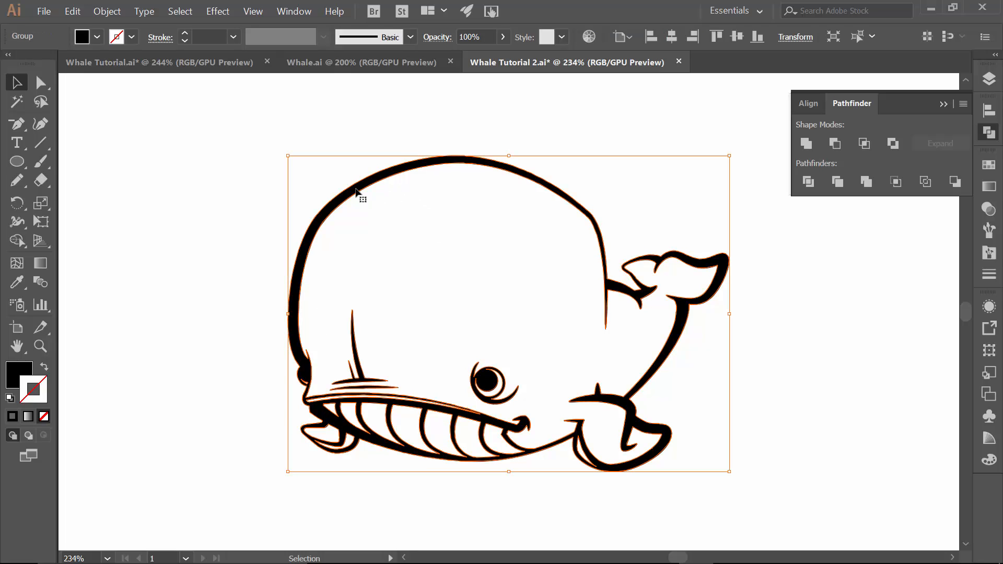
{"action": "right_click", "coordinate": [358, 194]}
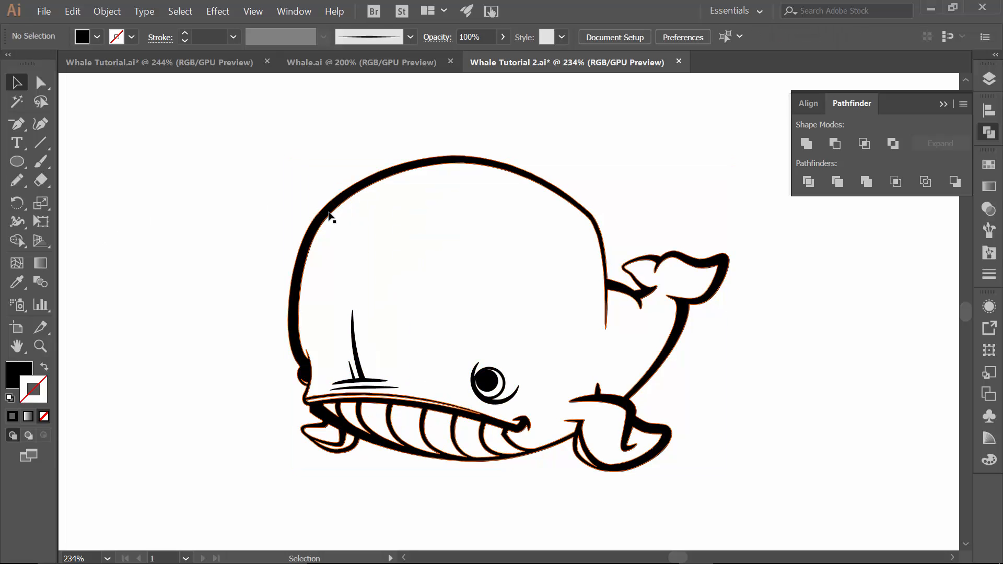
{"action": "right_click", "coordinate": [329, 217]}
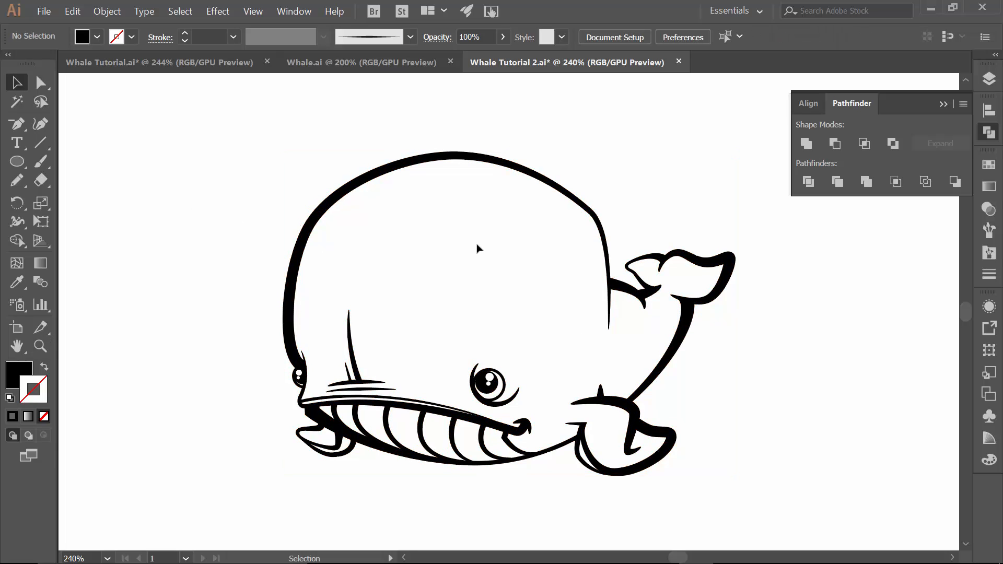
{"action": "mouse_move", "coordinate": [559, 66]}
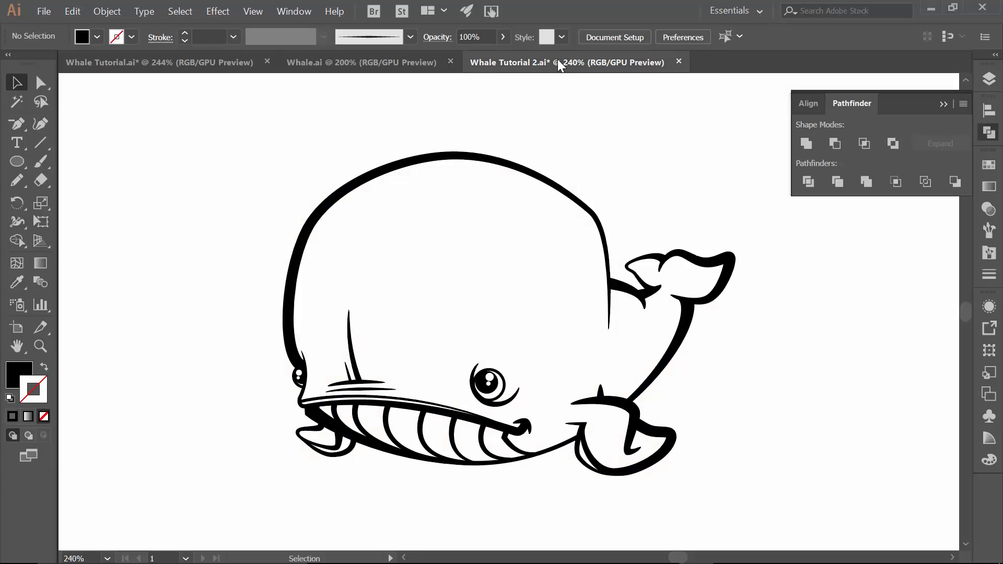
{"action": "left_click", "coordinate": [44, 11]}
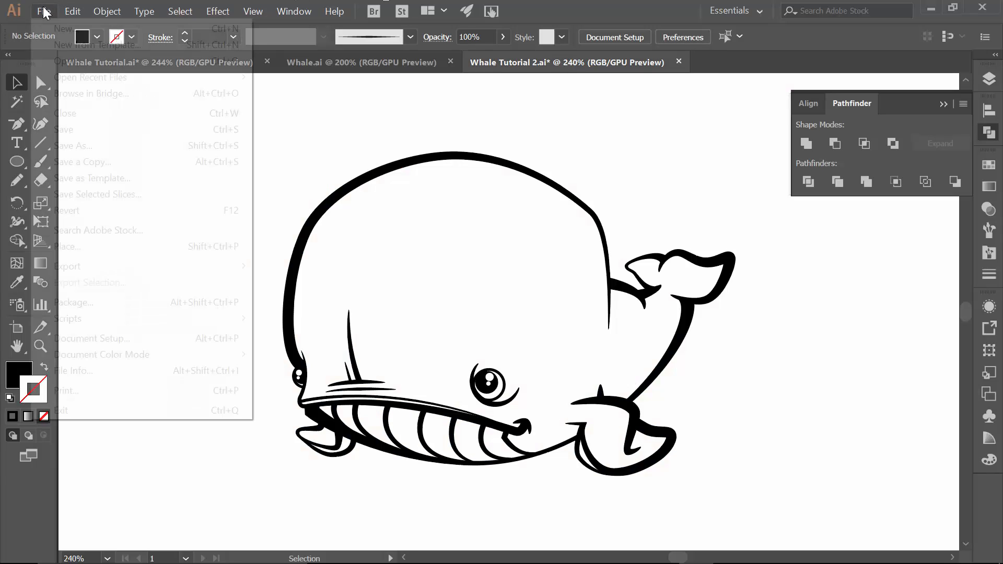